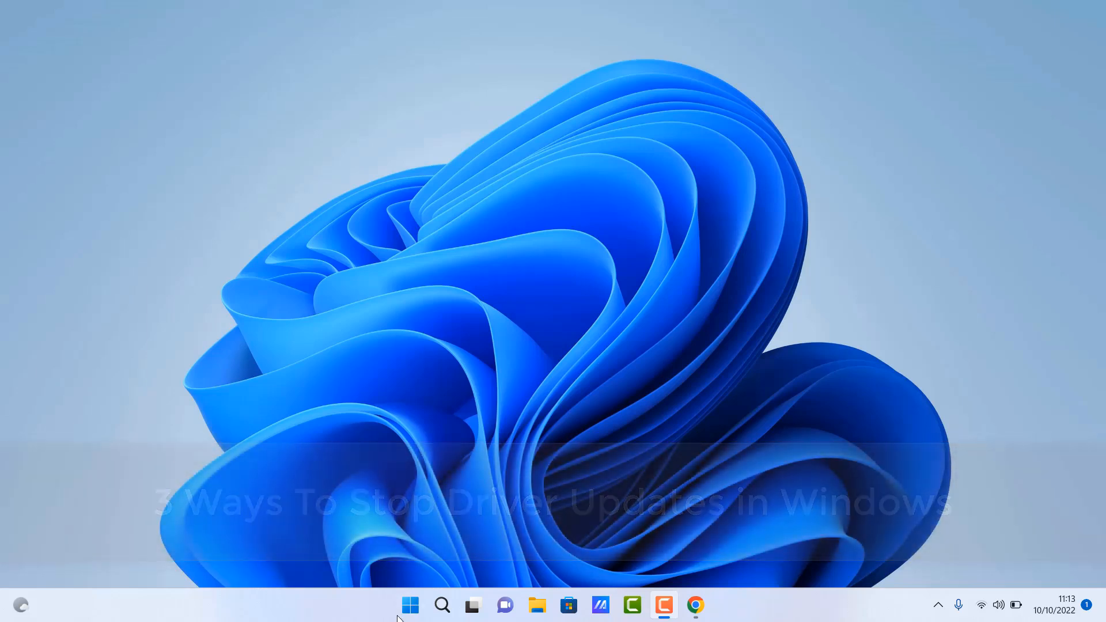
# Step: Open Device Manager from the Start right-click menu, toggle Display adaptors, then close it
pyautogui.rightClick(410, 605)
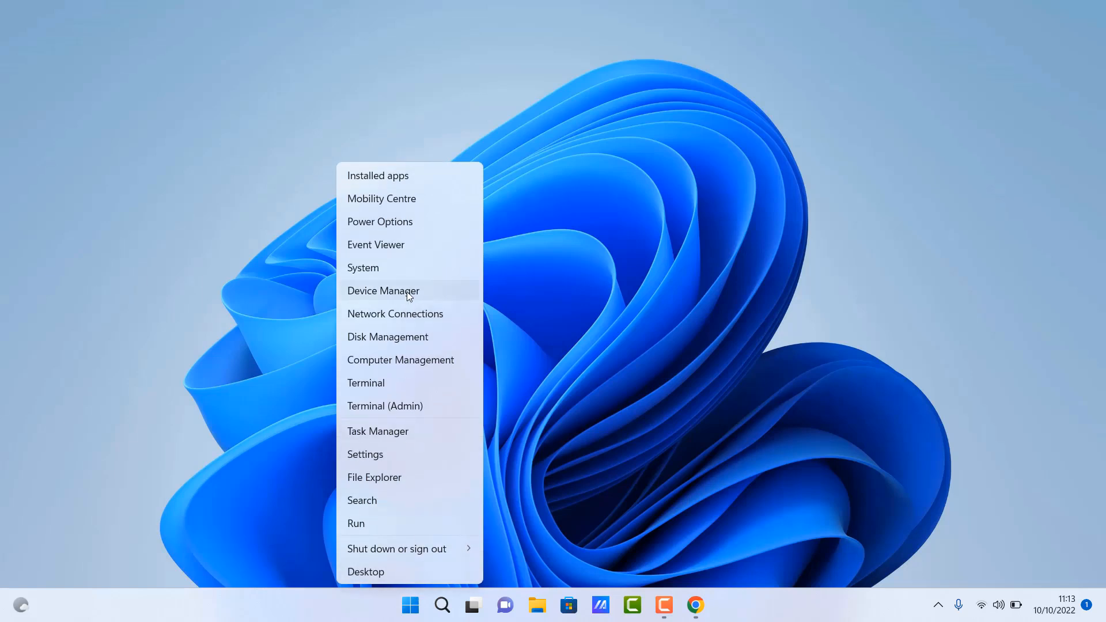
pyautogui.click(383, 290)
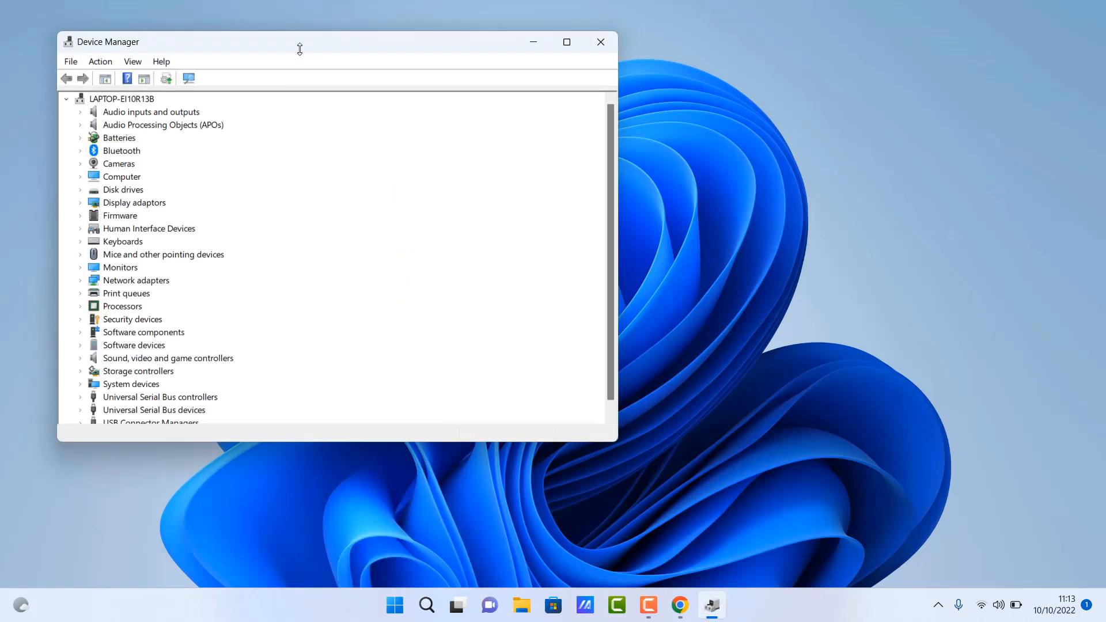
pyautogui.moveTo(301, 60)
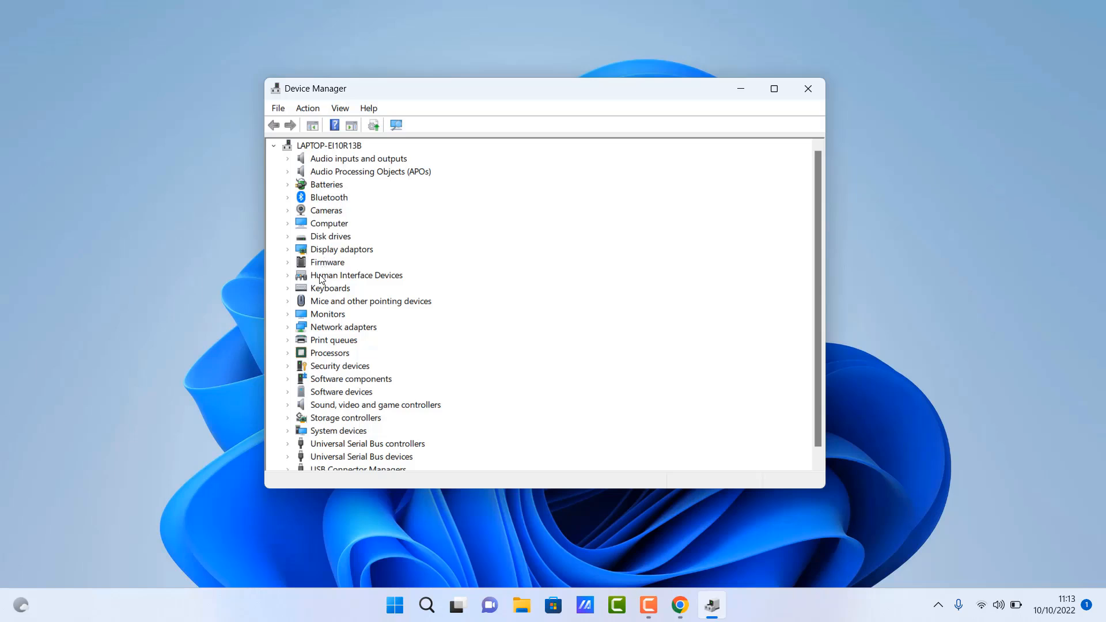
pyautogui.moveTo(286, 245)
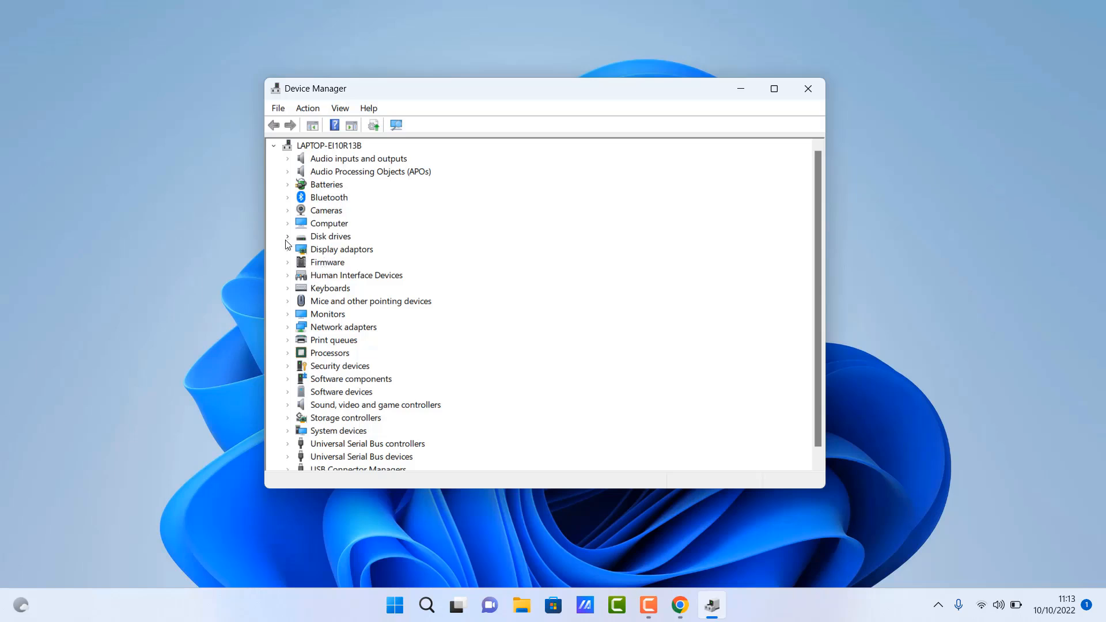
pyautogui.click(287, 249)
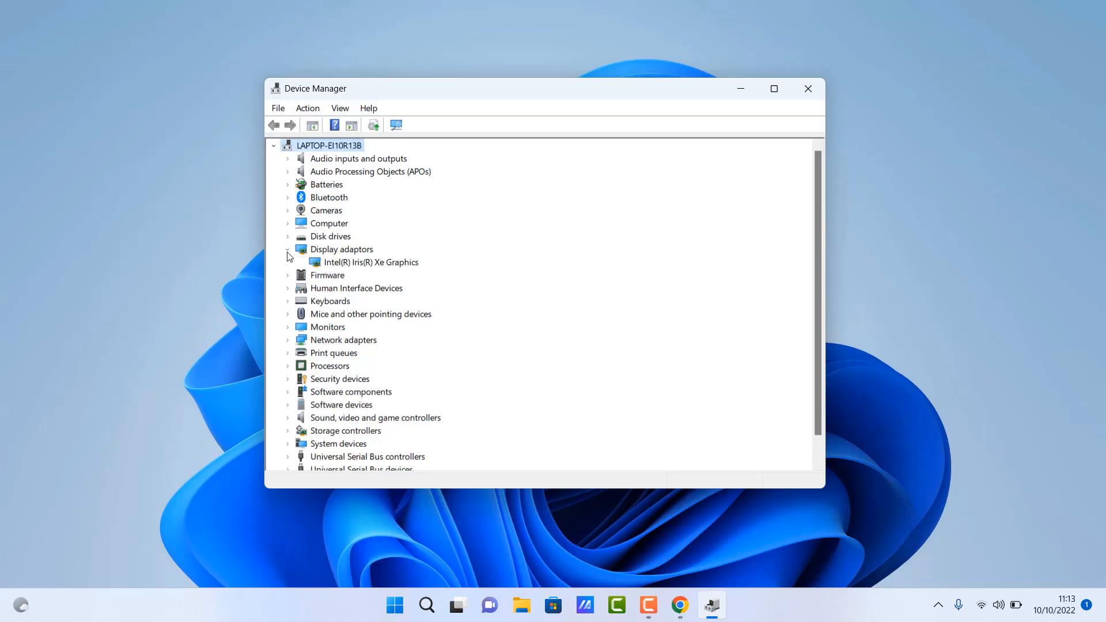
pyautogui.click(287, 249)
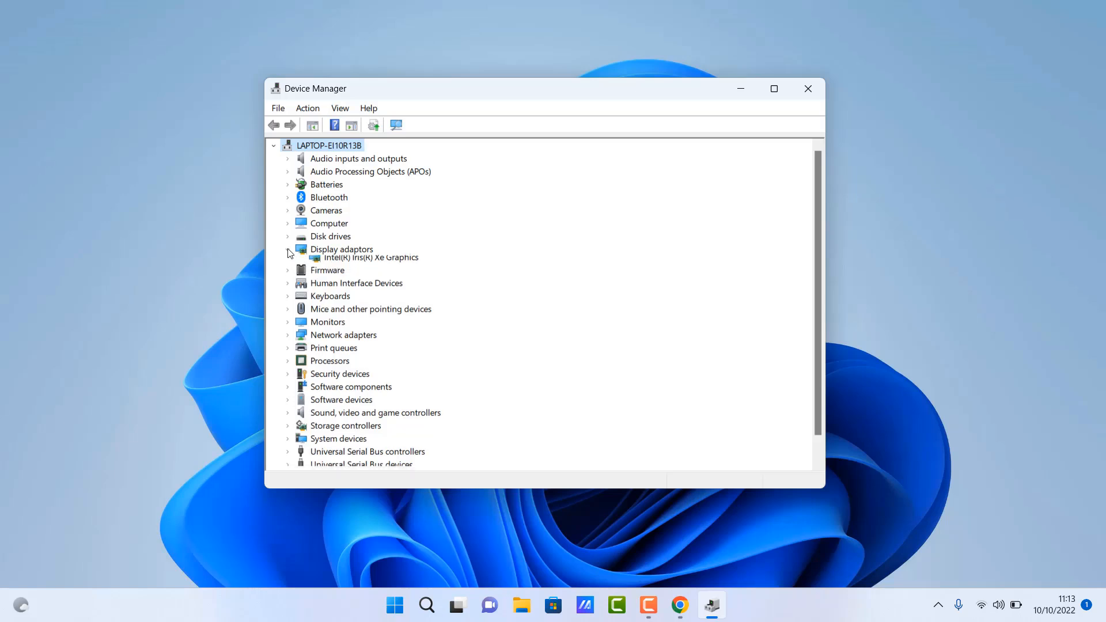
pyautogui.click(287, 248)
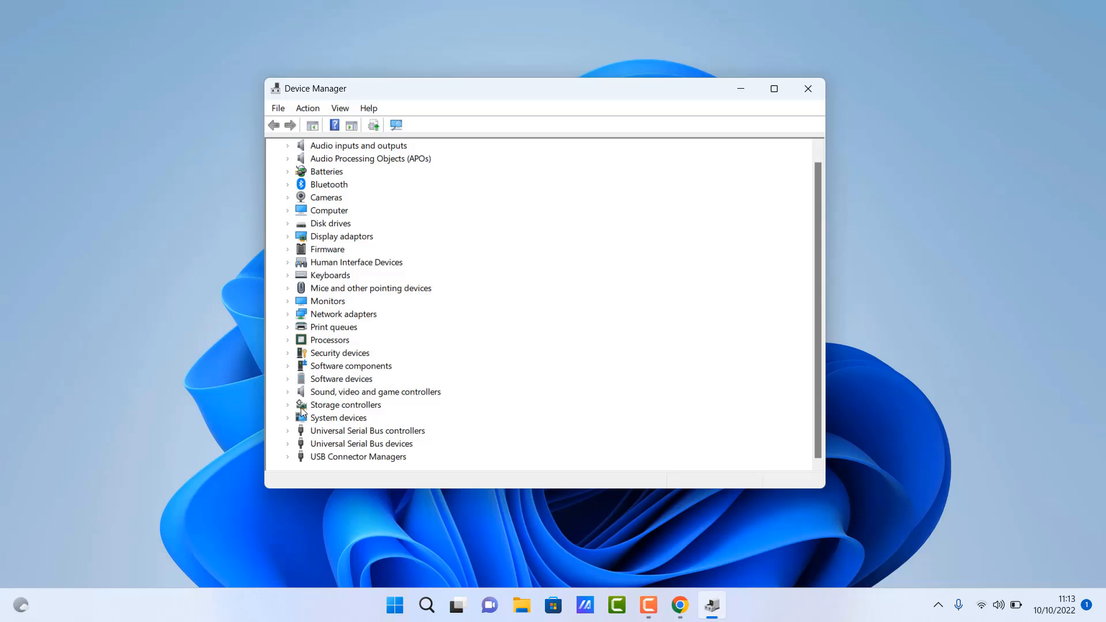
pyautogui.moveTo(309, 404)
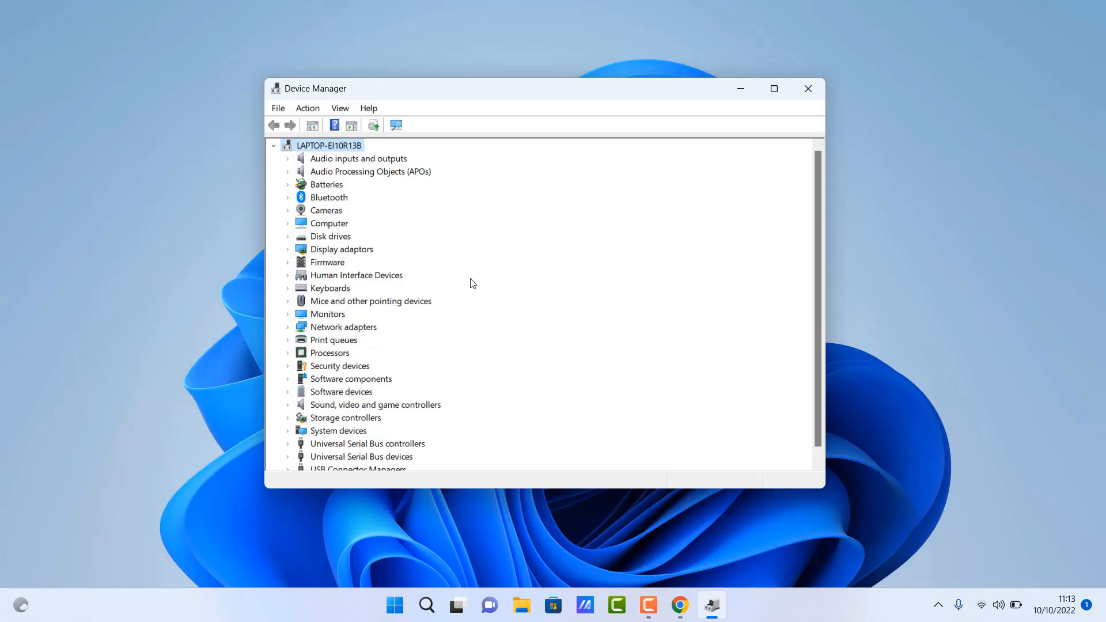
pyautogui.moveTo(647, 145)
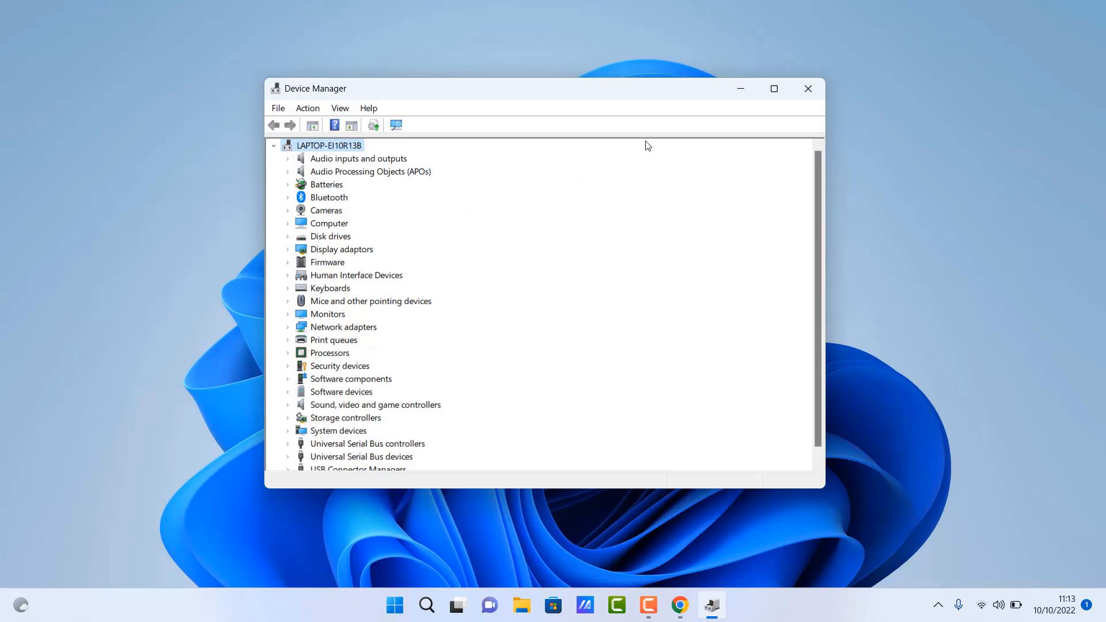
pyautogui.moveTo(808, 89)
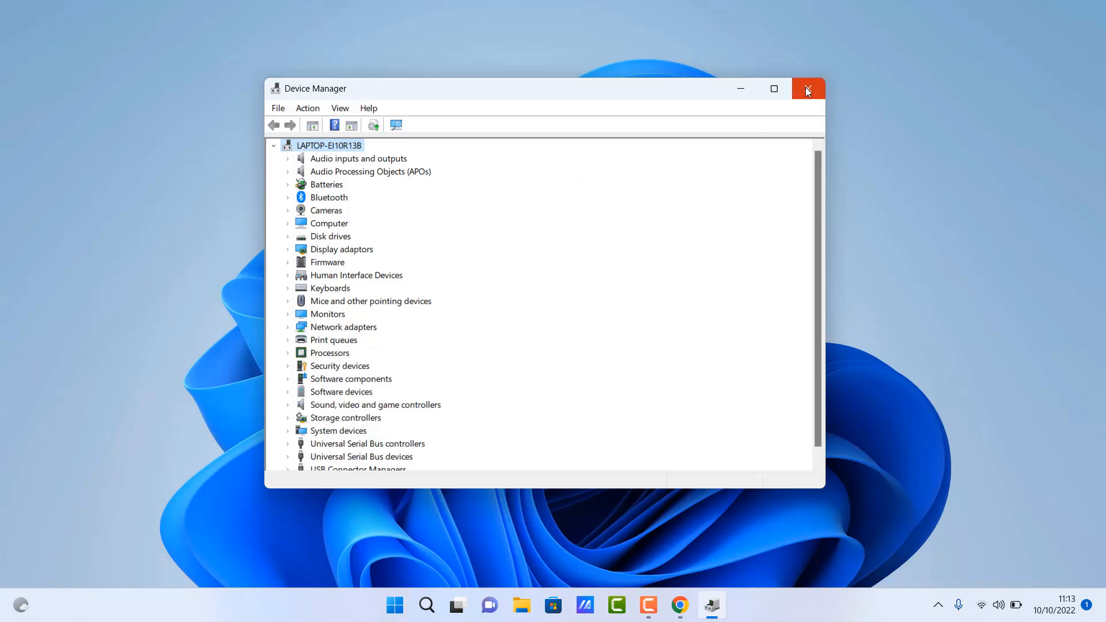
pyautogui.click(808, 90)
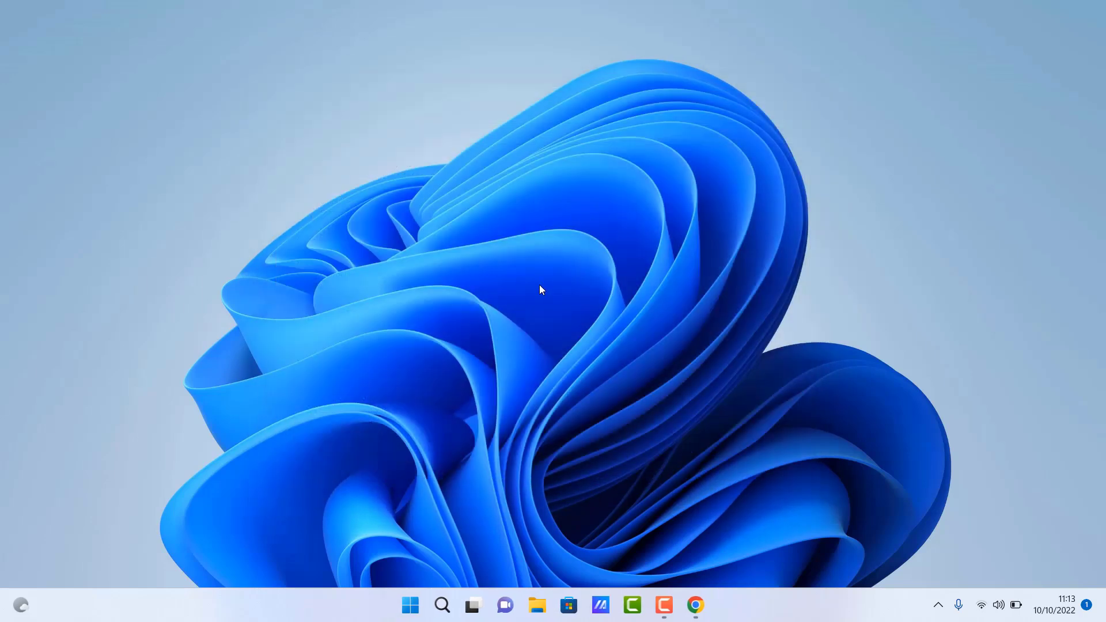
# Step: View the Windows version information and System Information, closing each afterwards
pyautogui.click(442, 606)
pyautogui.write('winver')
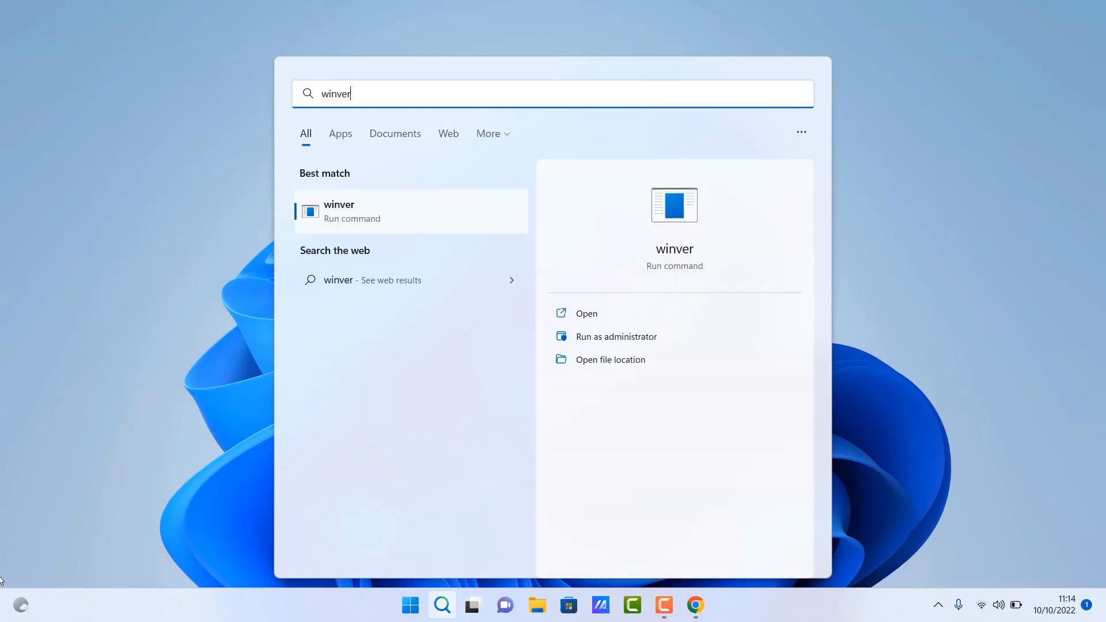
pyautogui.moveTo(340, 222)
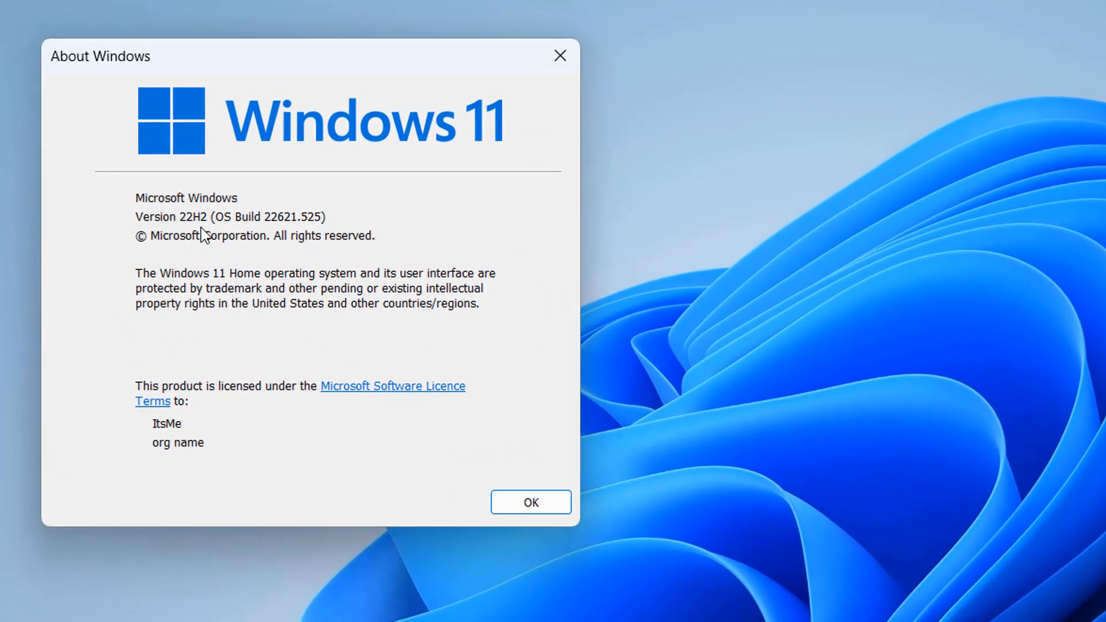
pyautogui.moveTo(235, 238)
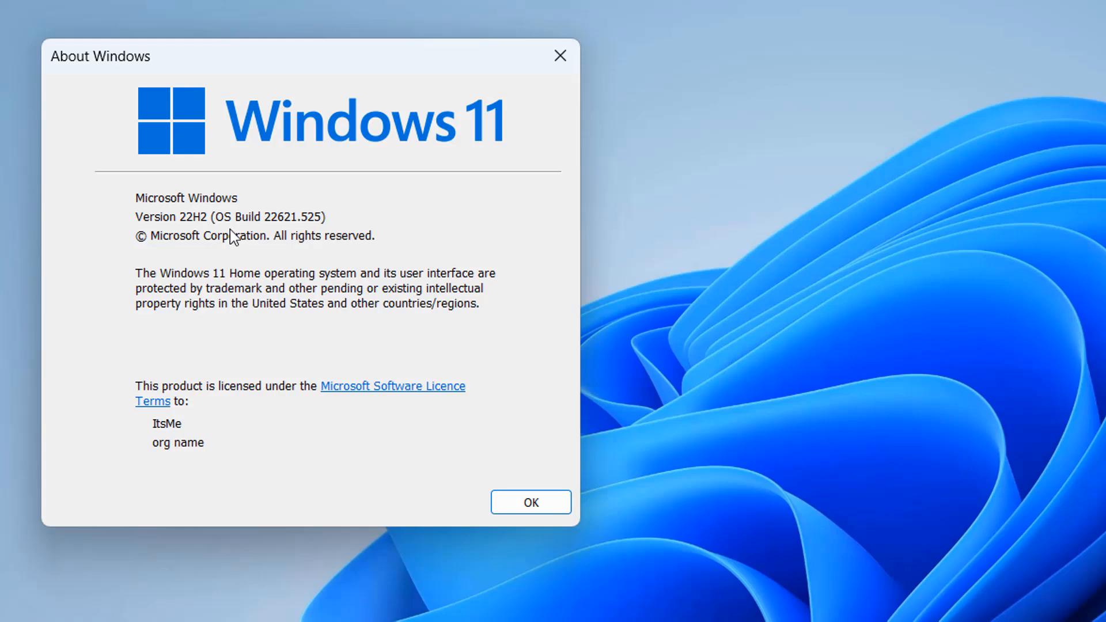
pyautogui.moveTo(608, 117)
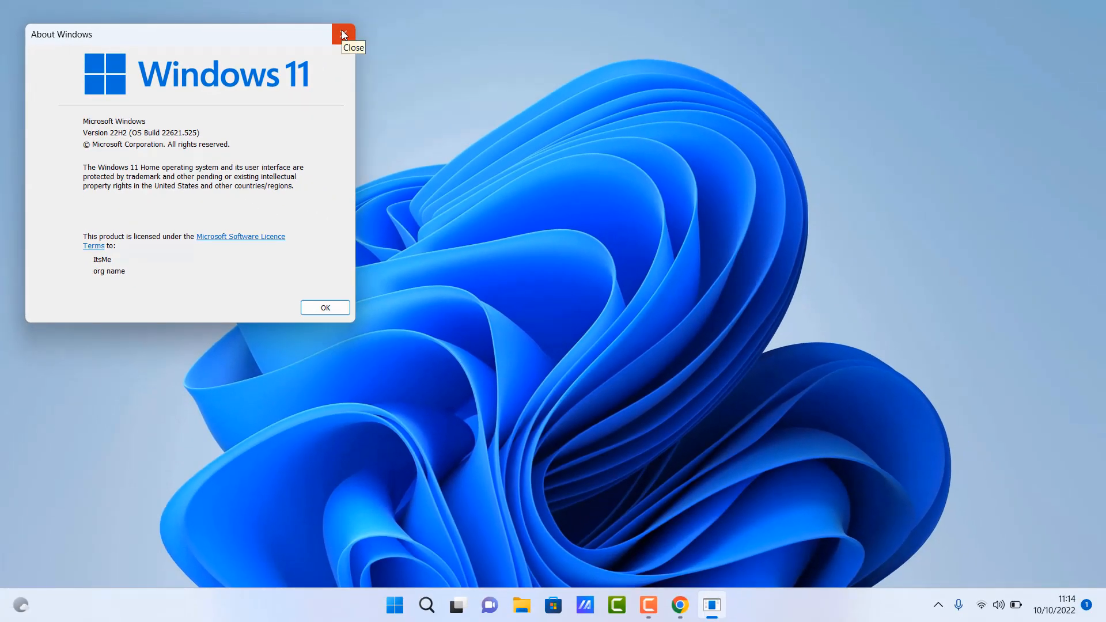
pyautogui.click(342, 34)
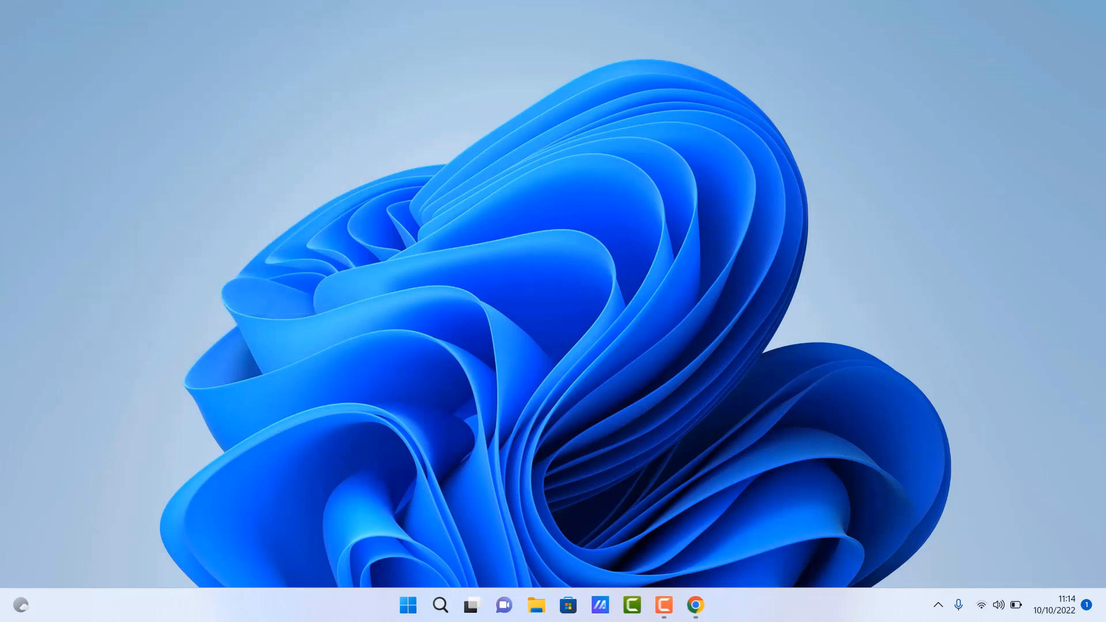
pyautogui.click(440, 606)
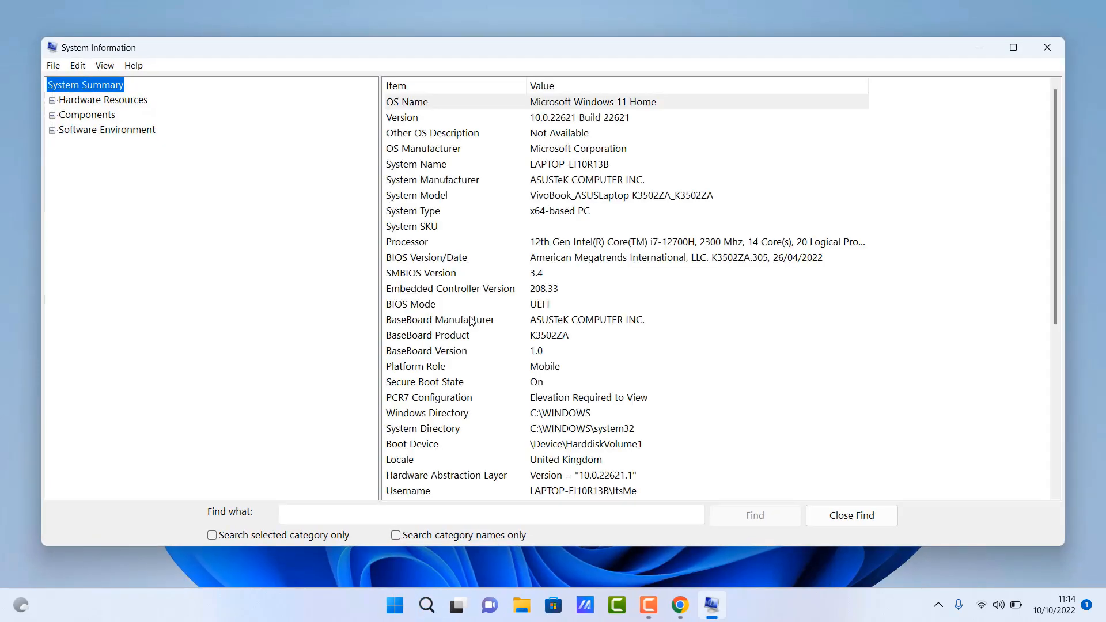
pyautogui.moveTo(549, 103)
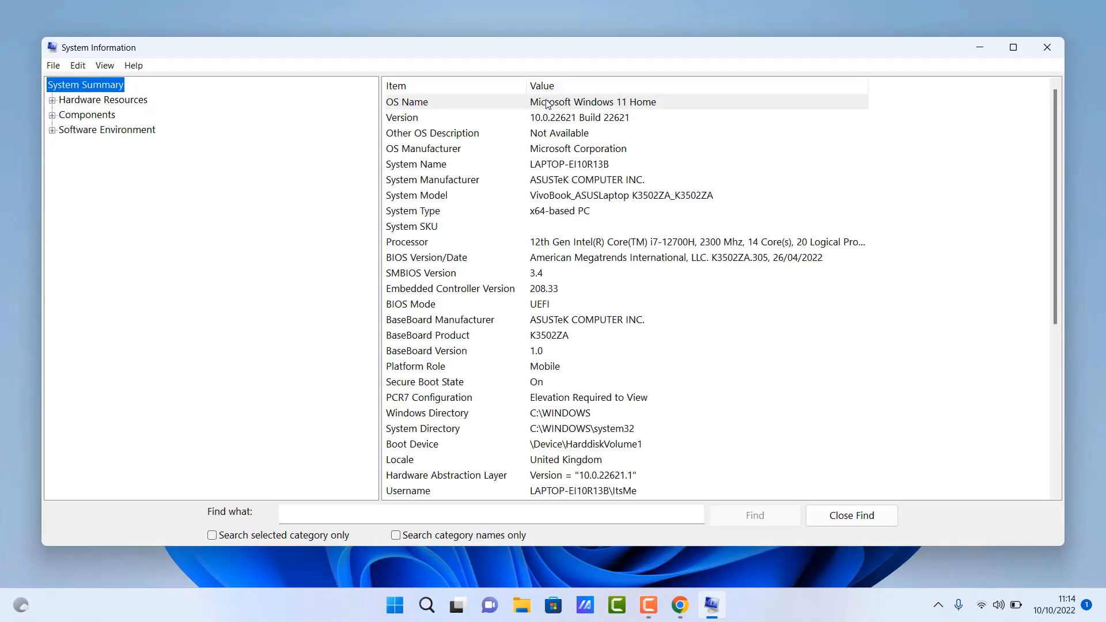
pyautogui.moveTo(656, 112)
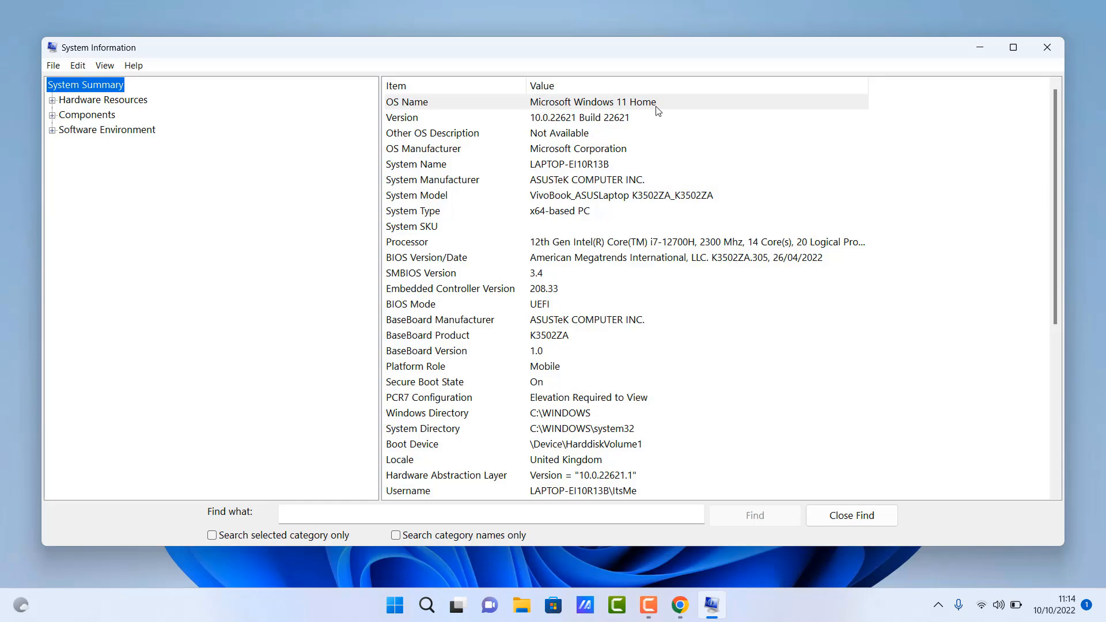
pyautogui.moveTo(653, 112)
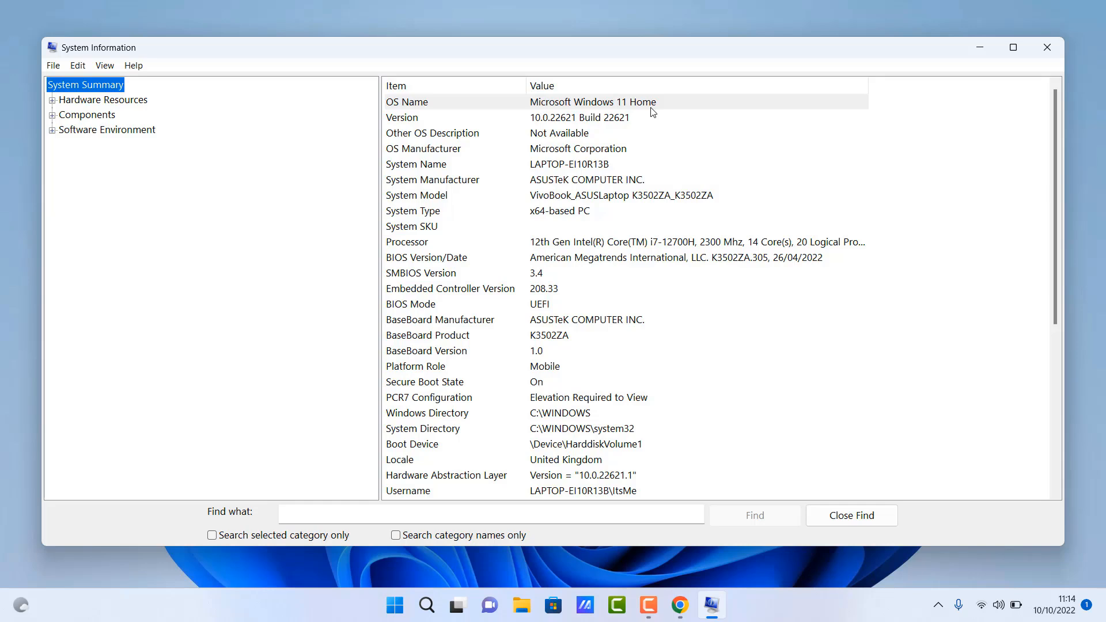
pyautogui.moveTo(644, 139)
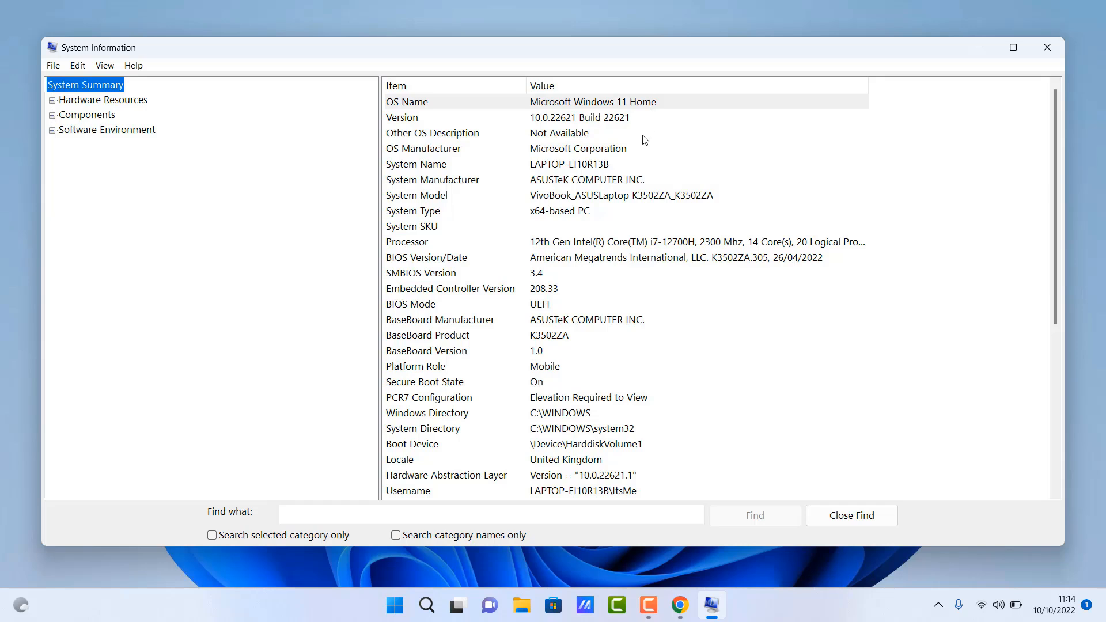
pyautogui.moveTo(681, 362)
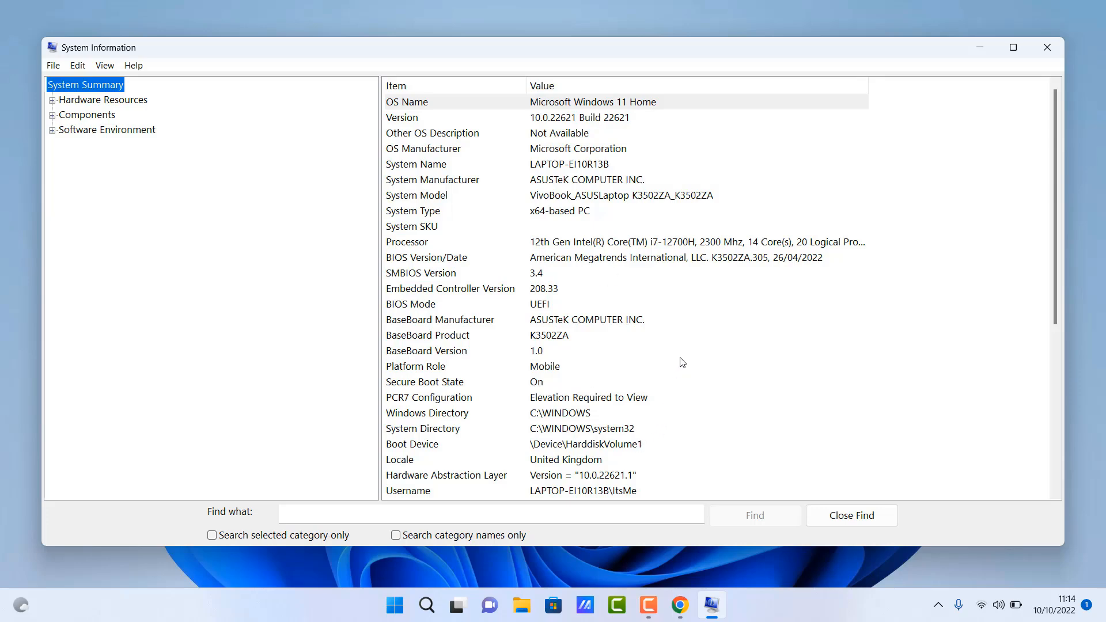
pyautogui.moveTo(1046, 47)
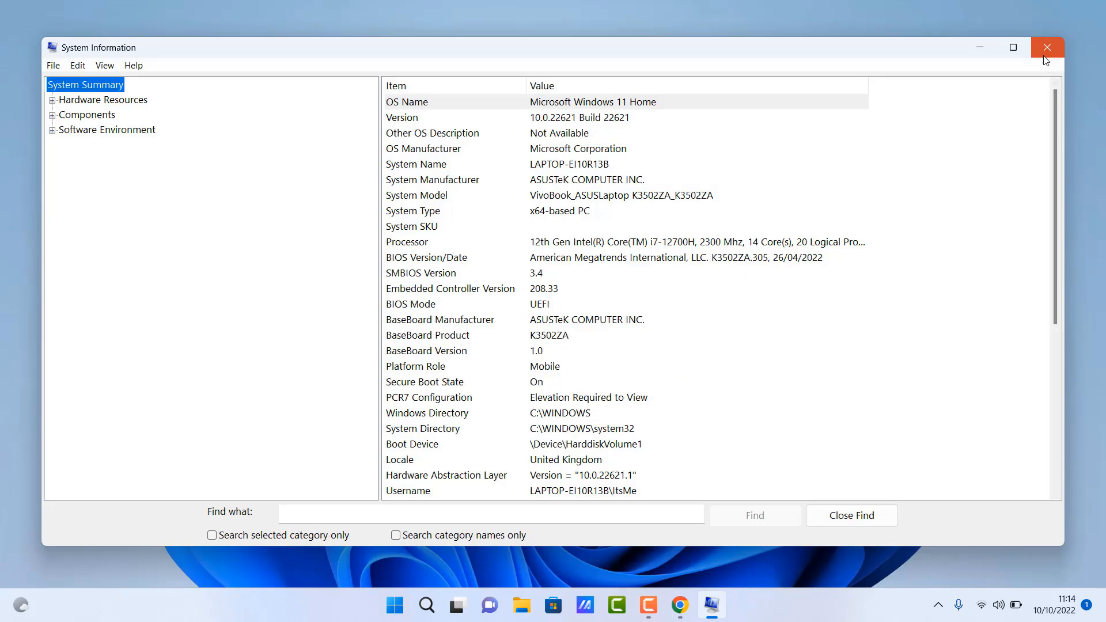
pyautogui.click(1047, 47)
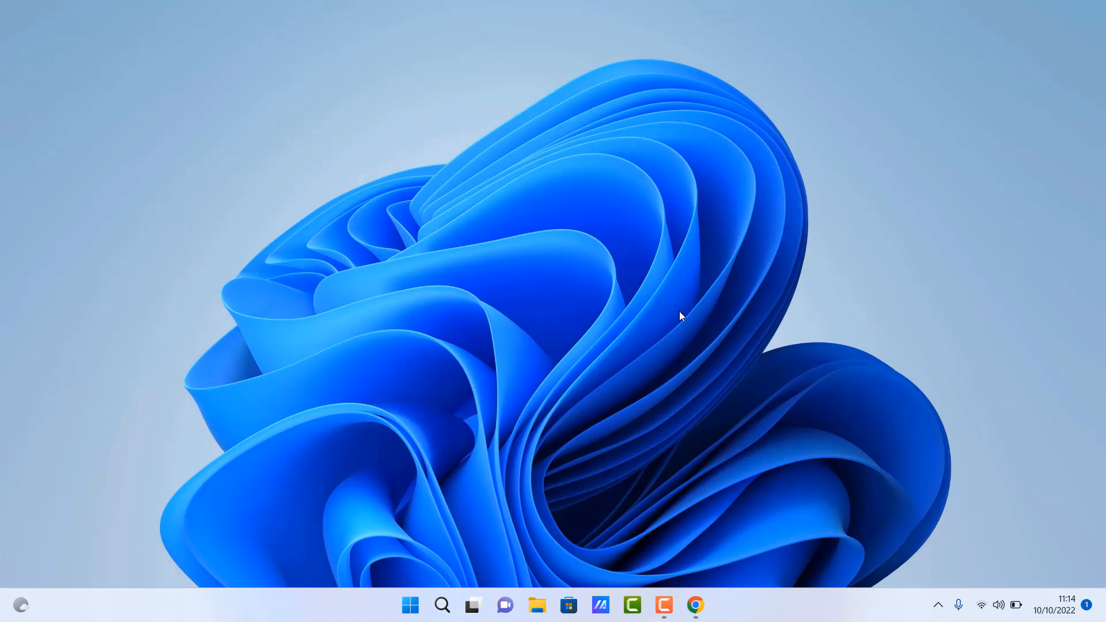
pyautogui.moveTo(572, 418)
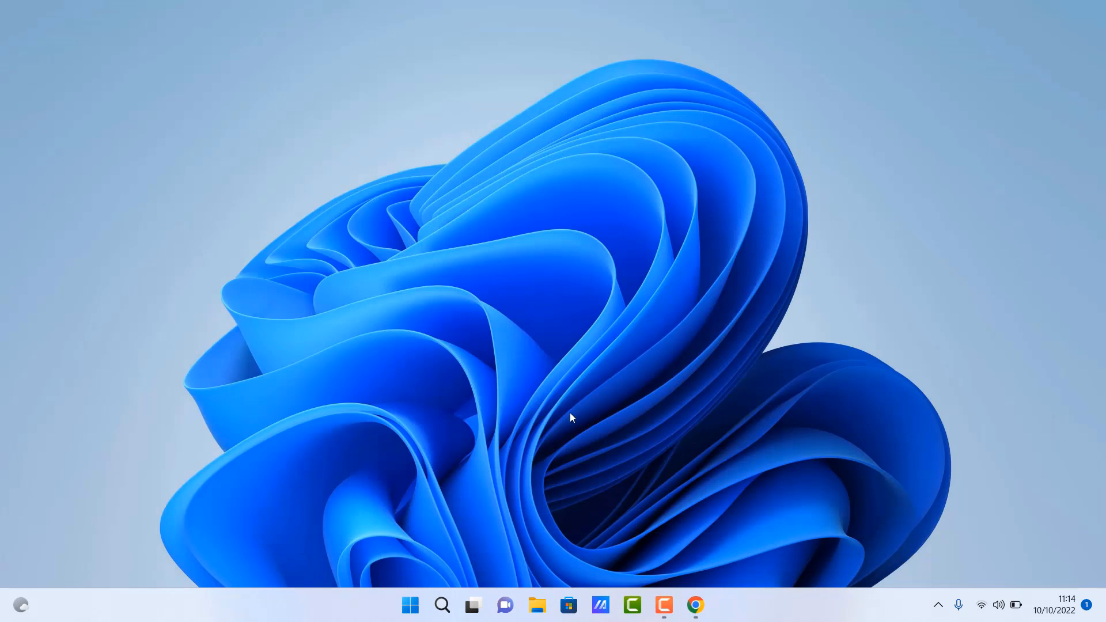
# Step: Search for 'control Panel' and open its Hardware and Sound category
pyautogui.click(442, 606)
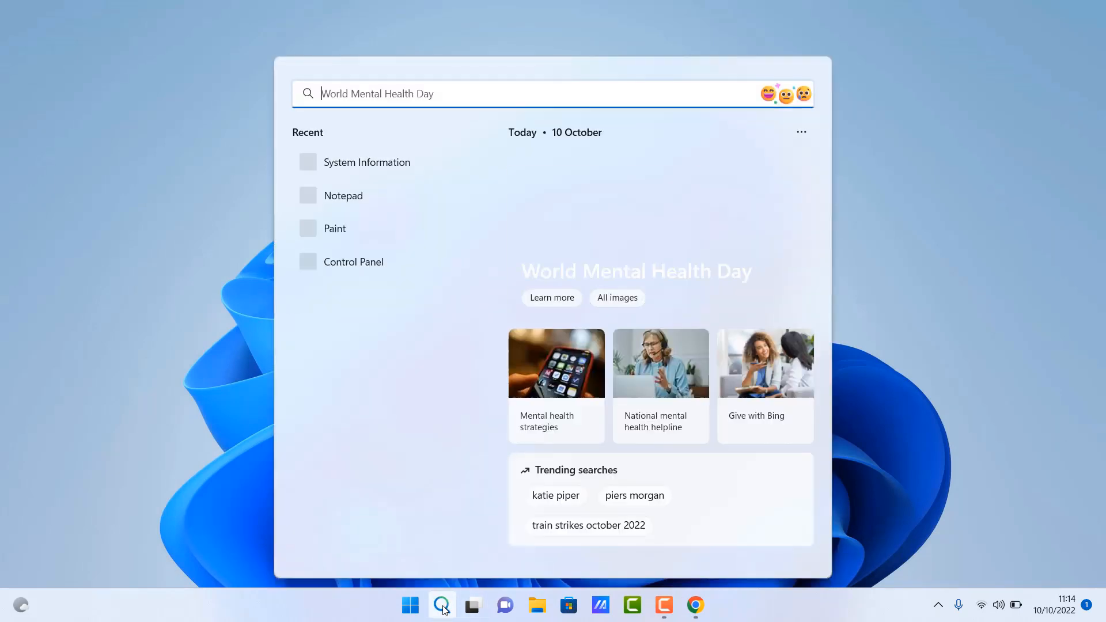
pyautogui.write('control Panel')
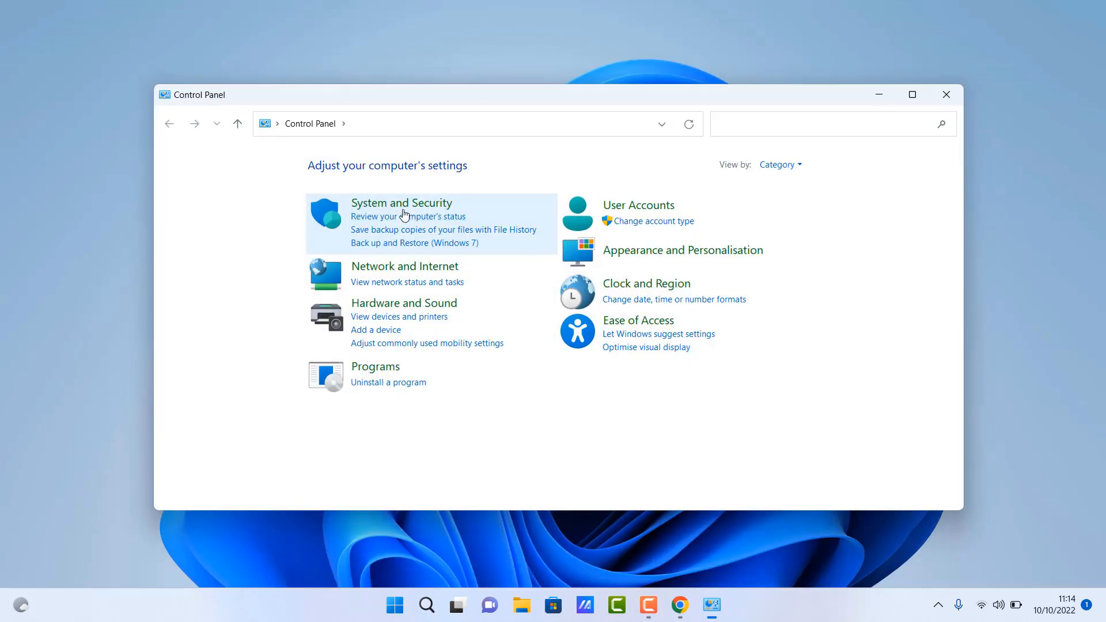
pyautogui.moveTo(425, 332)
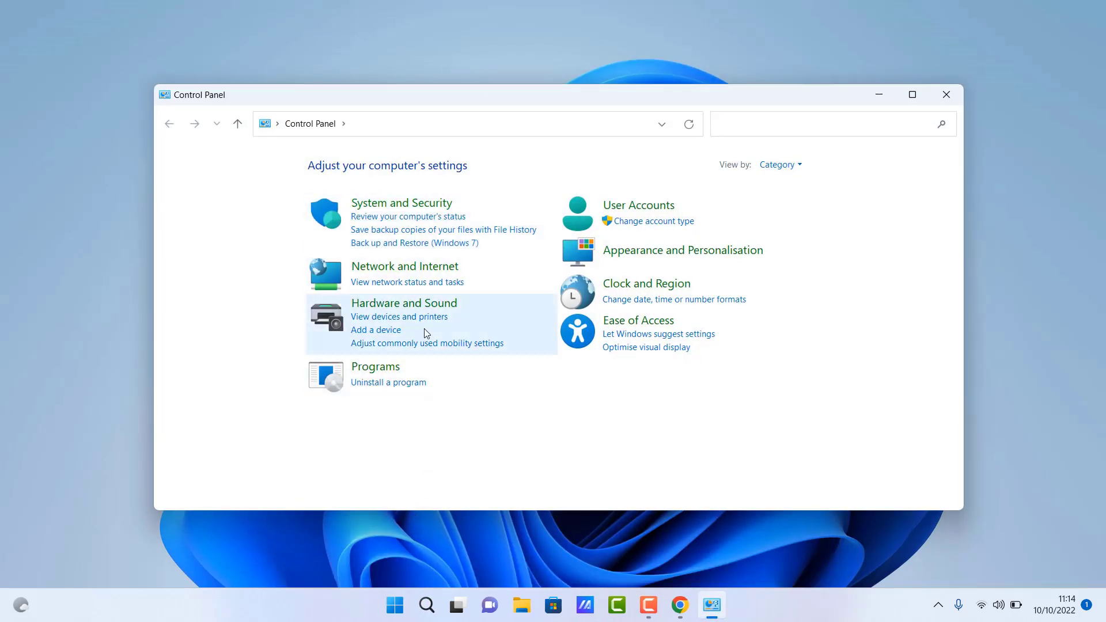
pyautogui.moveTo(404, 303)
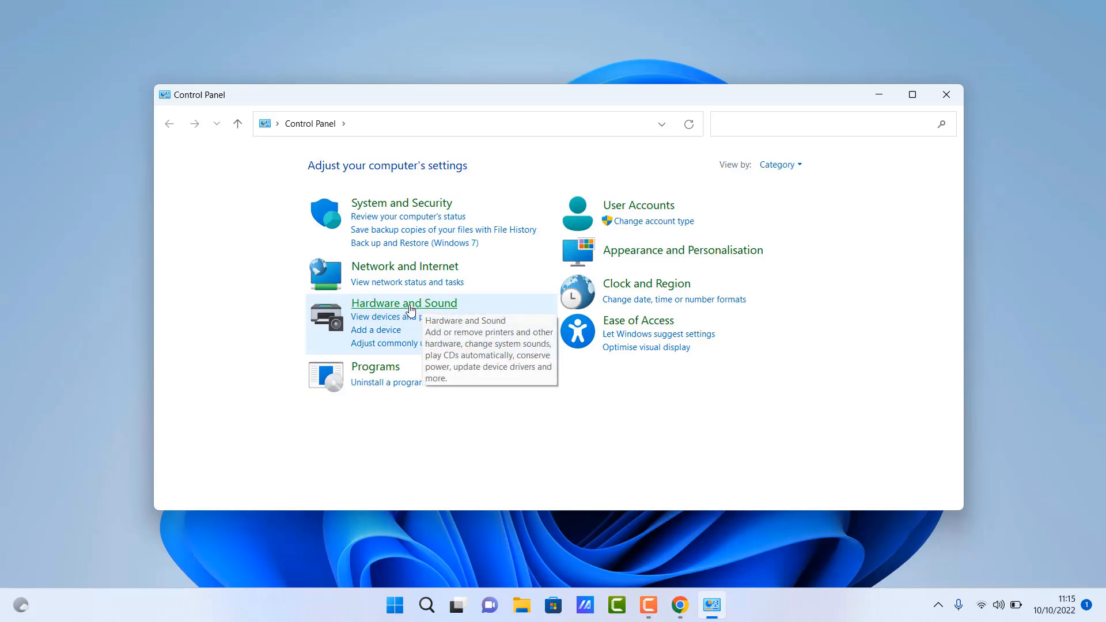
pyautogui.click(779, 164)
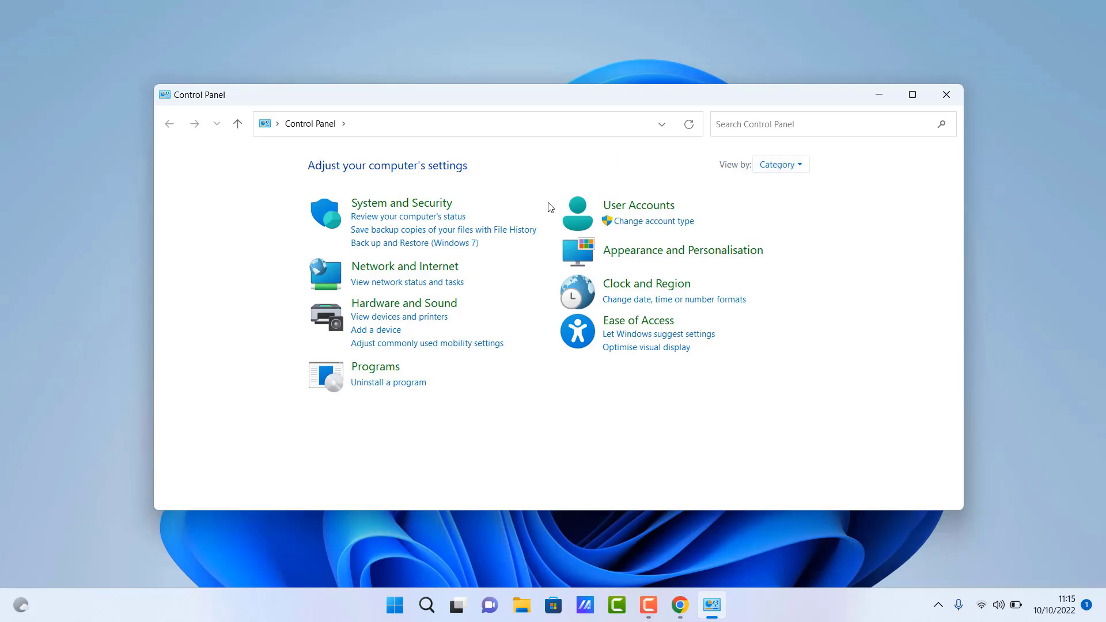
pyautogui.click(404, 302)
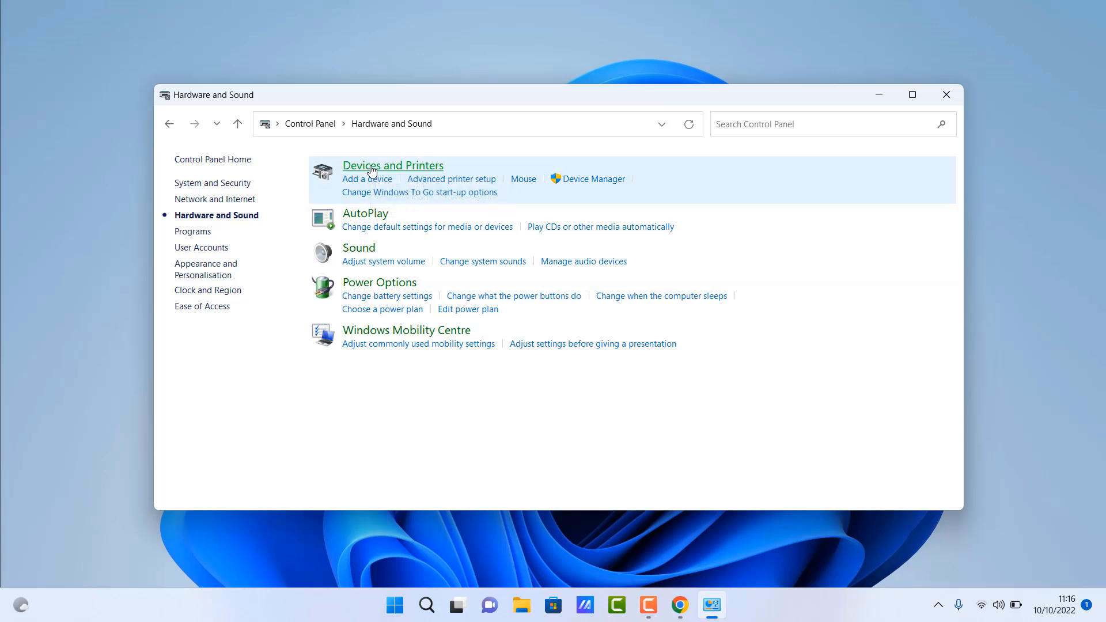
# Step: Go to Devices and printers, show more devices, and open More devices and printer settings
pyautogui.click(392, 166)
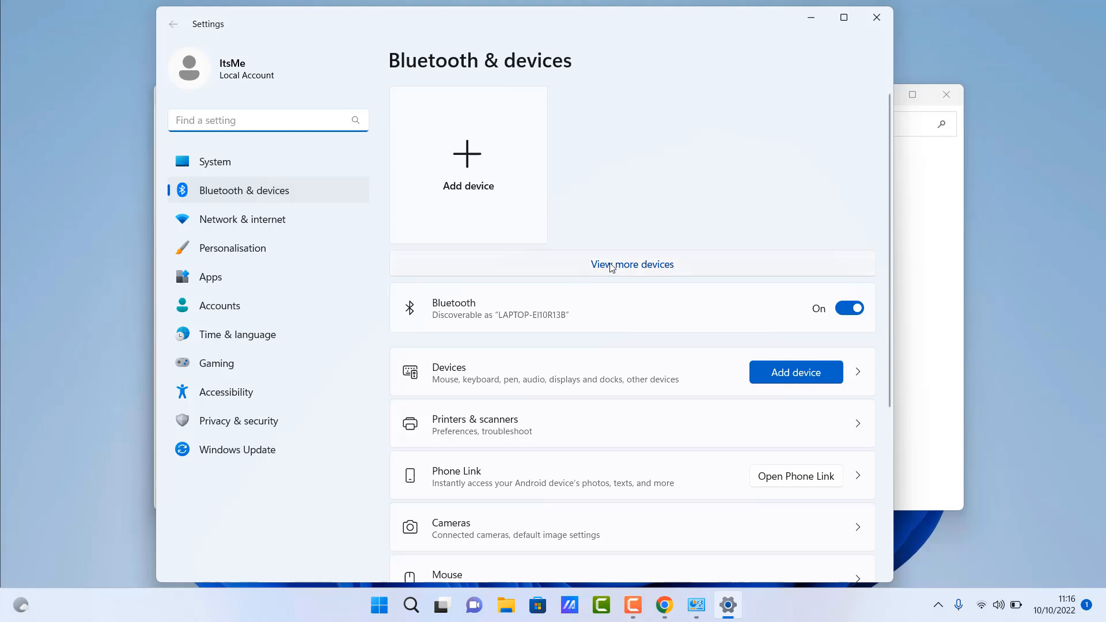
pyautogui.moveTo(650, 271)
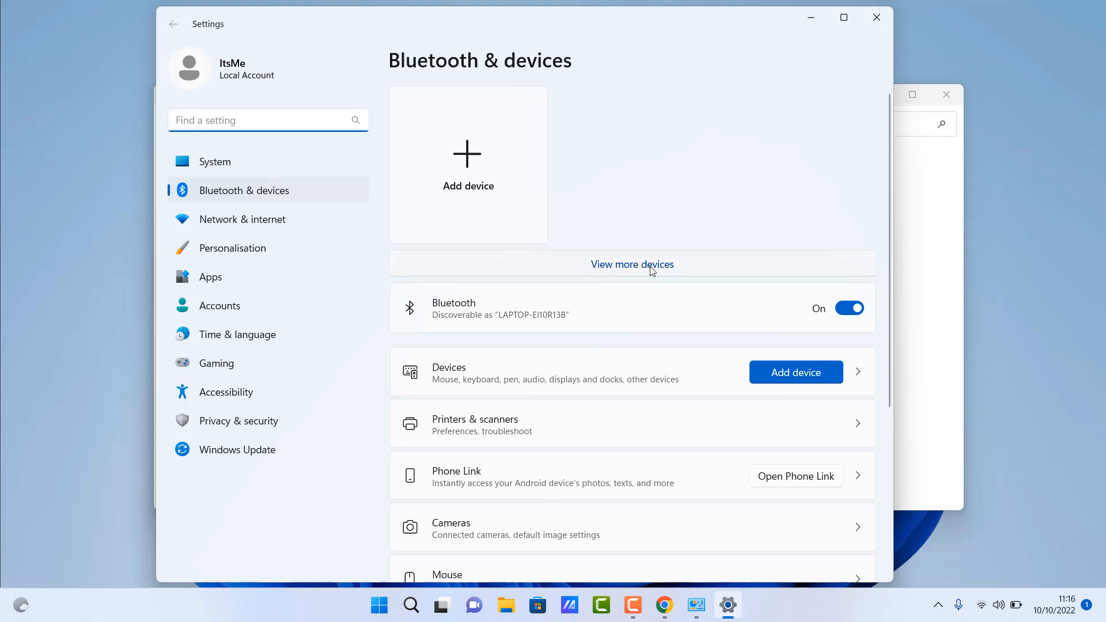
pyautogui.click(448, 371)
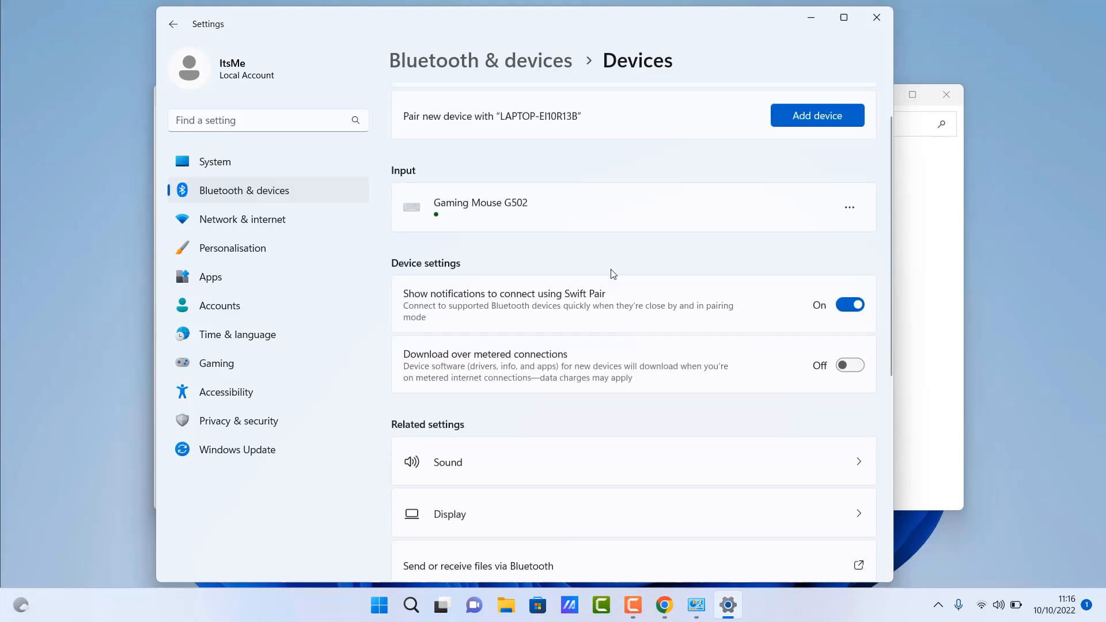
pyautogui.scroll(-3)
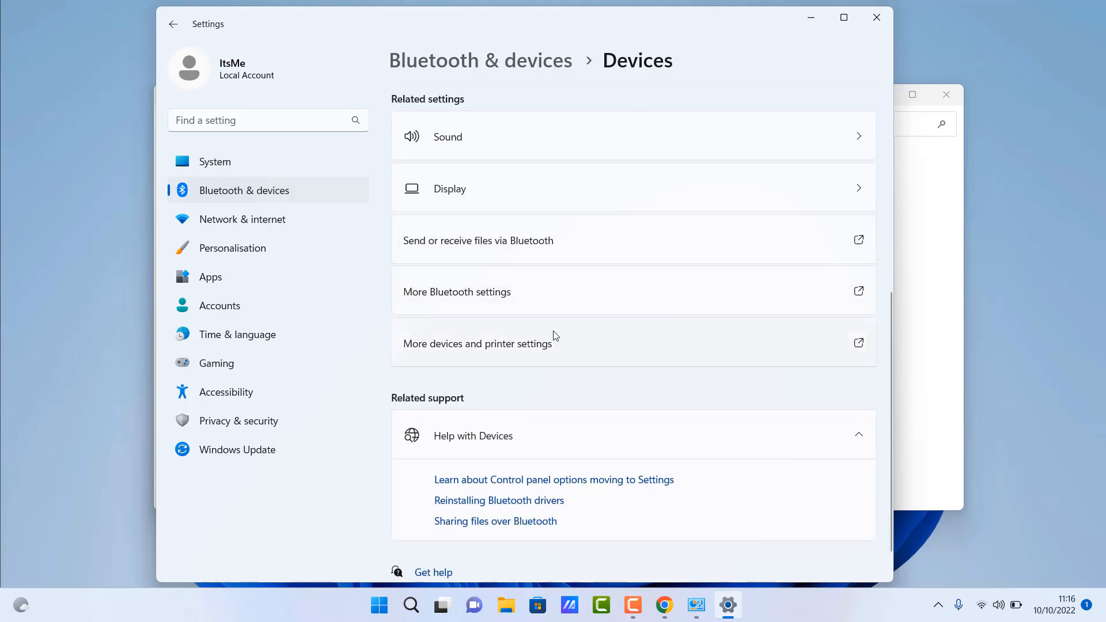
pyautogui.moveTo(529, 342)
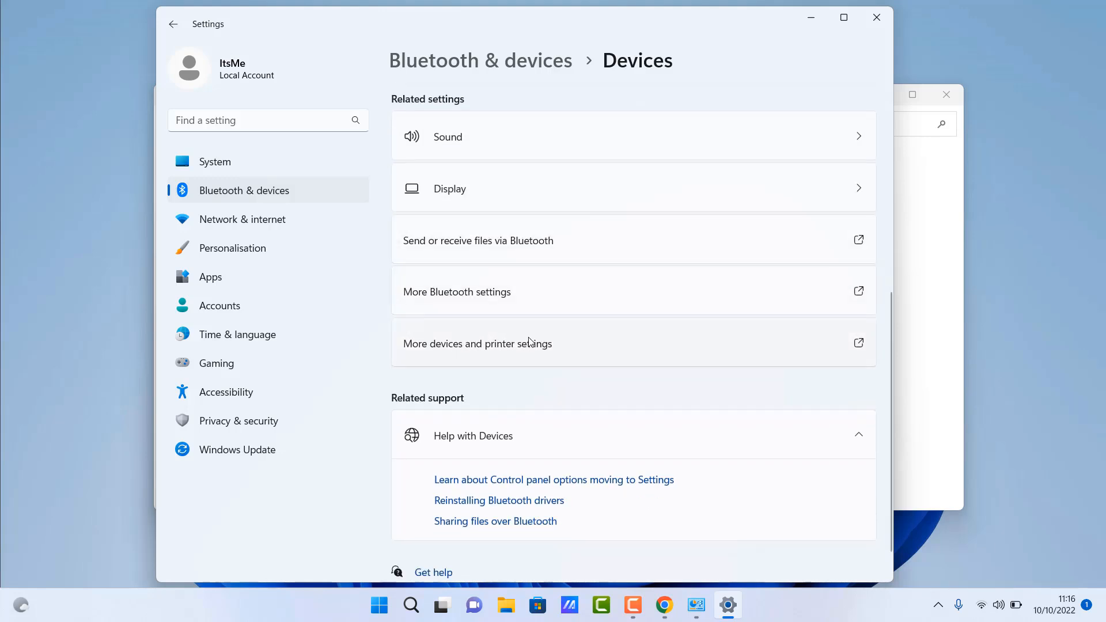
pyautogui.click(477, 343)
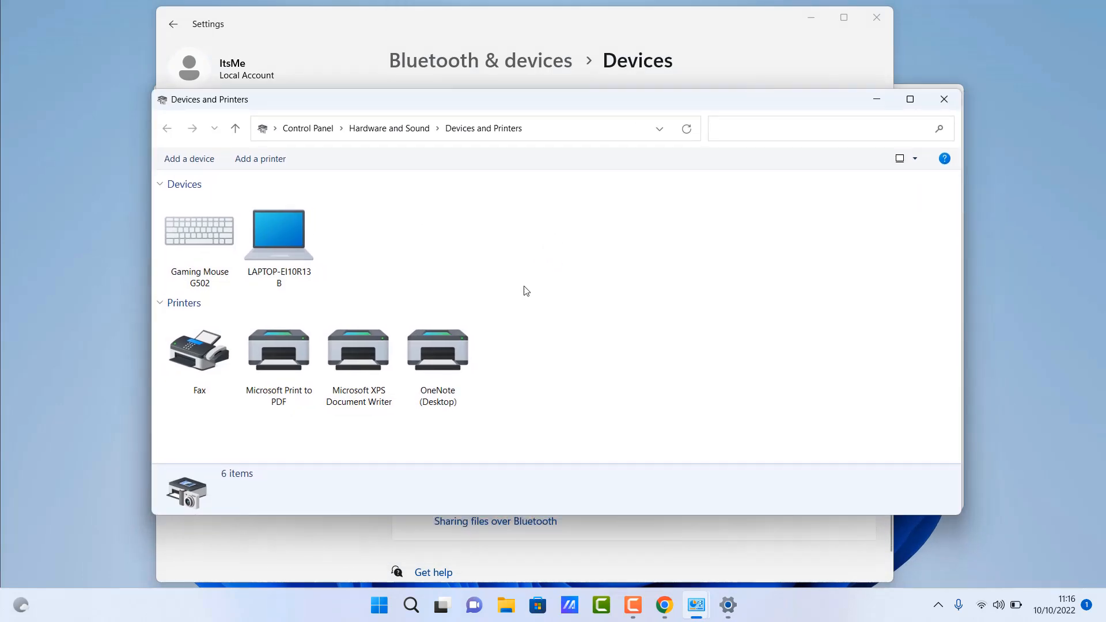
pyautogui.moveTo(500, 359)
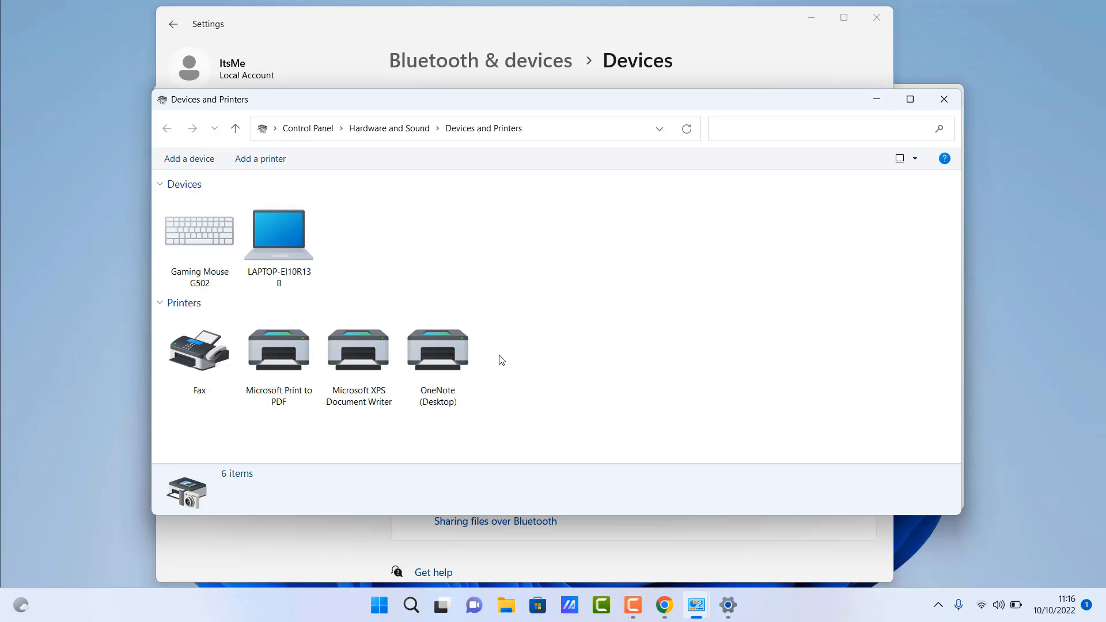
# Step: Set the laptop's device installation settings to No, then close Devices and Printers
pyautogui.click(277, 233)
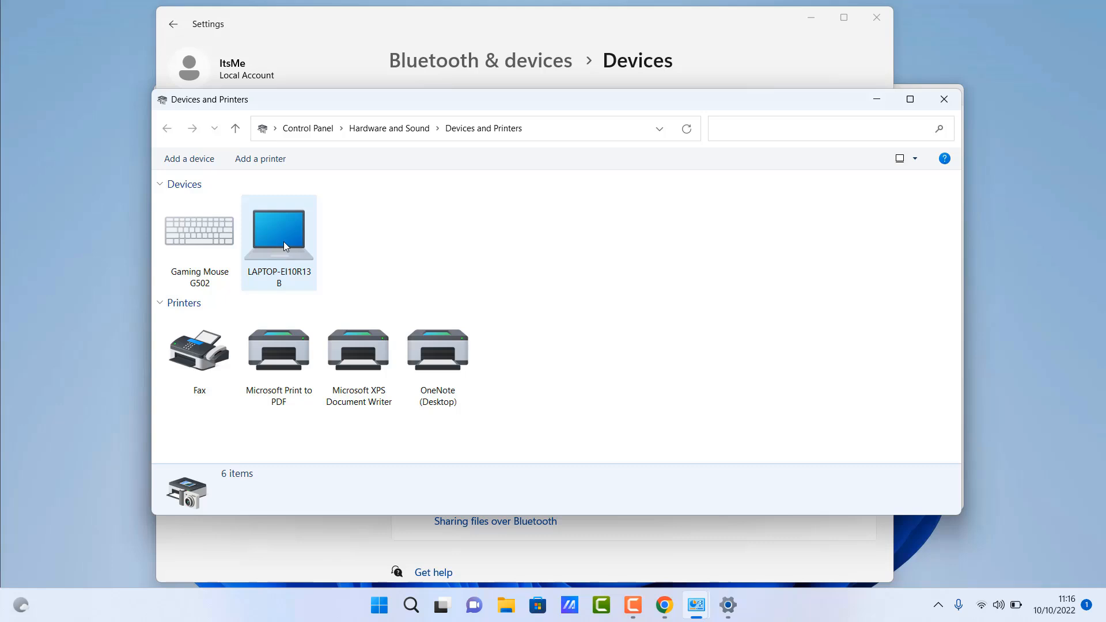
pyautogui.rightClick(278, 236)
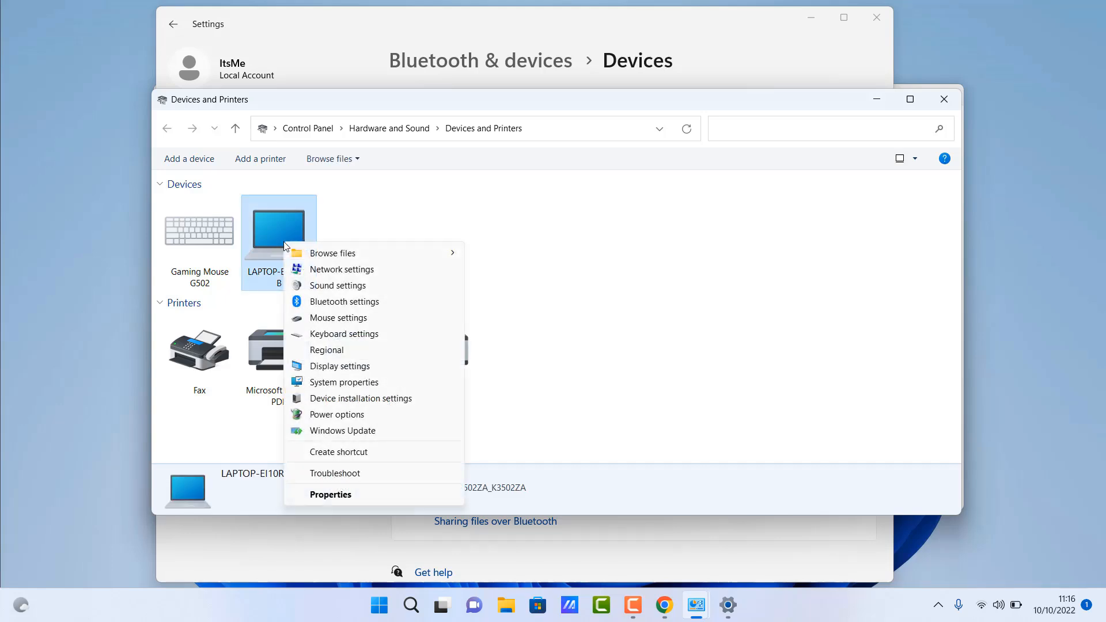
pyautogui.moveTo(379, 399)
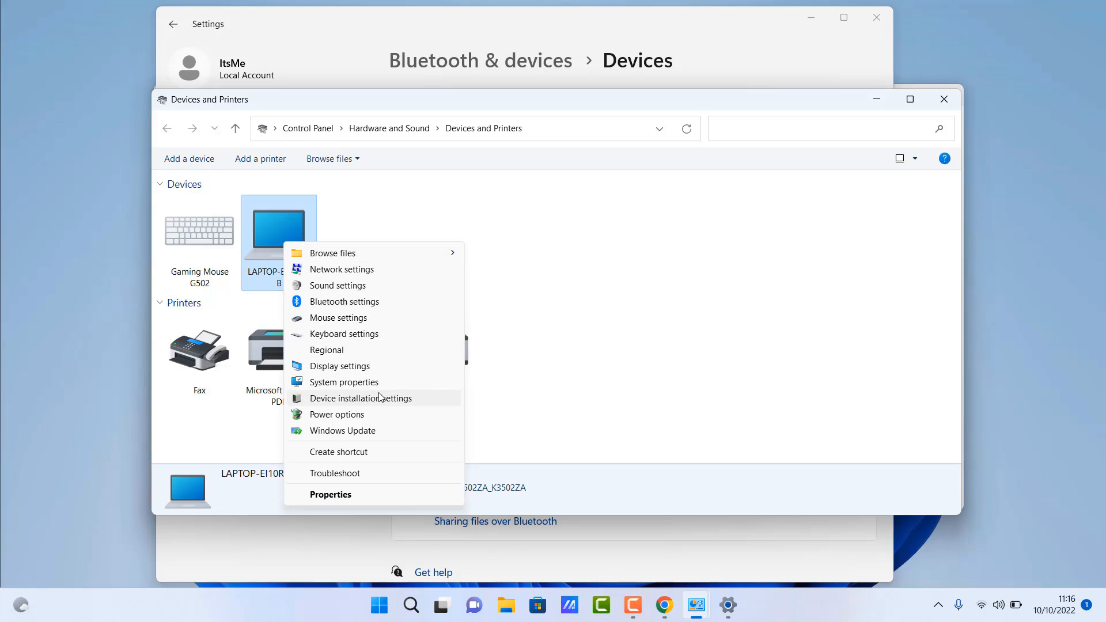
pyautogui.moveTo(358, 404)
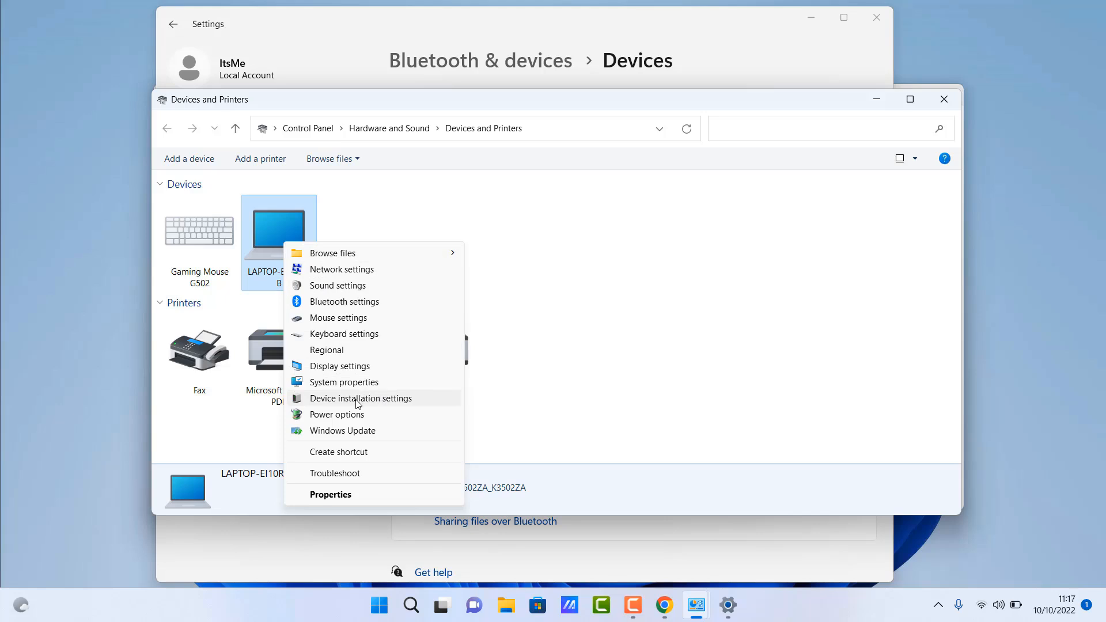
pyautogui.click(360, 398)
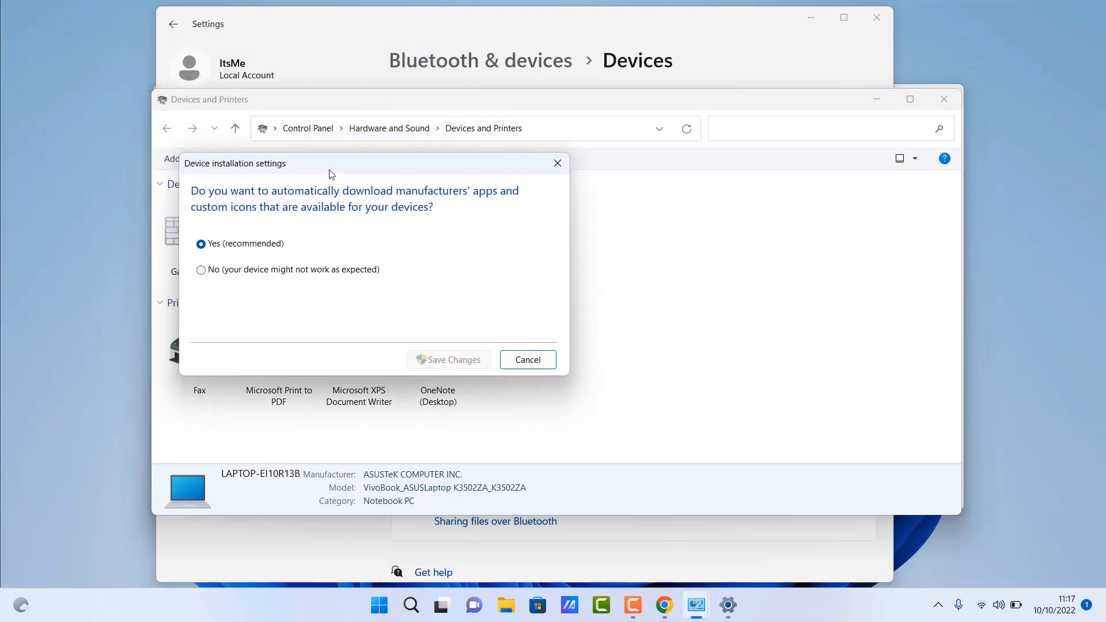
pyautogui.moveTo(306, 217)
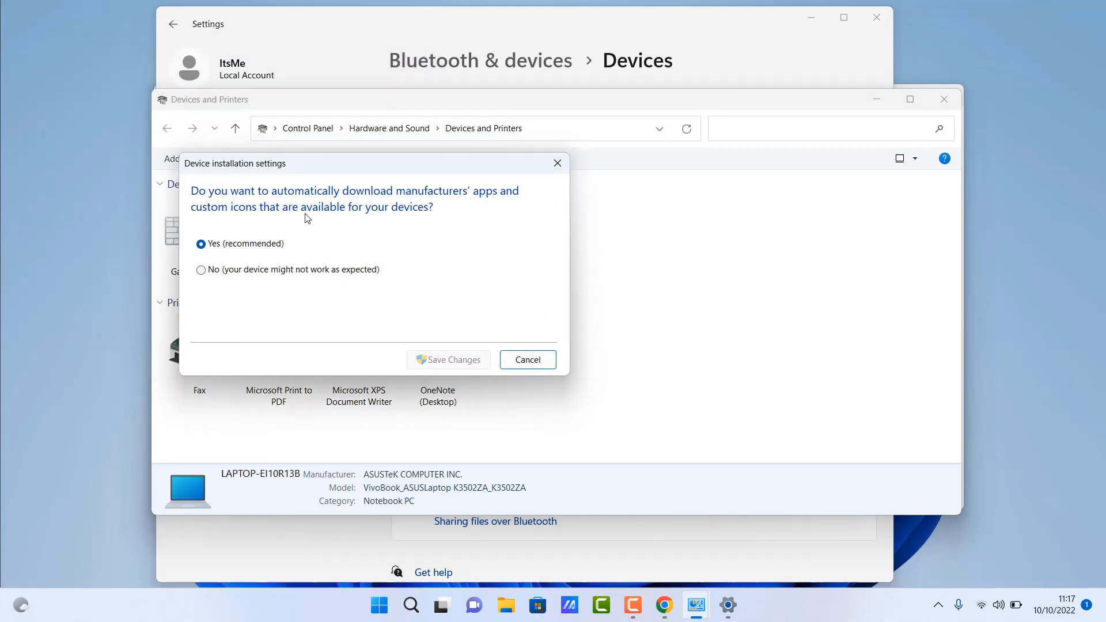
pyautogui.moveTo(495, 235)
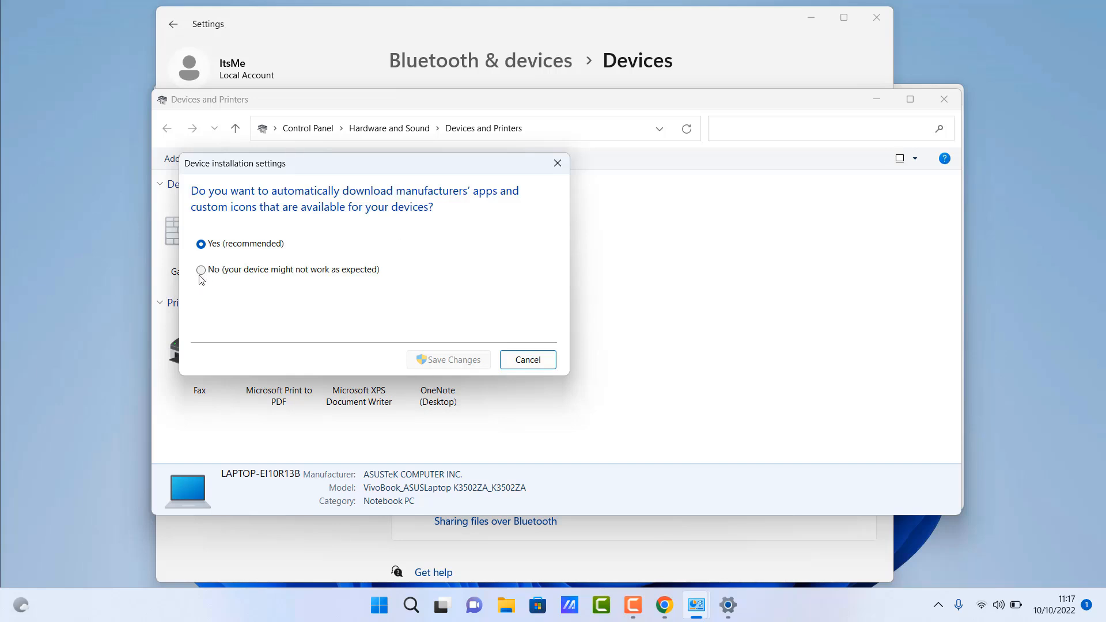
pyautogui.click(201, 270)
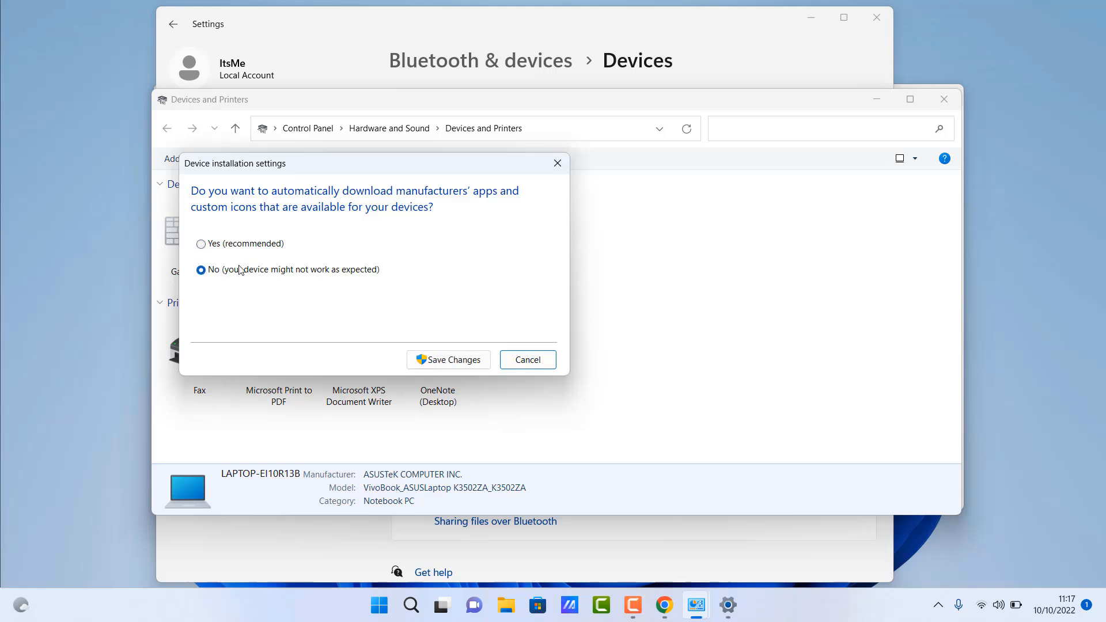
pyautogui.moveTo(359, 310)
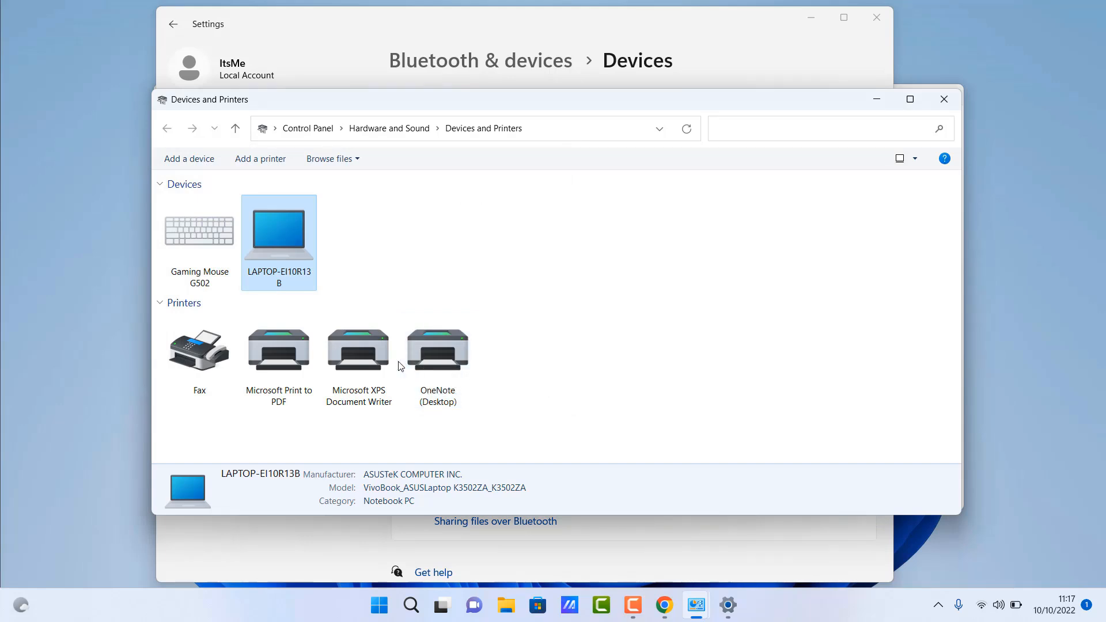
pyautogui.moveTo(933, 103)
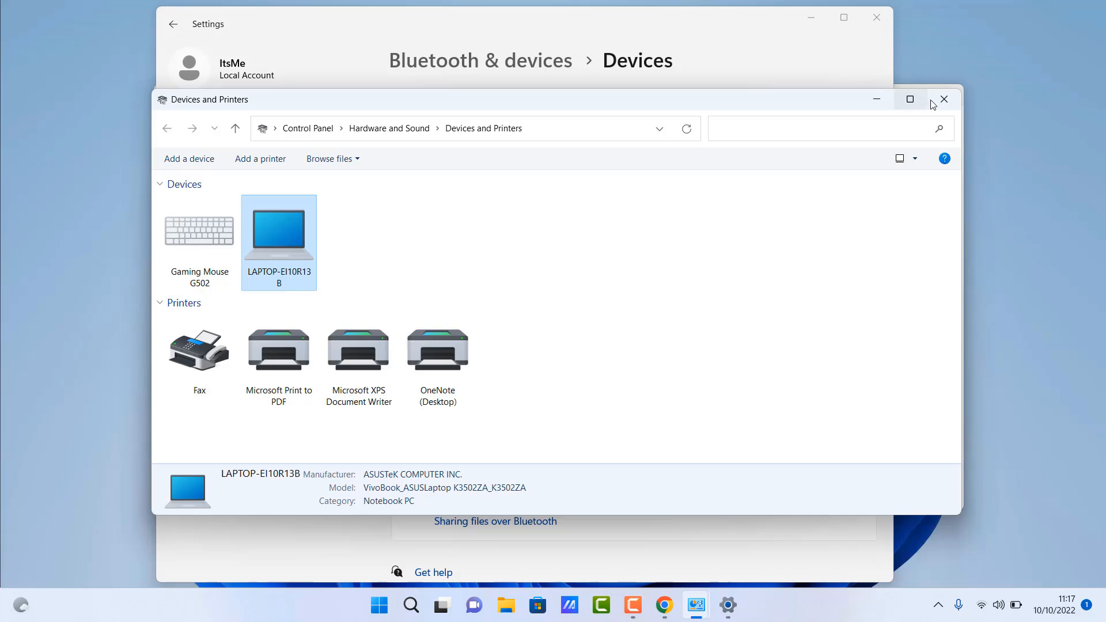
pyautogui.click(943, 98)
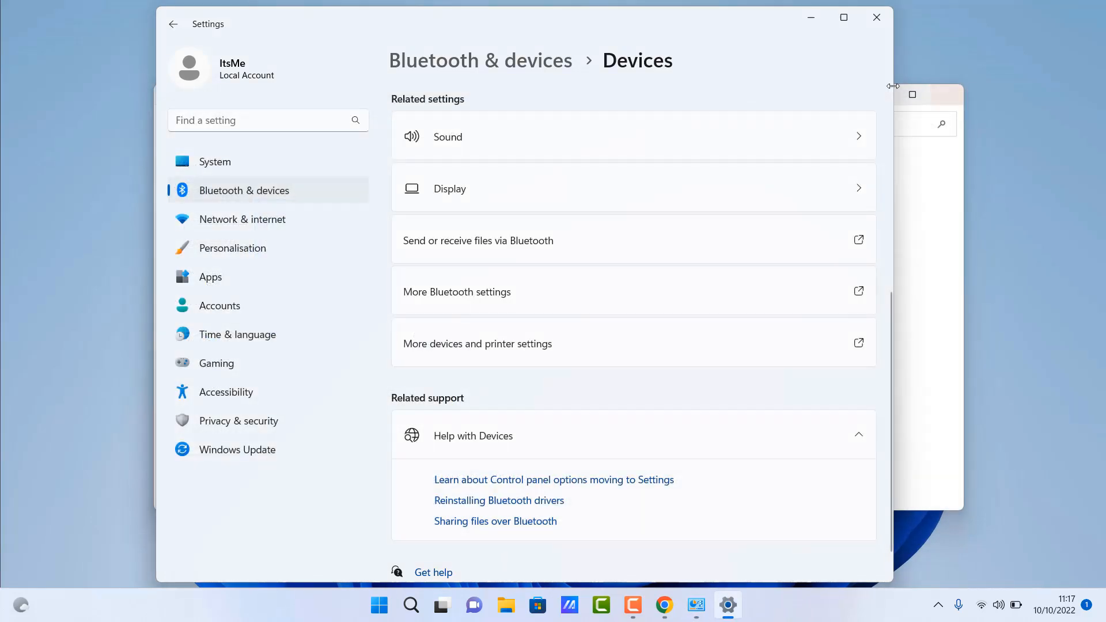
# Step: Close Settings and search 'regedit' to launch Registry Editor
pyautogui.click(876, 17)
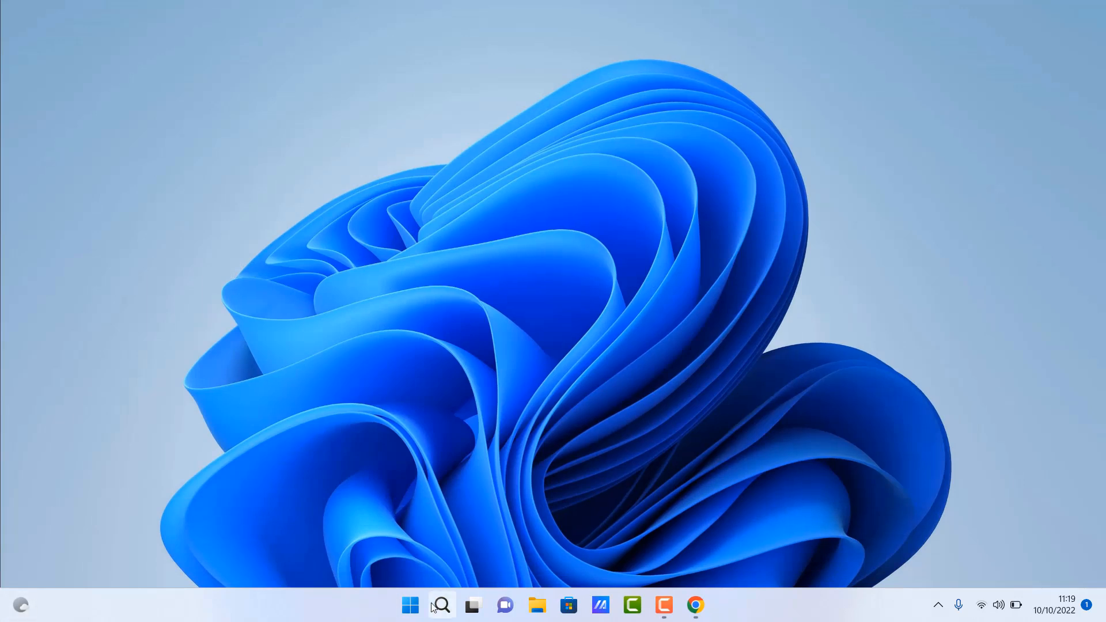
pyautogui.click(441, 606)
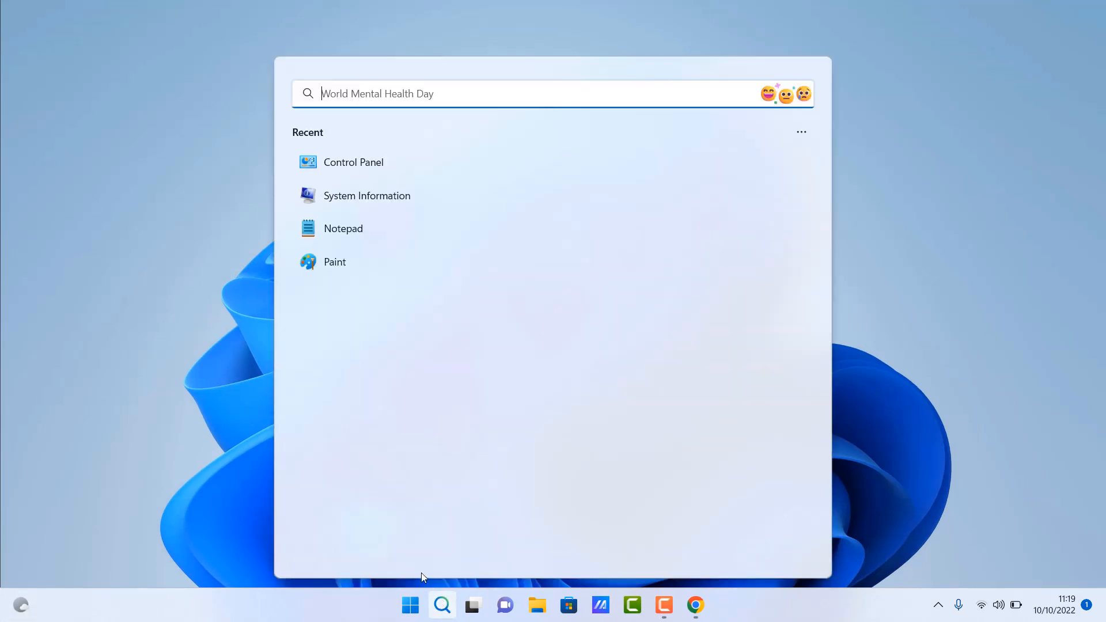
pyautogui.write('regedi')
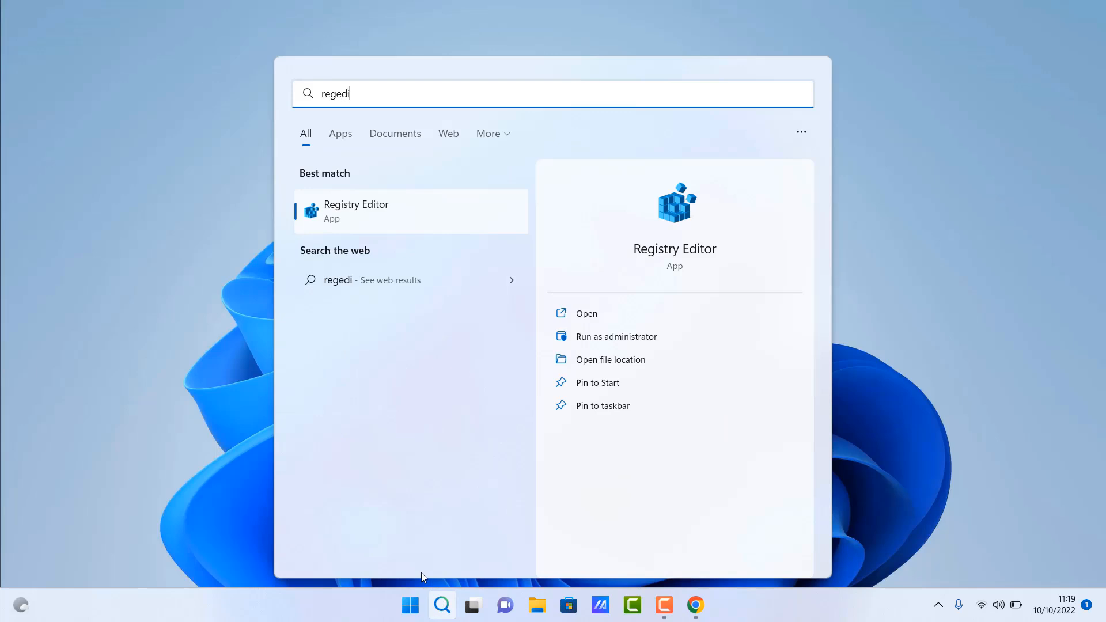
pyautogui.write('t')
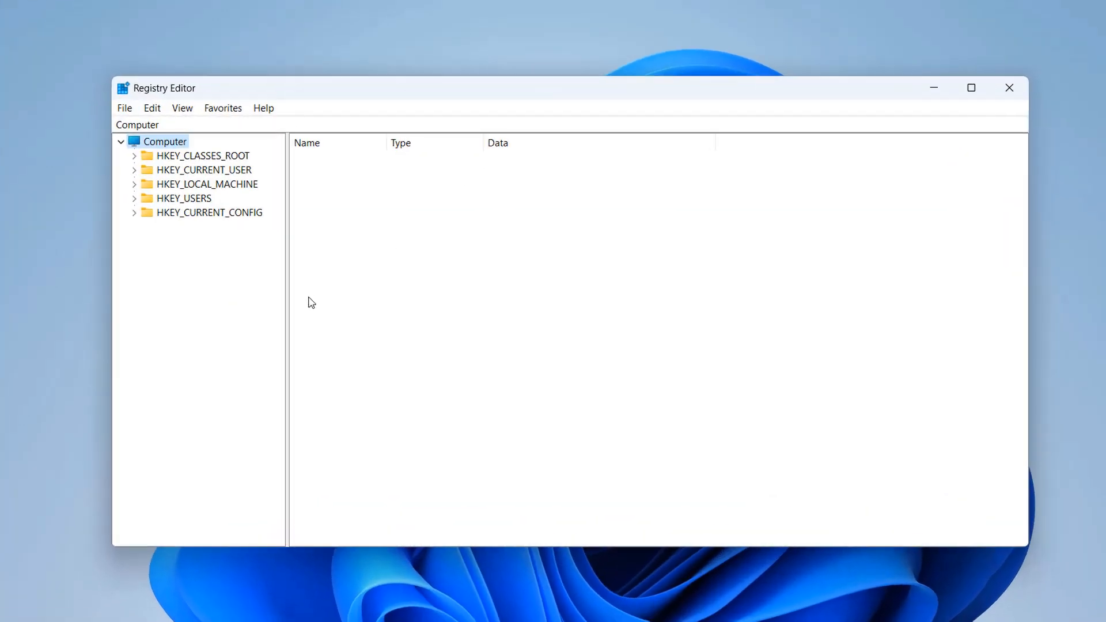
# Step: Expand HKEY_LOCAL_MACHINE, SOFTWARE and Microsoft in the registry tree
pyautogui.click(205, 183)
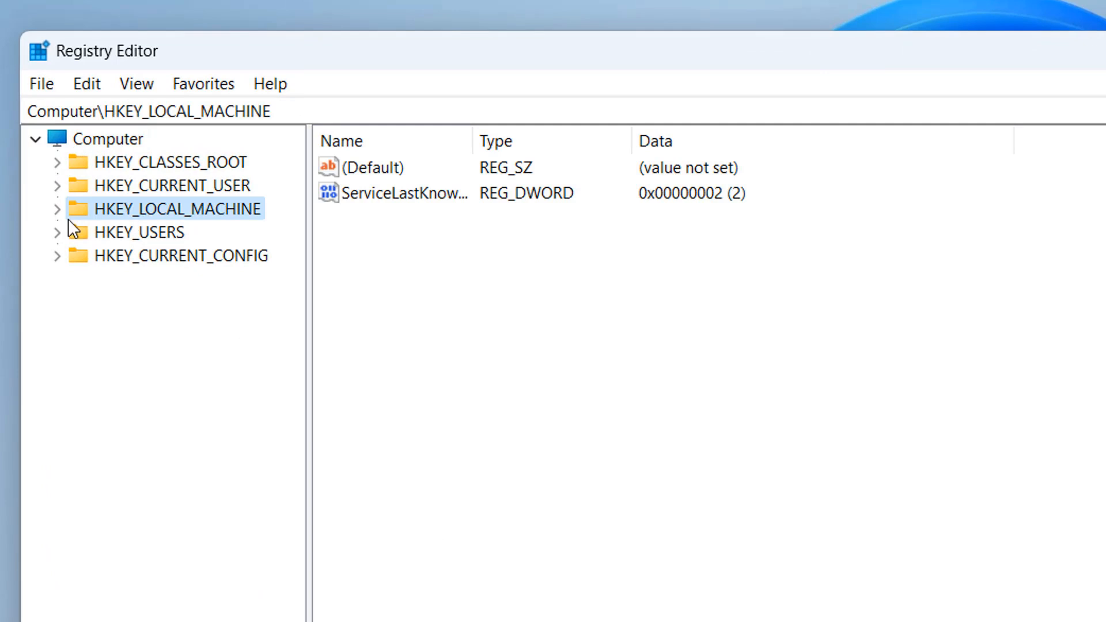
pyautogui.click(56, 208)
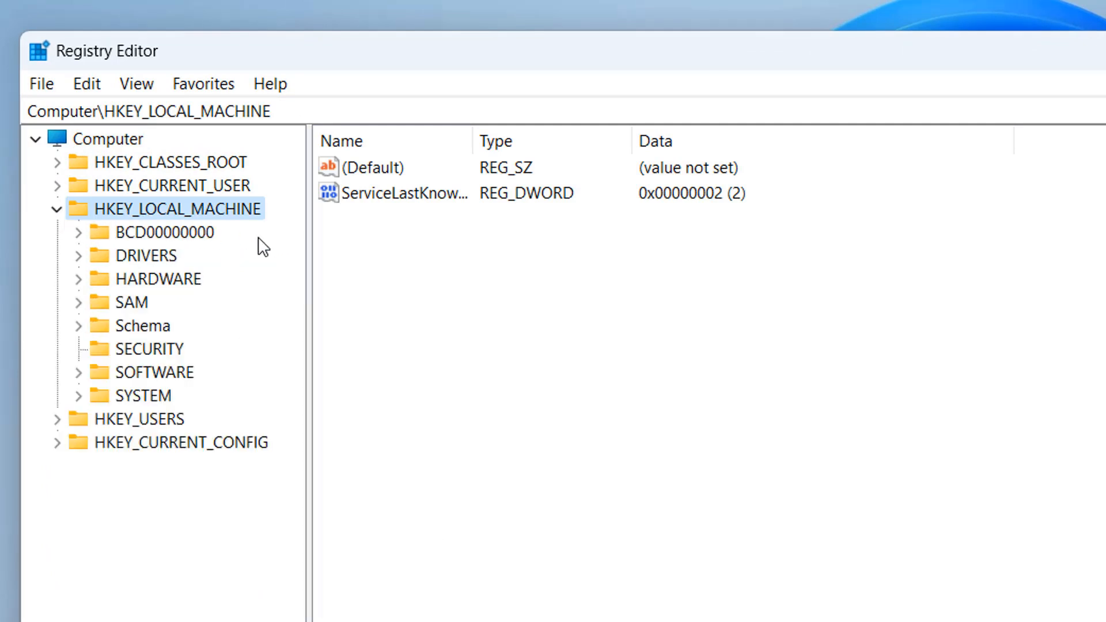
pyautogui.moveTo(549, 150)
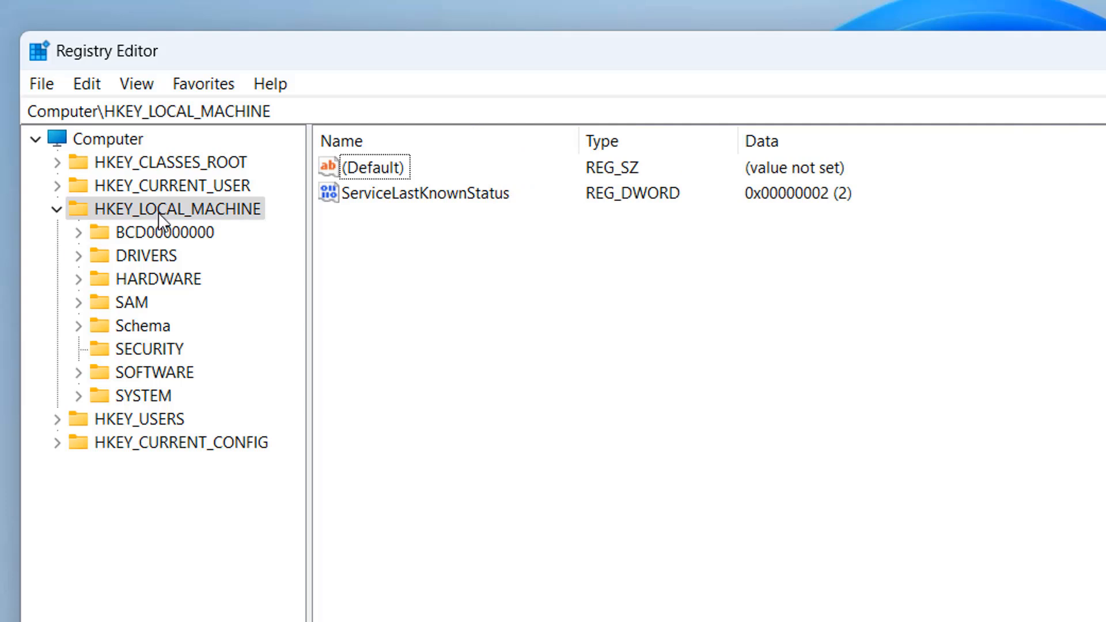
pyautogui.click(151, 372)
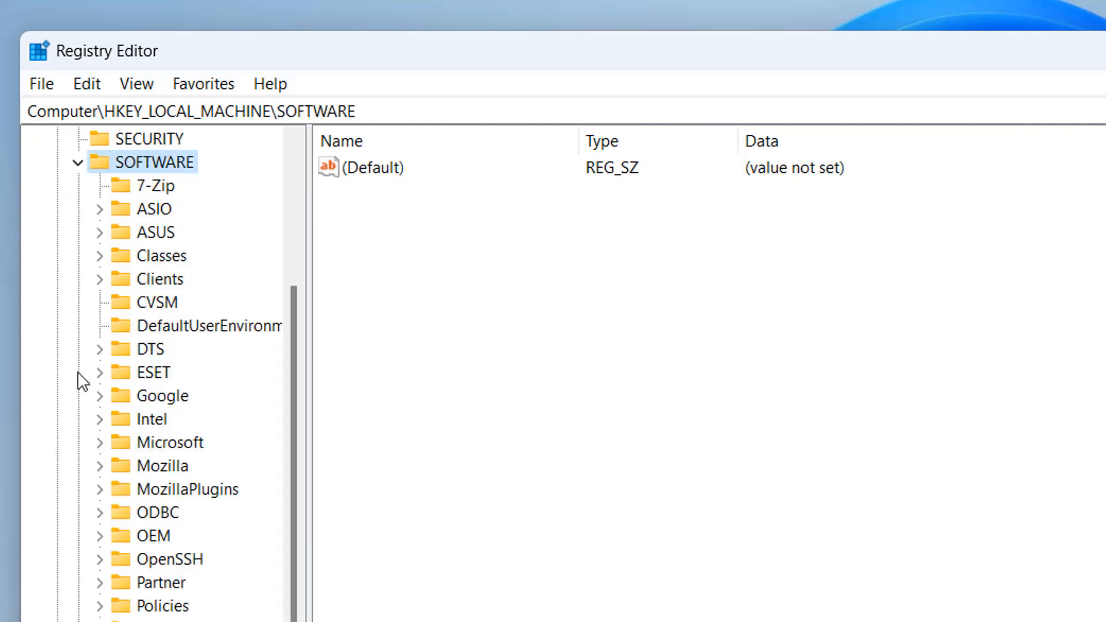
pyautogui.moveTo(185, 373)
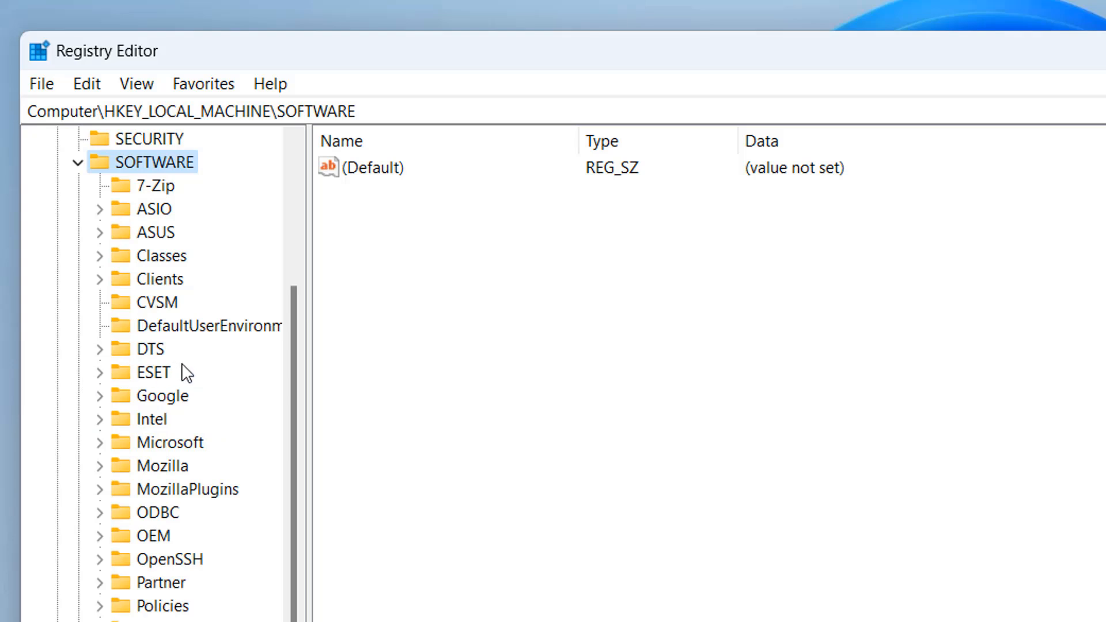
pyautogui.click(170, 442)
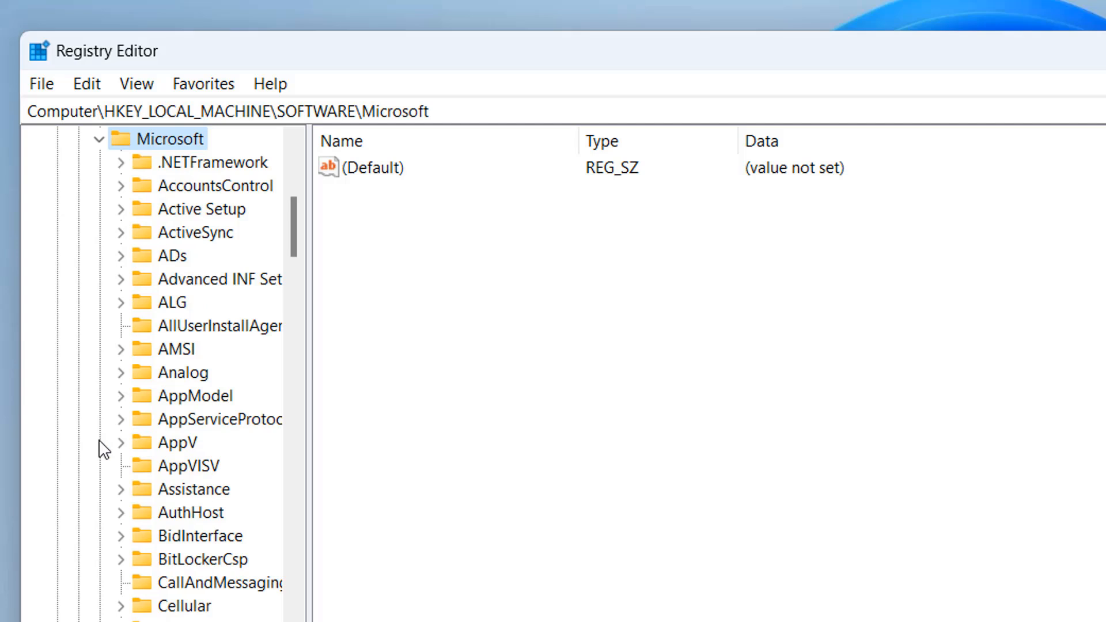
pyautogui.moveTo(309, 434)
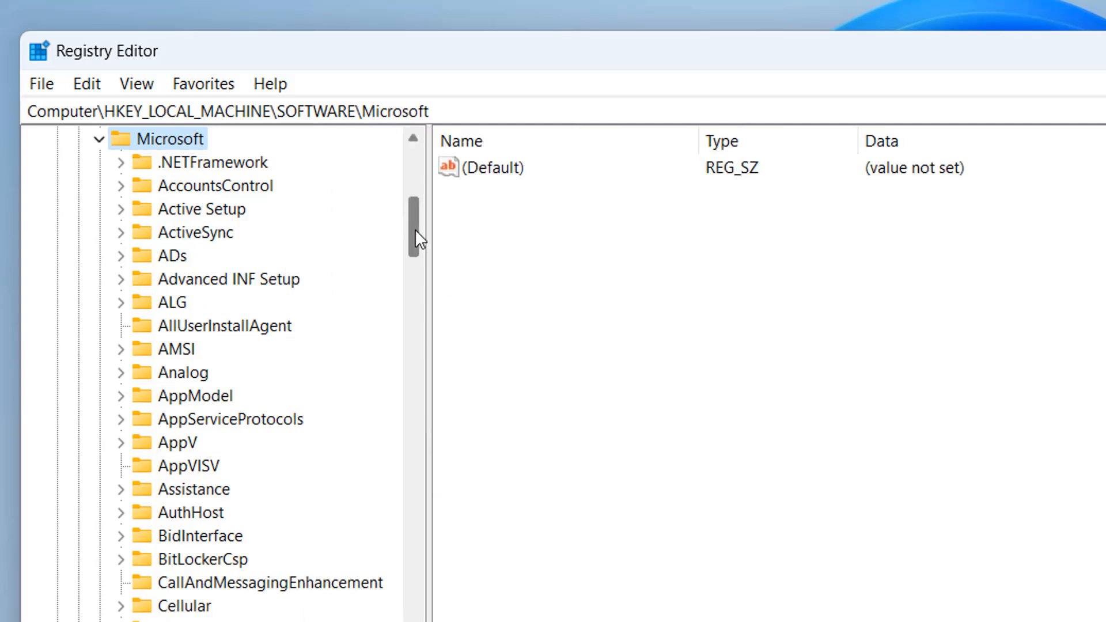
# Step: Expand Windows\CurrentVersion and select the DriverSearching key
pyautogui.scroll(-3)
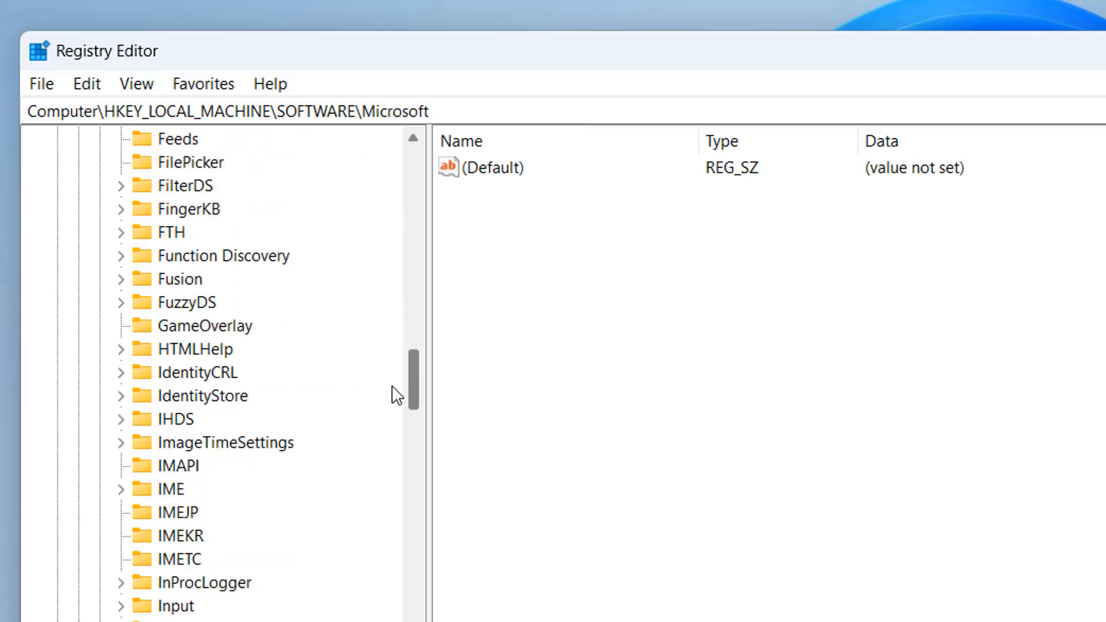
pyautogui.scroll(-3)
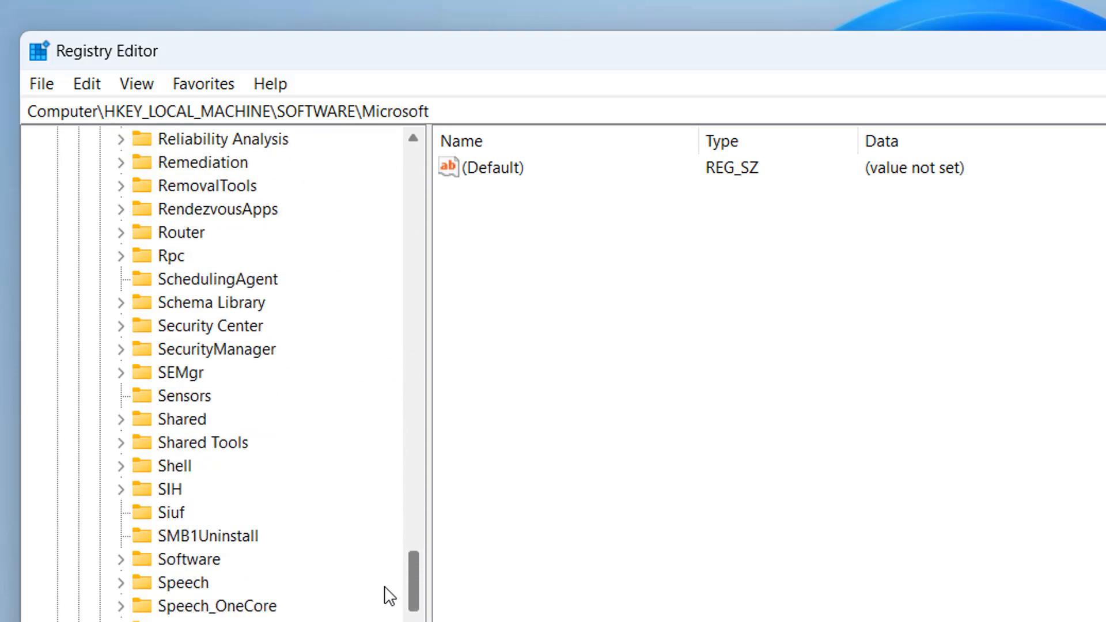
pyautogui.scroll(-3)
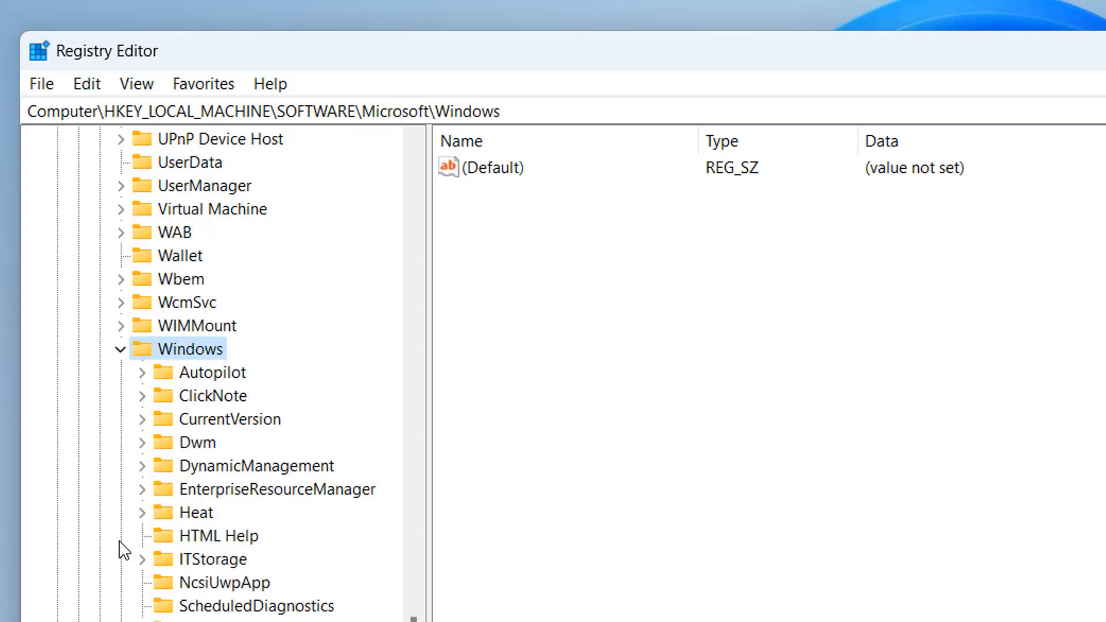
pyautogui.click(229, 419)
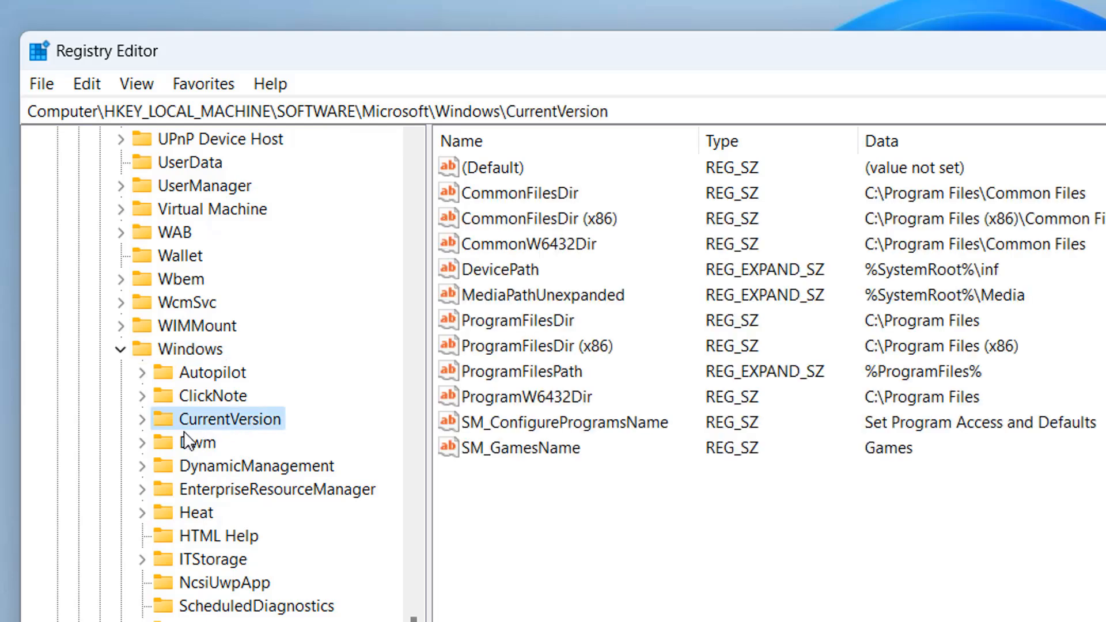
pyautogui.click(141, 419)
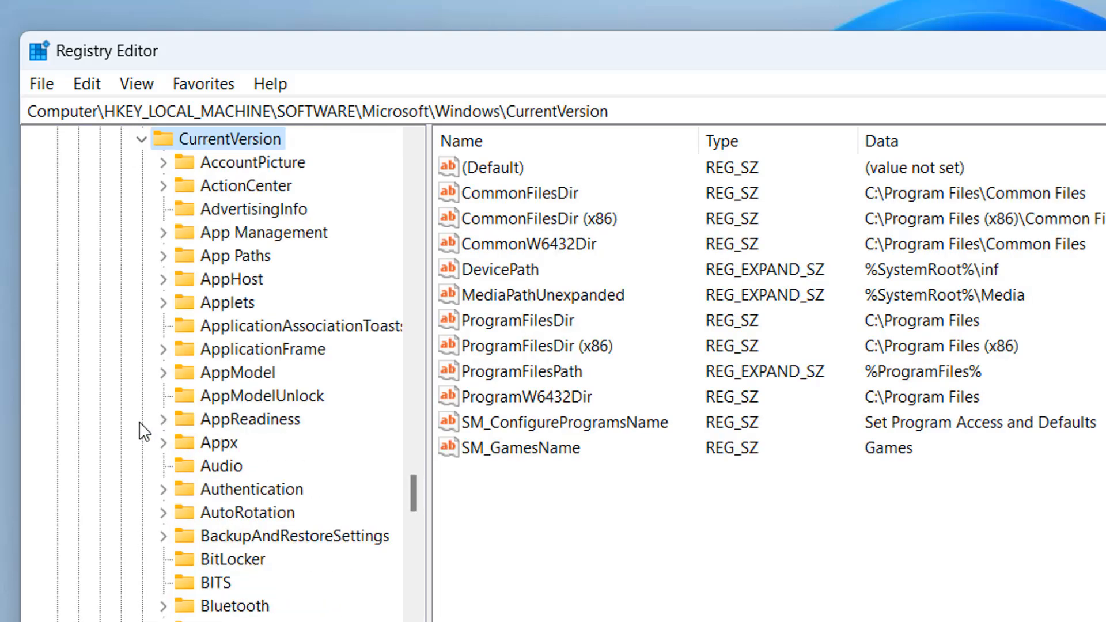
pyautogui.moveTo(253, 500)
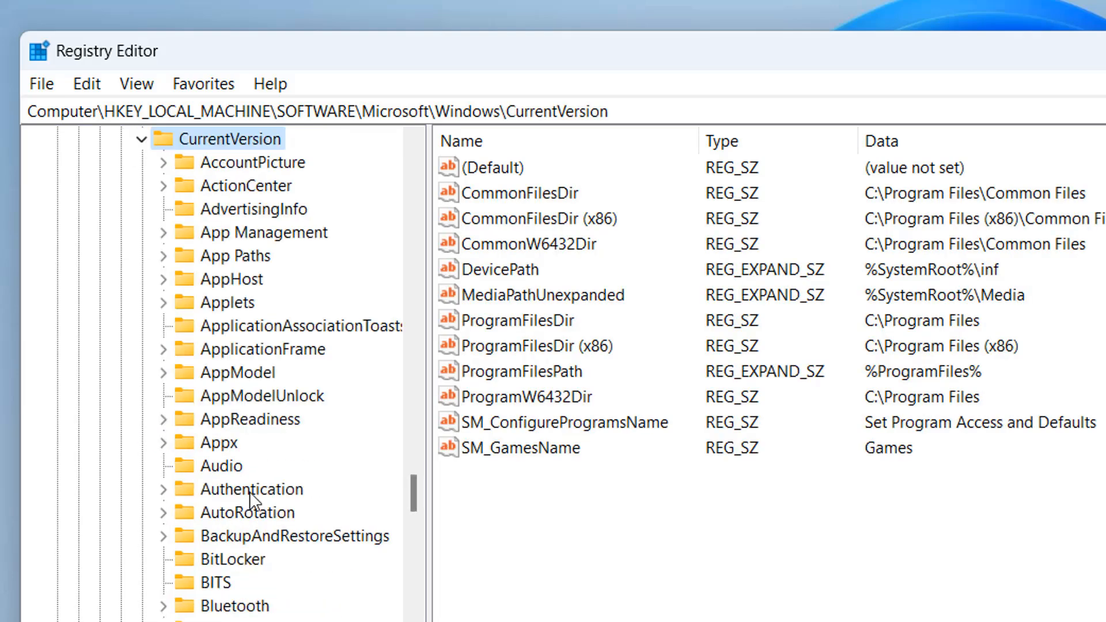
pyautogui.moveTo(254, 385)
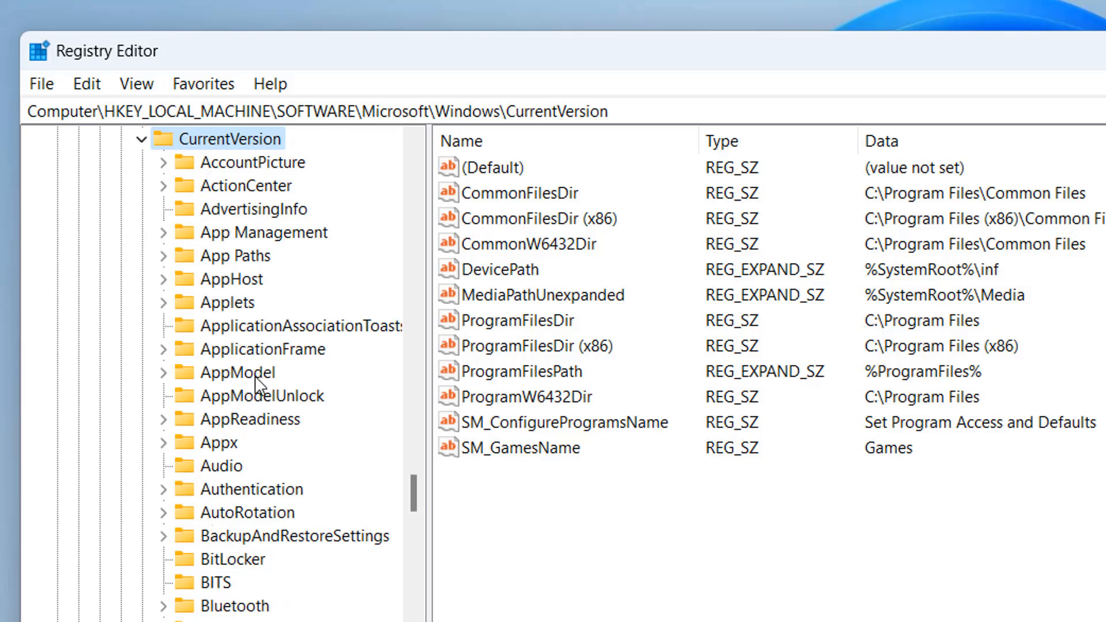
pyautogui.moveTo(248, 346)
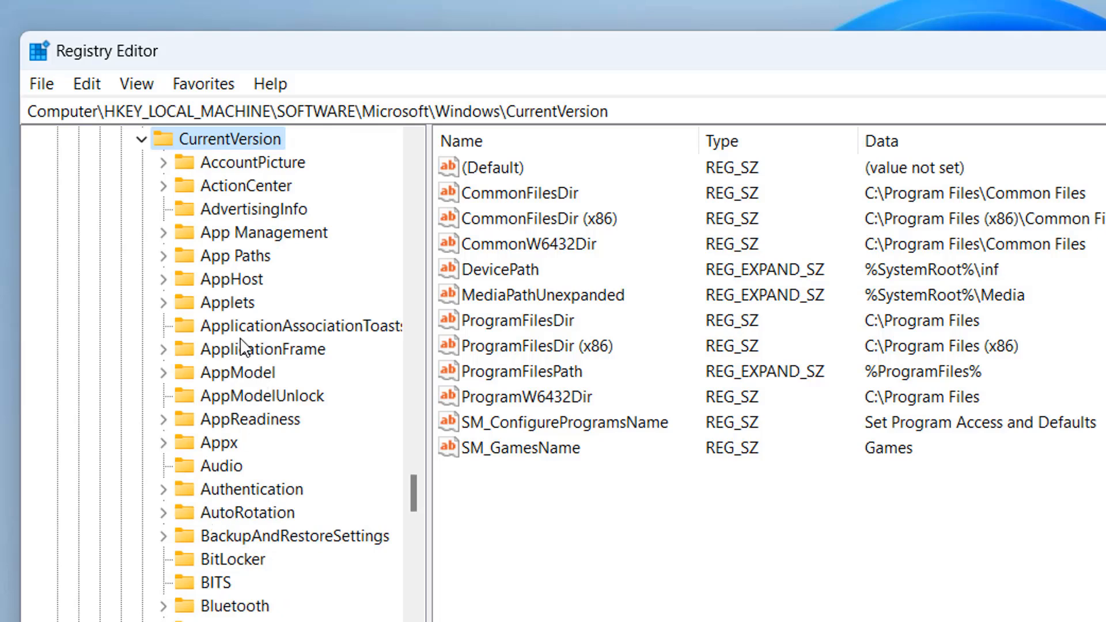
pyautogui.scroll(-3)
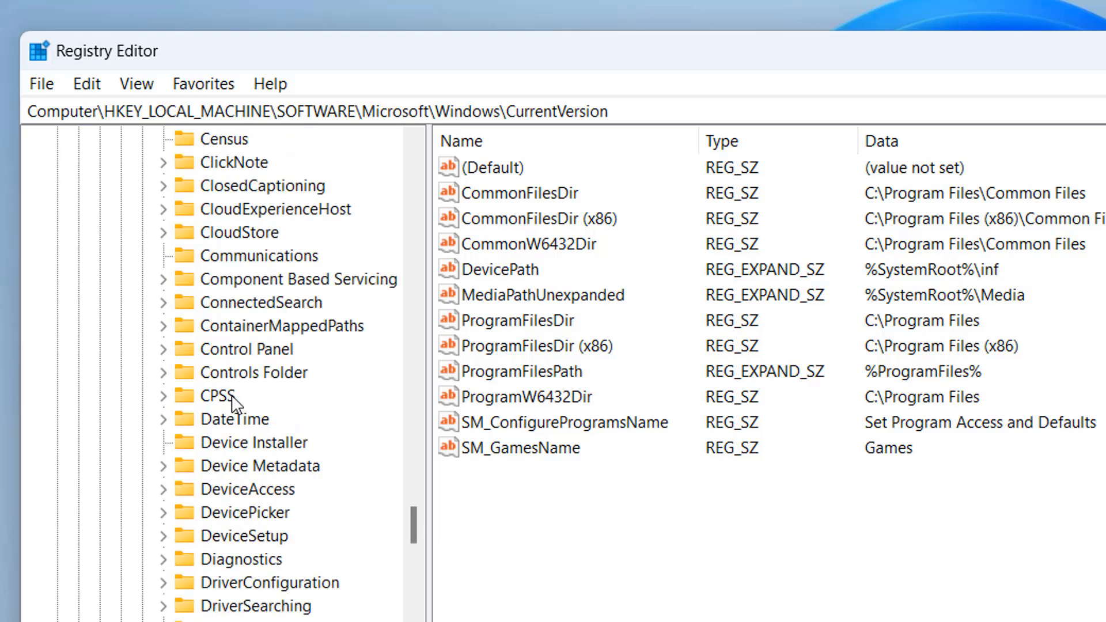
pyautogui.moveTo(334, 553)
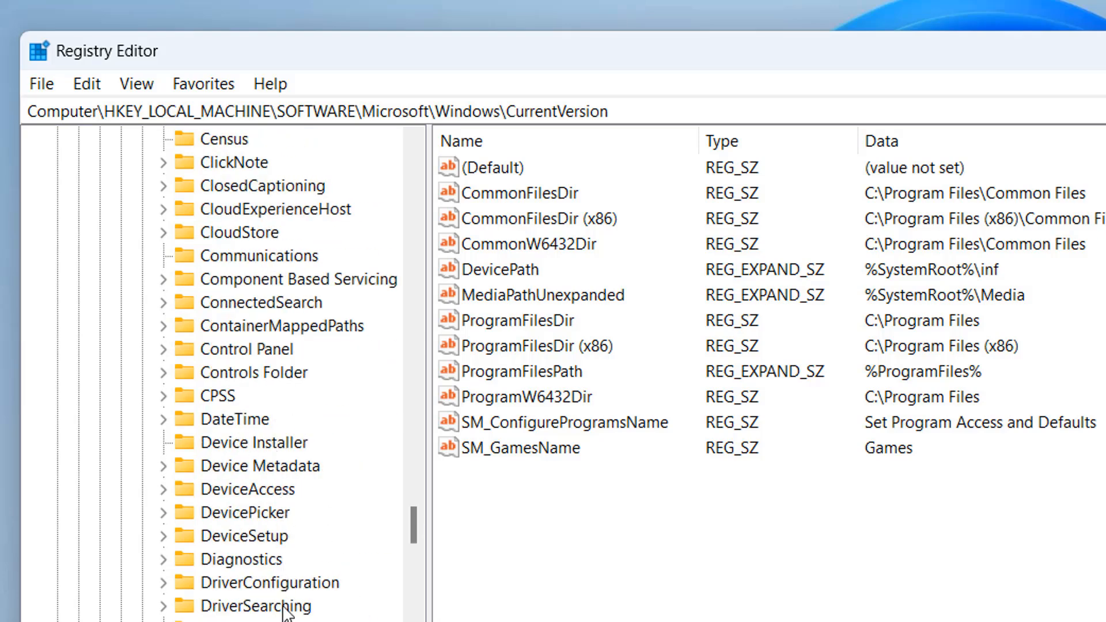
pyautogui.click(268, 606)
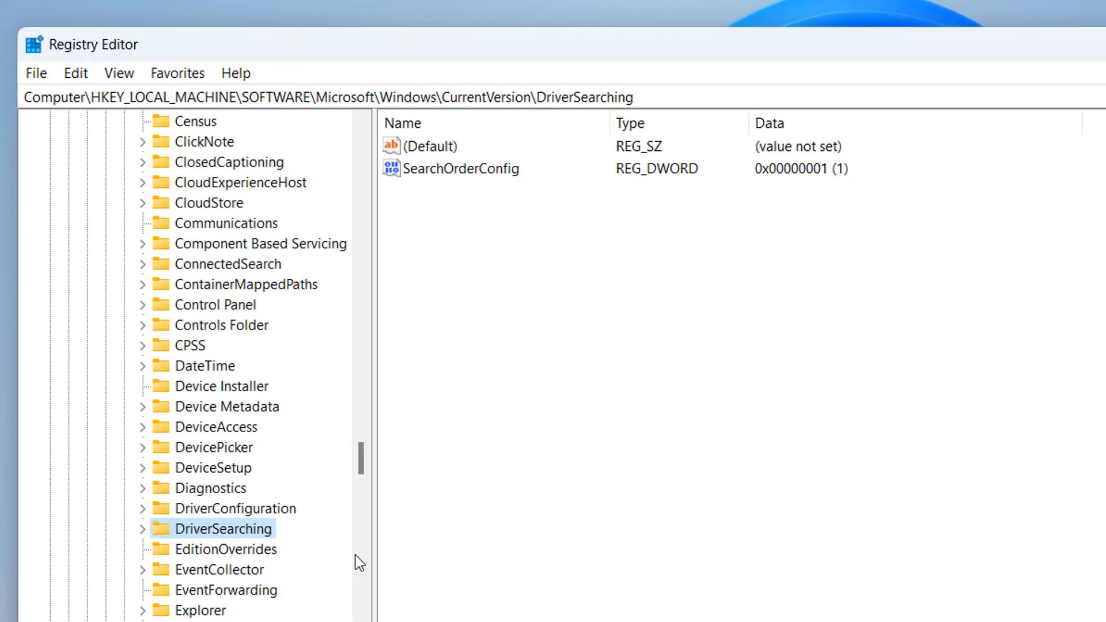
pyautogui.moveTo(503, 191)
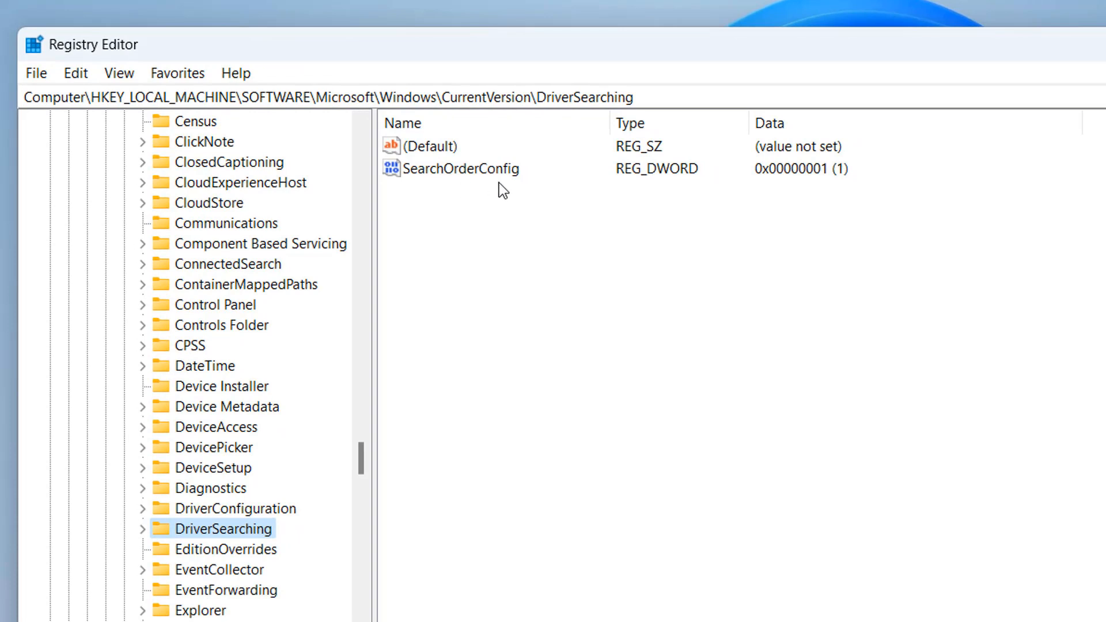
# Step: Set SearchOrderConfig's value data to 0 and close Registry Editor
pyautogui.click(461, 168)
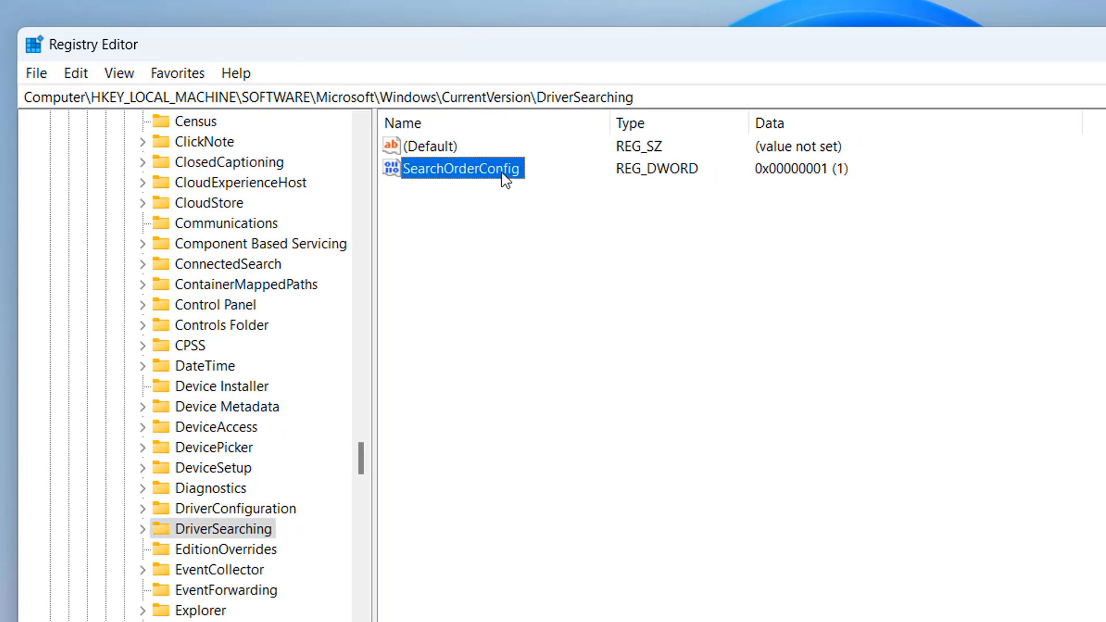
pyautogui.doubleClick(462, 167)
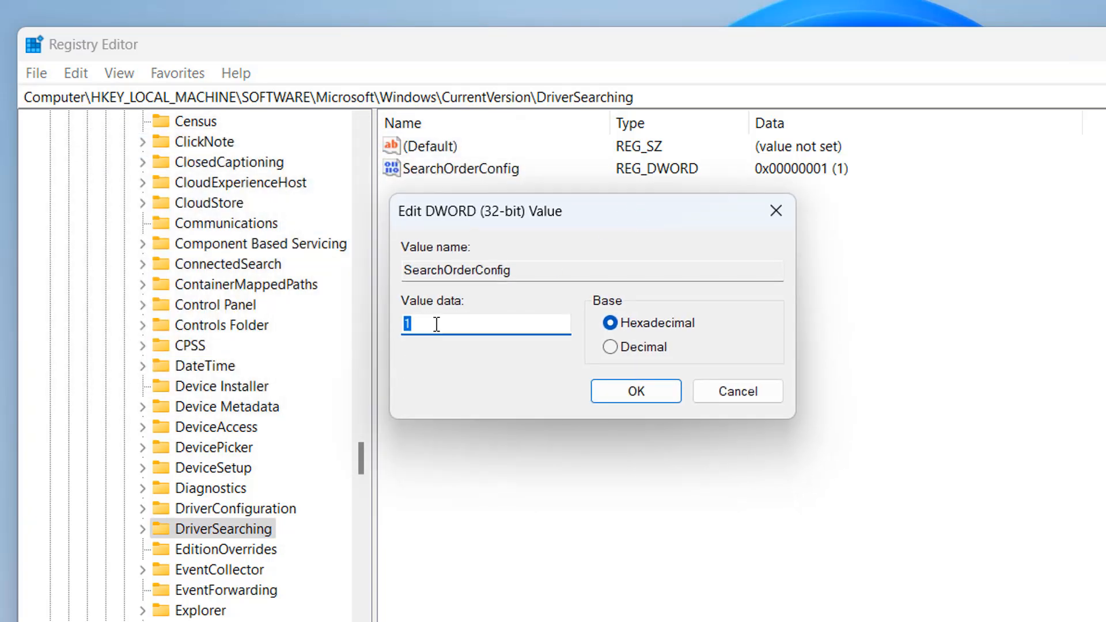
pyautogui.write('0')
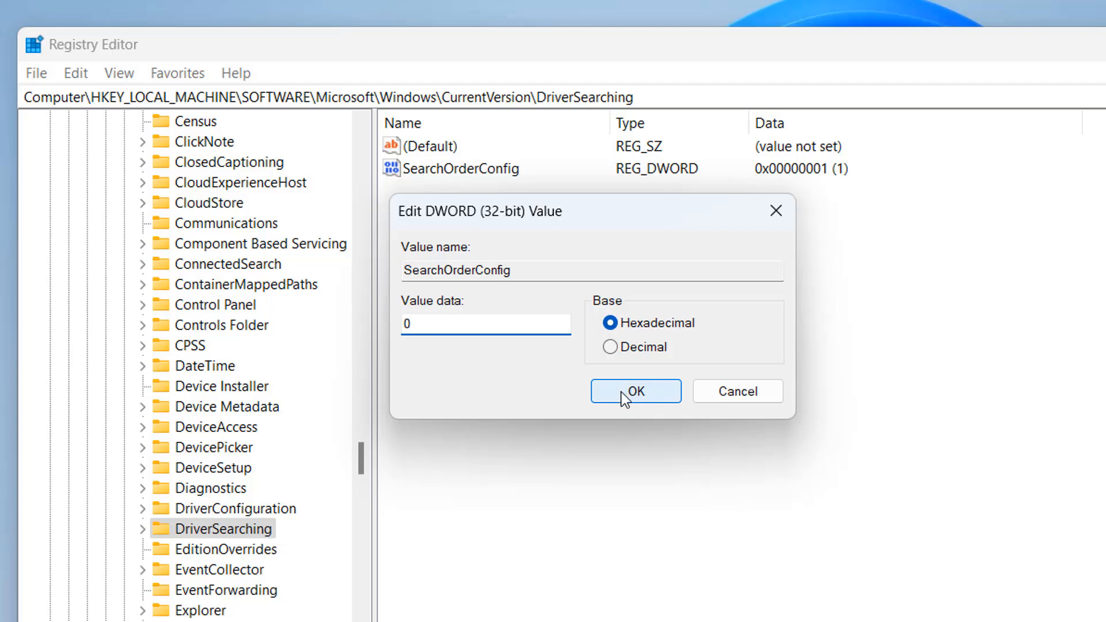
pyautogui.click(635, 390)
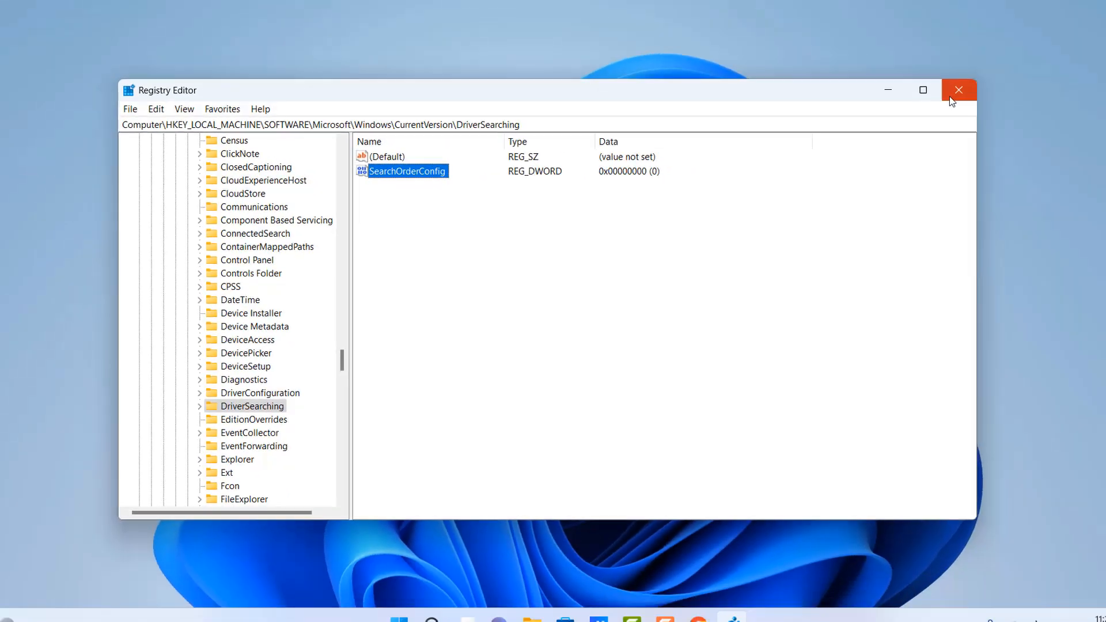
pyautogui.click(958, 91)
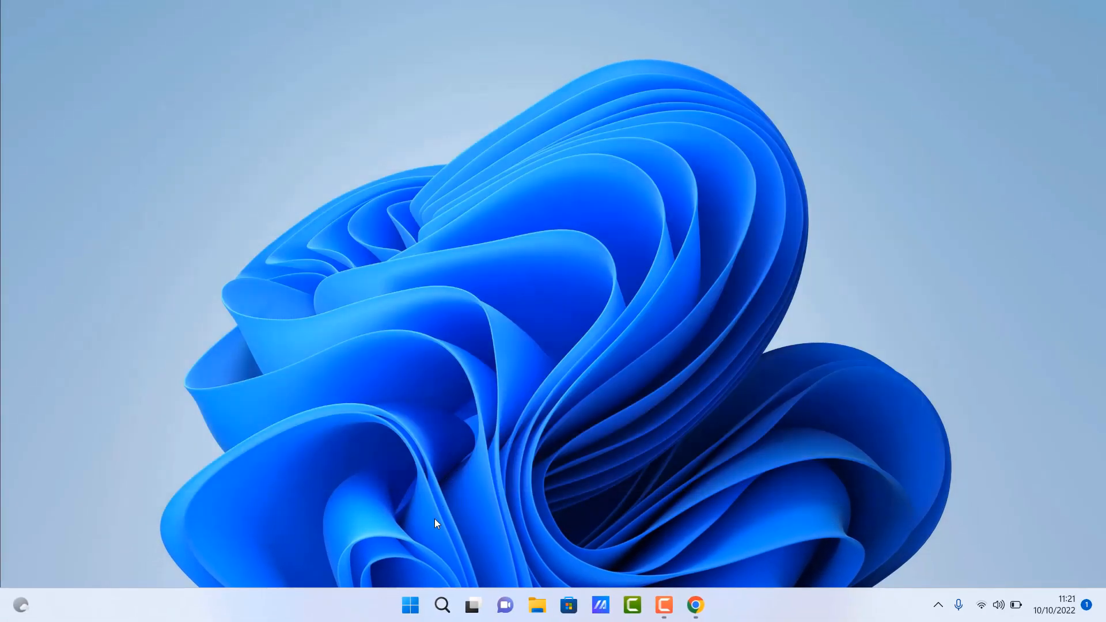
# Step: Open Run from the Start right-click menu and launch gpedit.msc
pyautogui.click(410, 605)
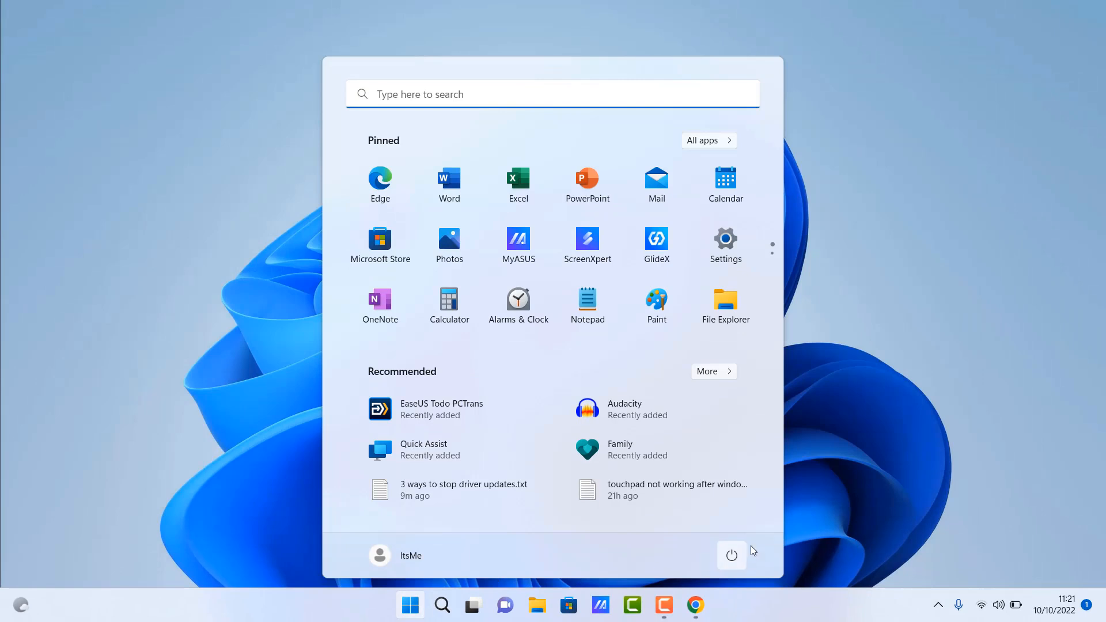
pyautogui.click(731, 555)
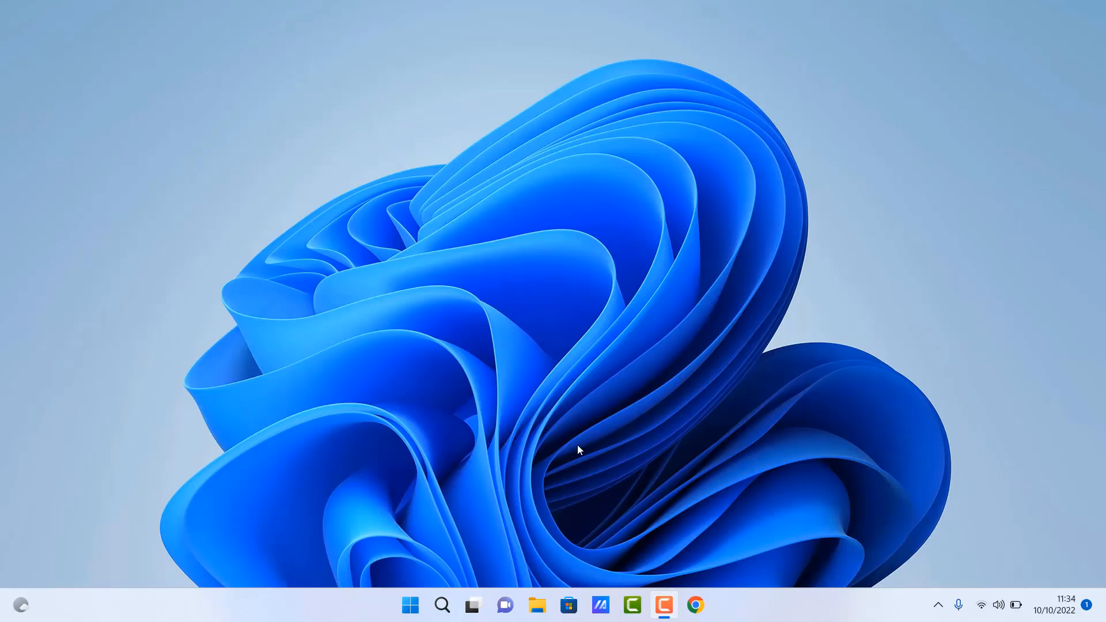
pyautogui.rightClick(410, 604)
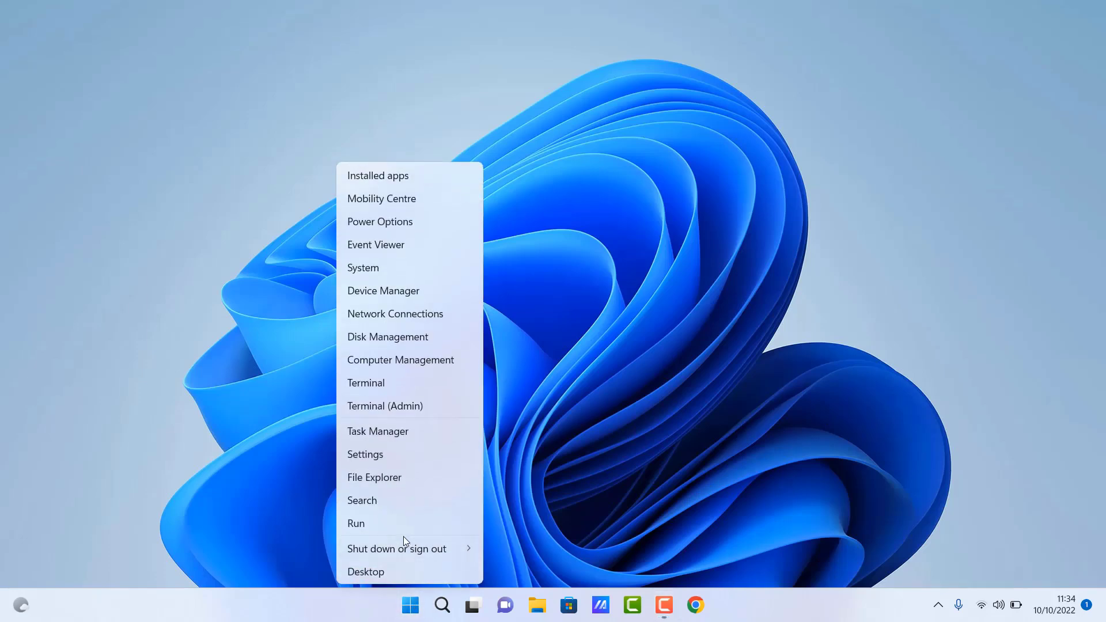
pyautogui.click(355, 524)
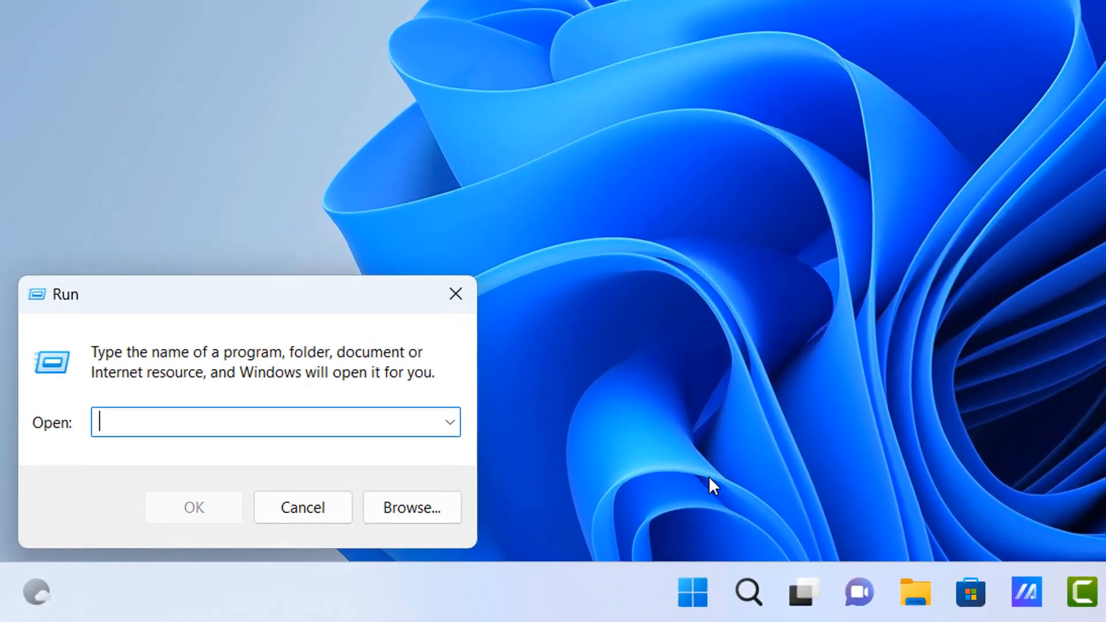
pyautogui.write('gpedi')
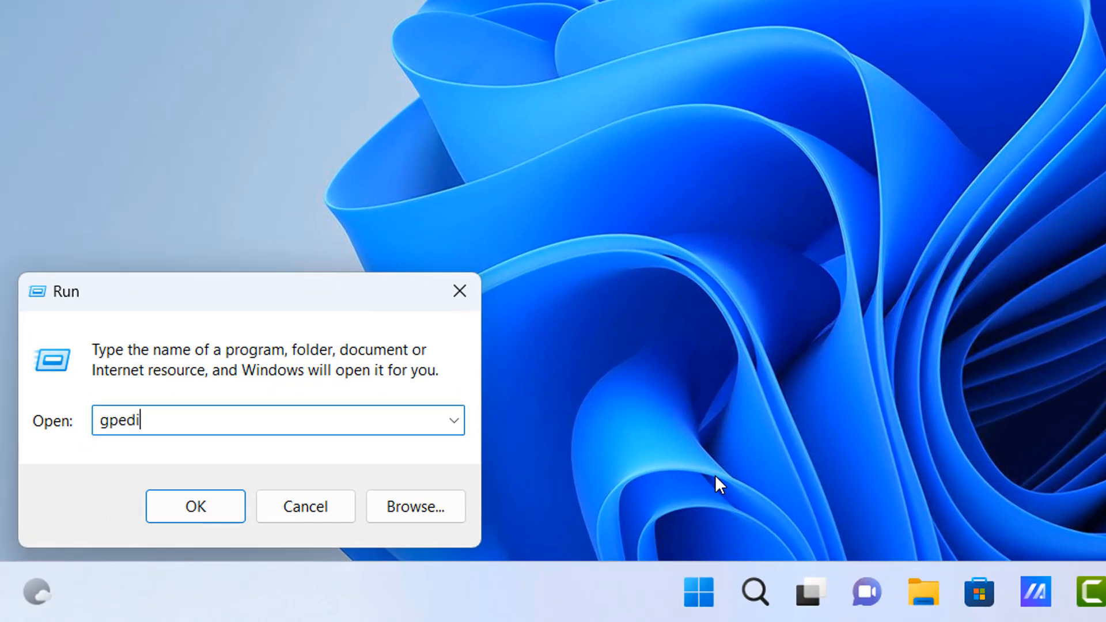
pyautogui.write('t.')
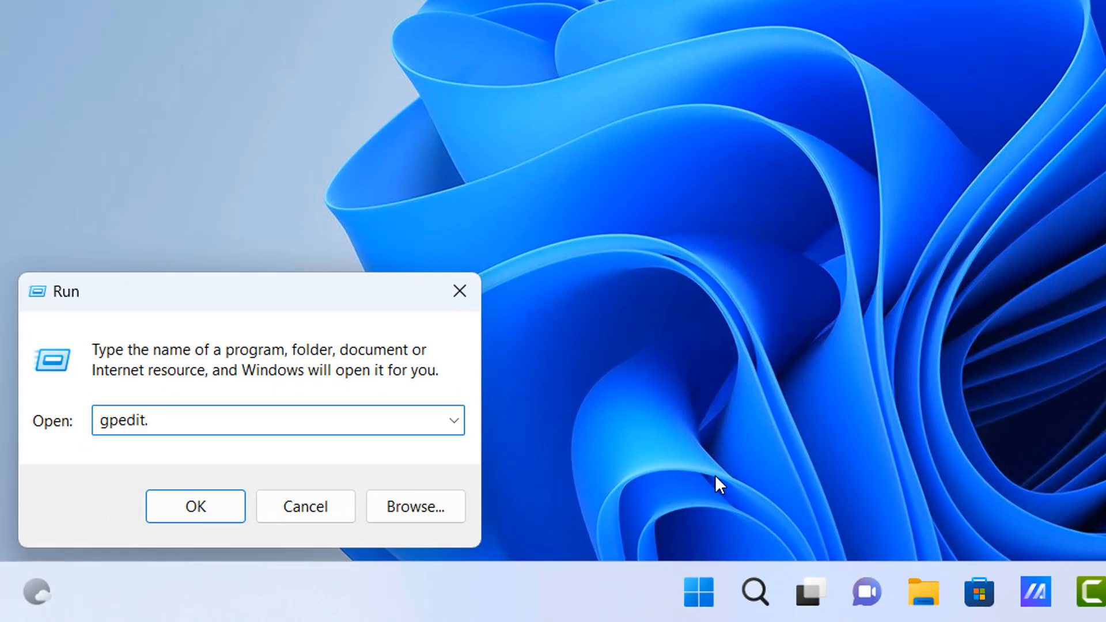
pyautogui.write('msc')
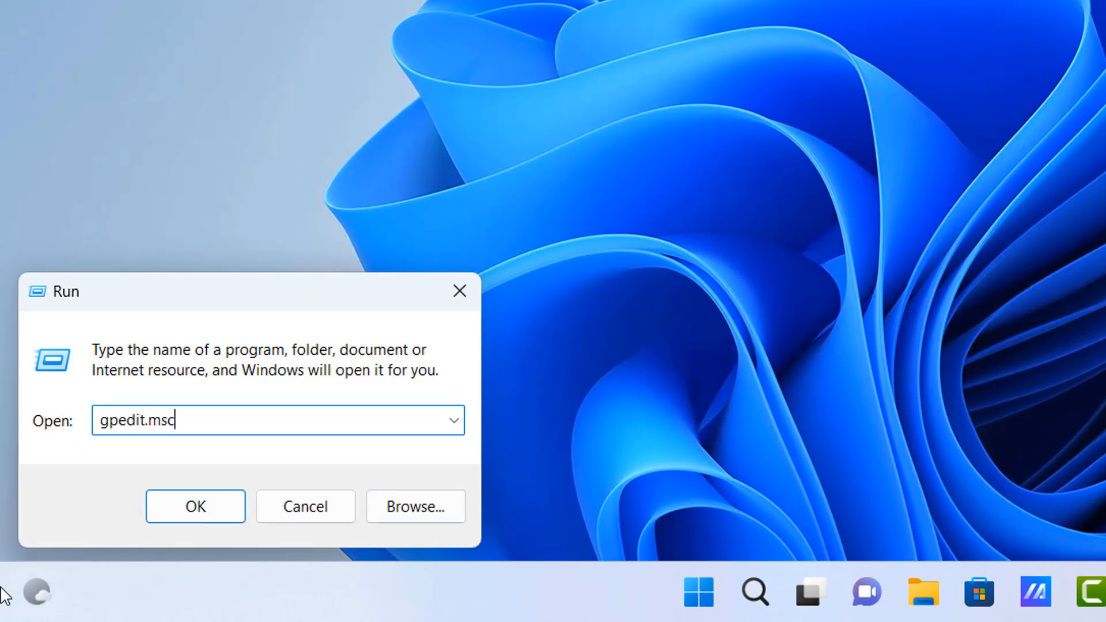
pyautogui.click(196, 506)
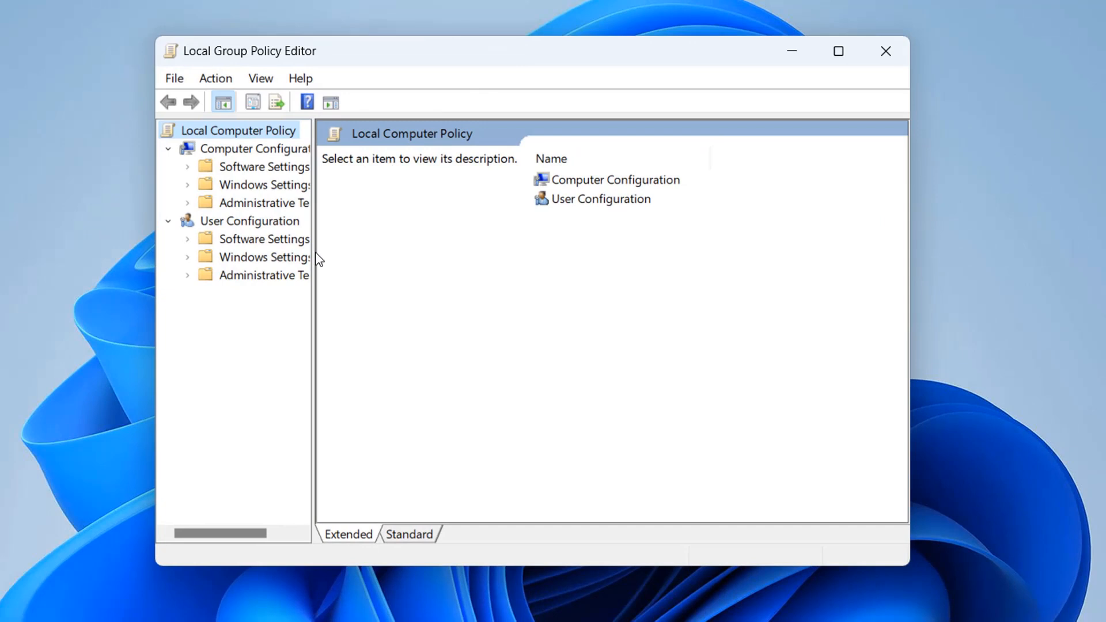
pyautogui.moveTo(319, 263)
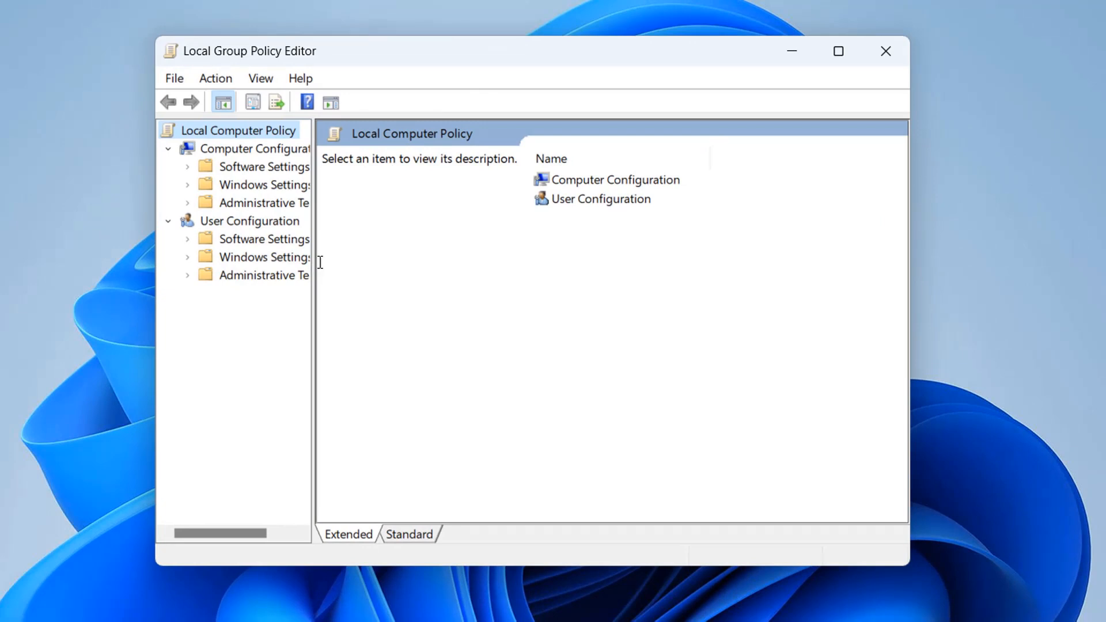
# Step: Widen the tree pane, expand Computer Configuration's Administrative Templates, and open Device Installation
pyautogui.moveTo(315, 317); pyautogui.dragTo(393, 317)
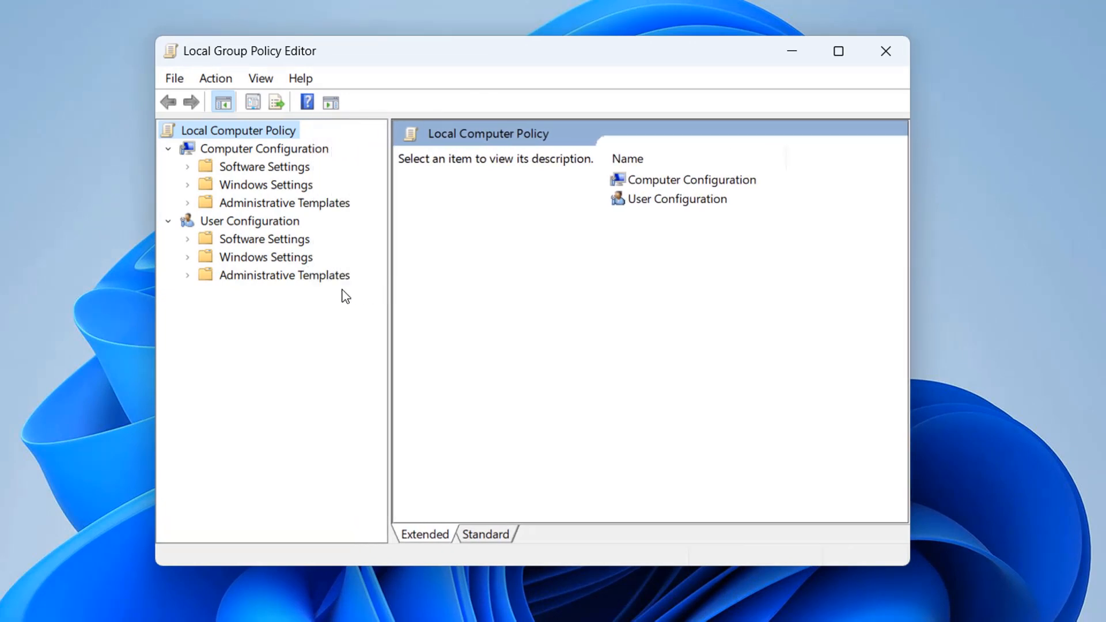
pyautogui.moveTo(569, 195)
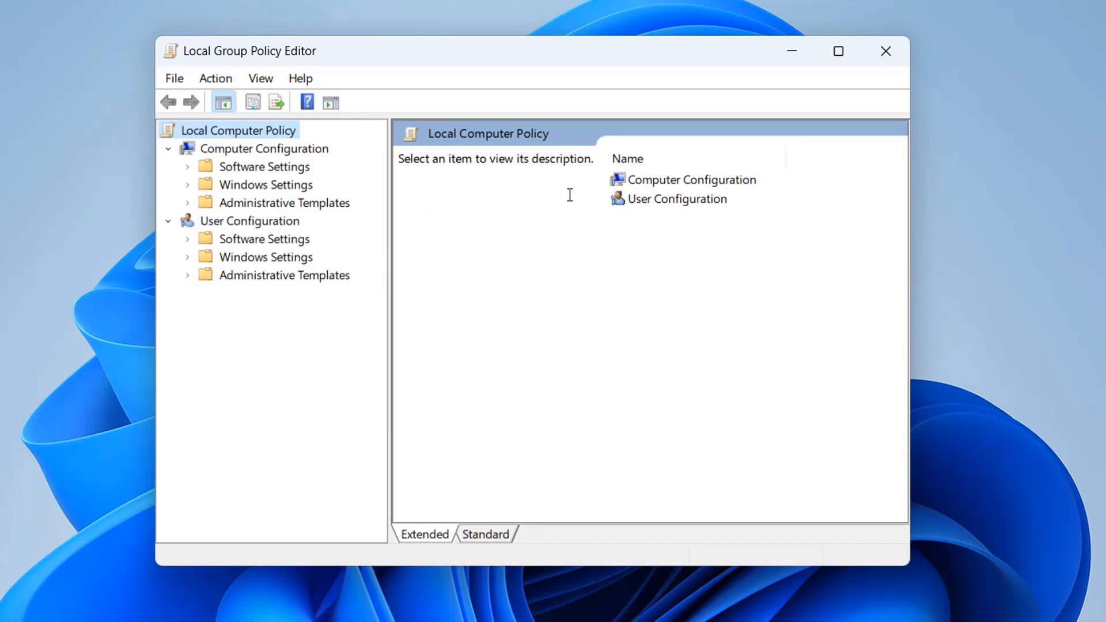
pyautogui.moveTo(886, 51)
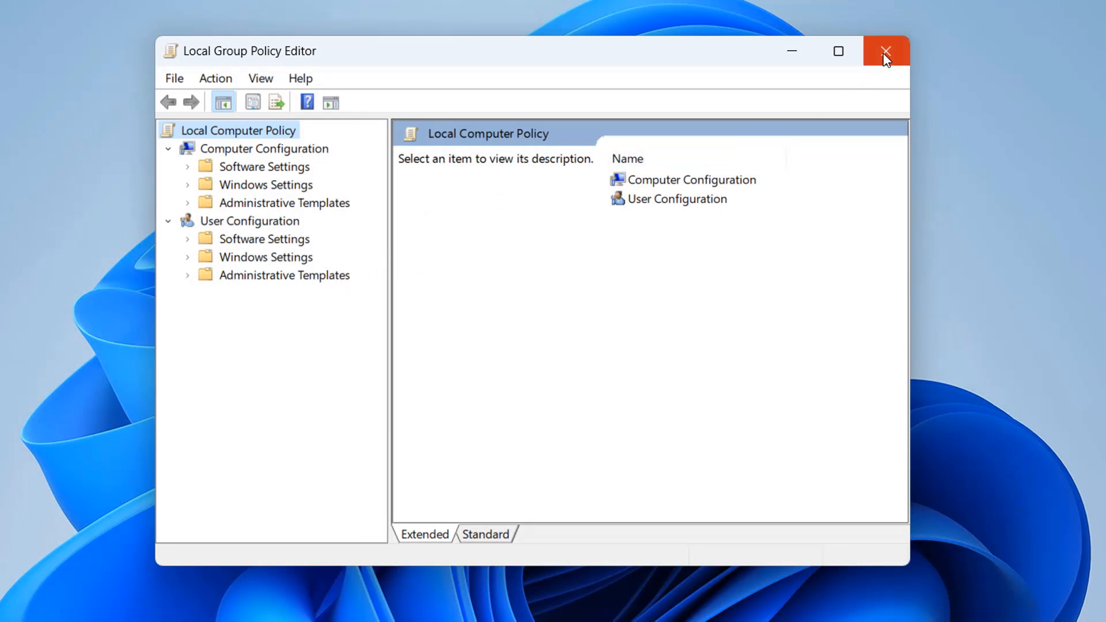
pyautogui.click(273, 148)
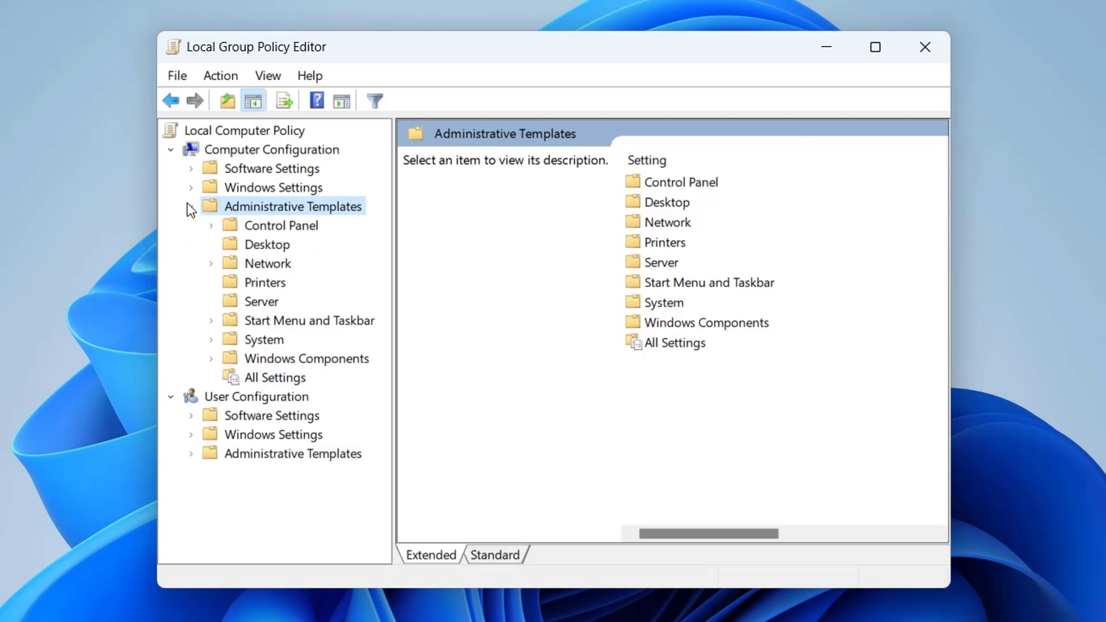
pyautogui.moveTo(388, 224)
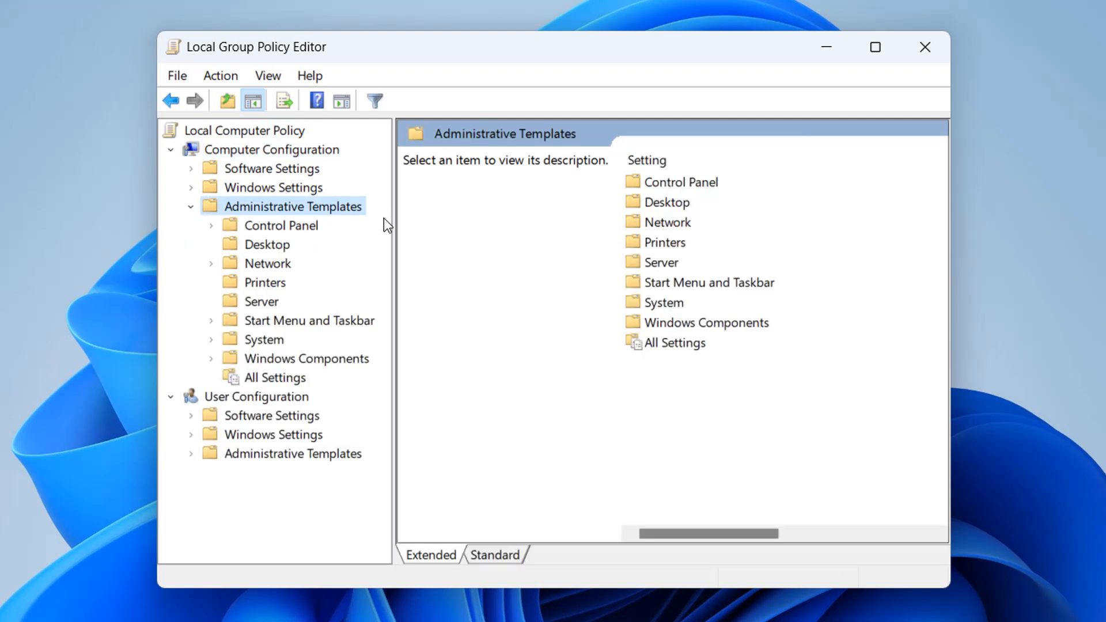
pyautogui.moveTo(292, 346)
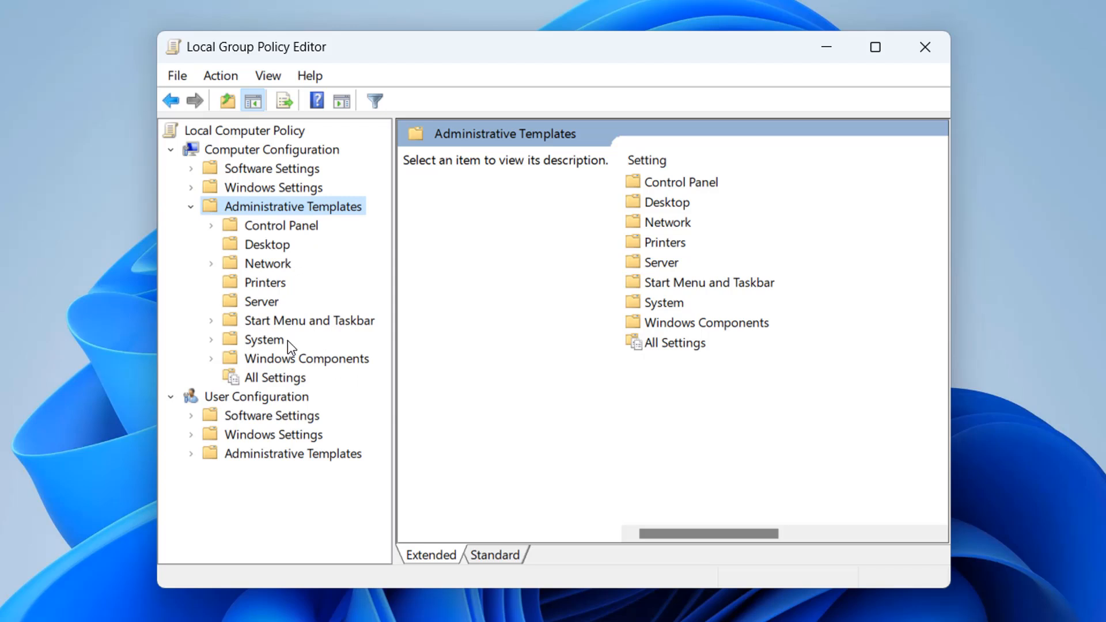
pyautogui.moveTo(294, 346)
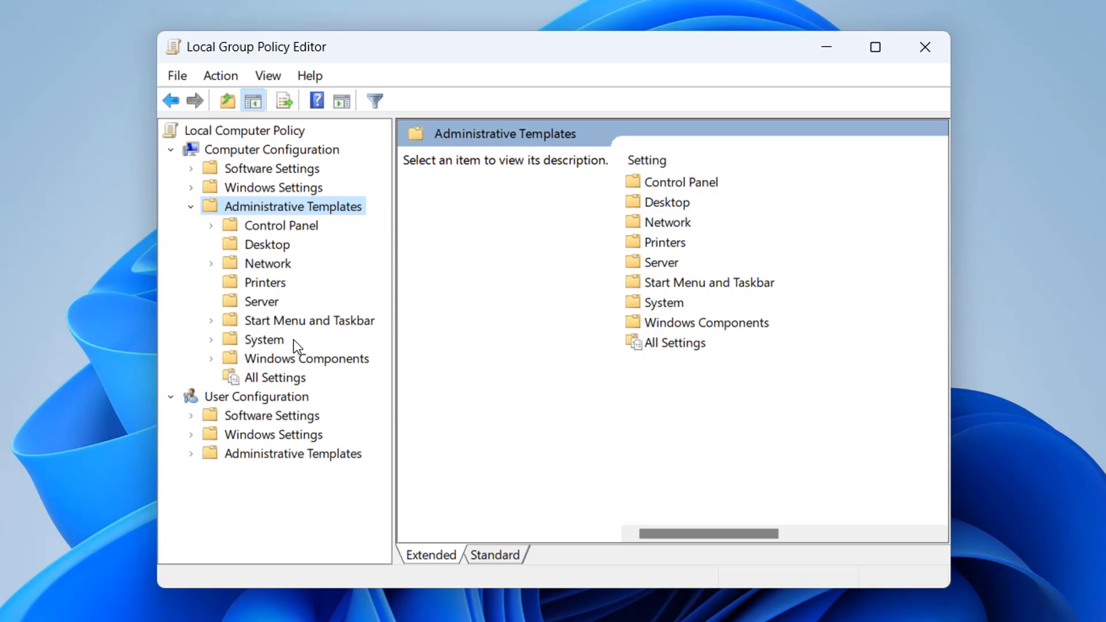
pyautogui.moveTo(296, 346)
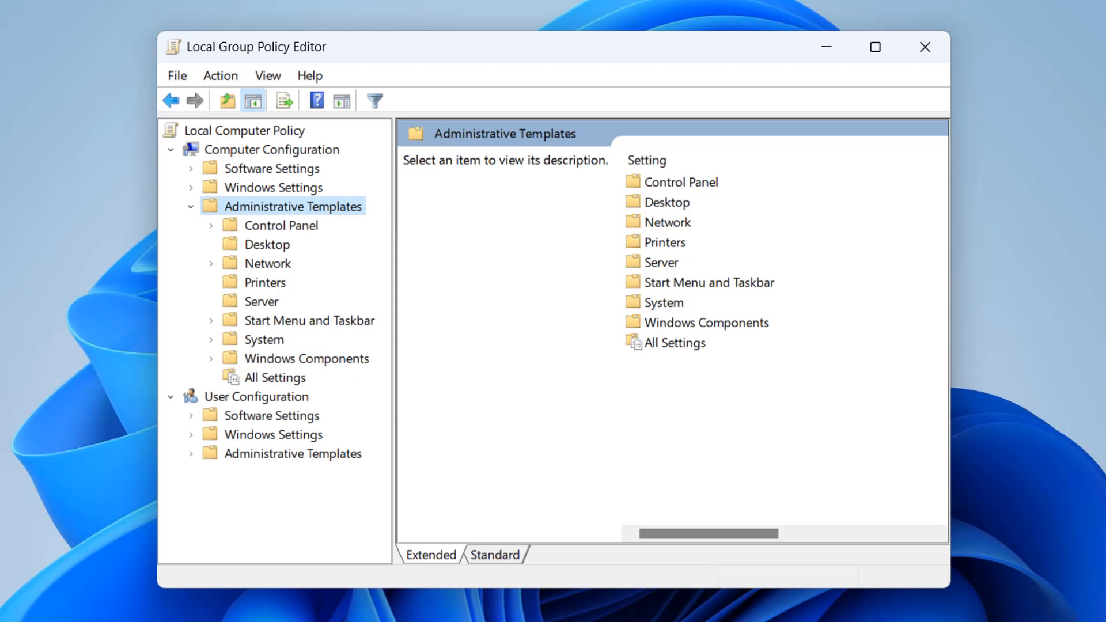
pyautogui.moveTo(259, 351)
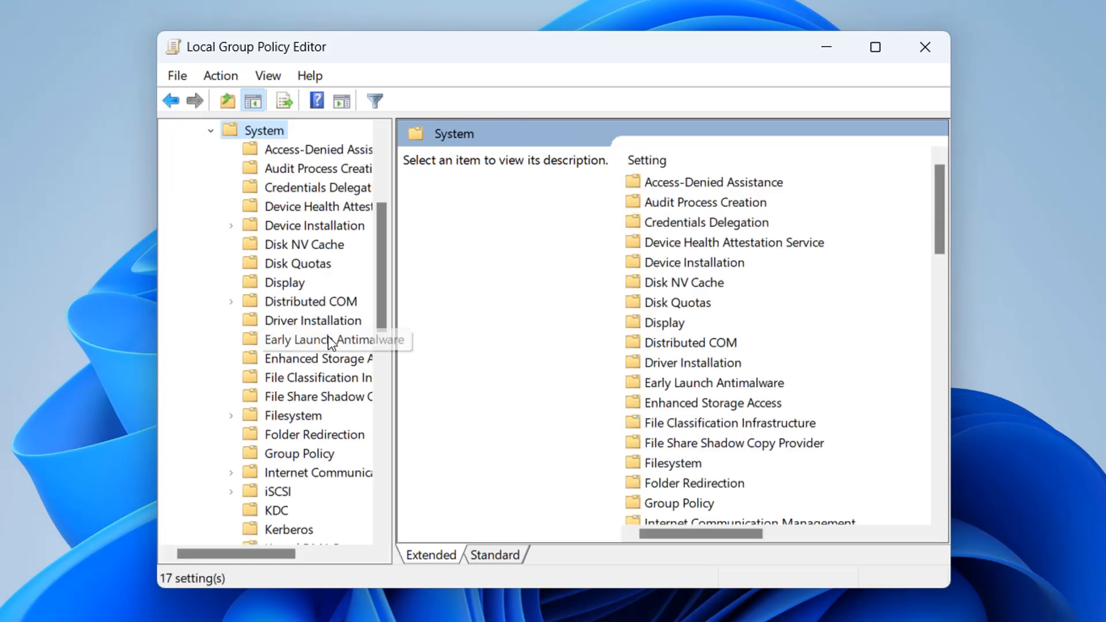
pyautogui.moveTo(397, 371)
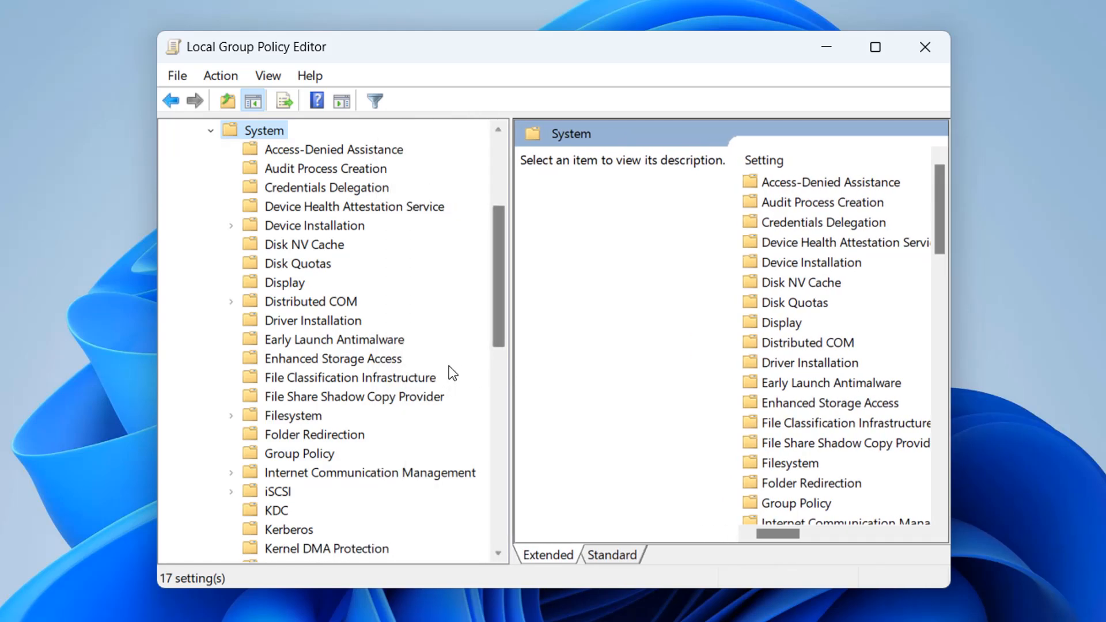
pyautogui.click(314, 225)
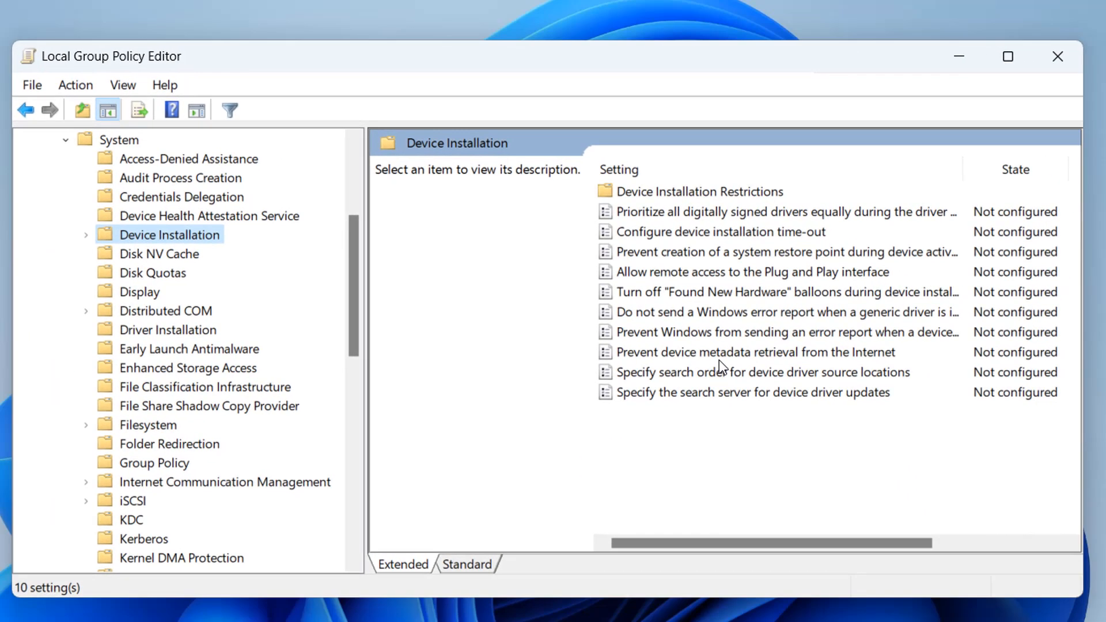
pyautogui.moveTo(699, 275)
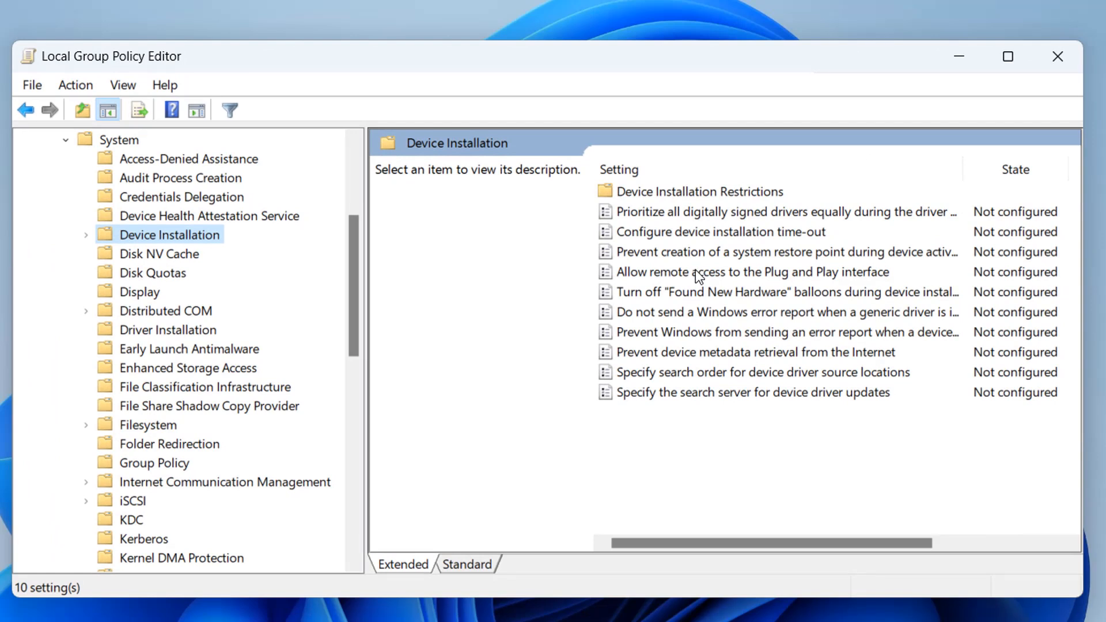
pyautogui.moveTo(675, 475)
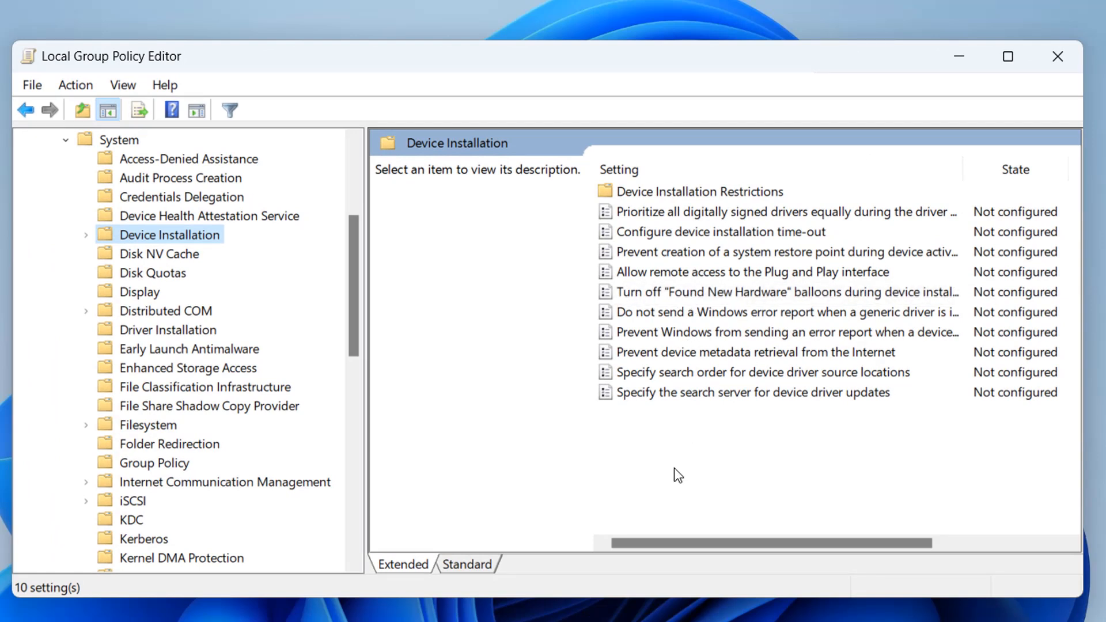
pyautogui.moveTo(689, 478)
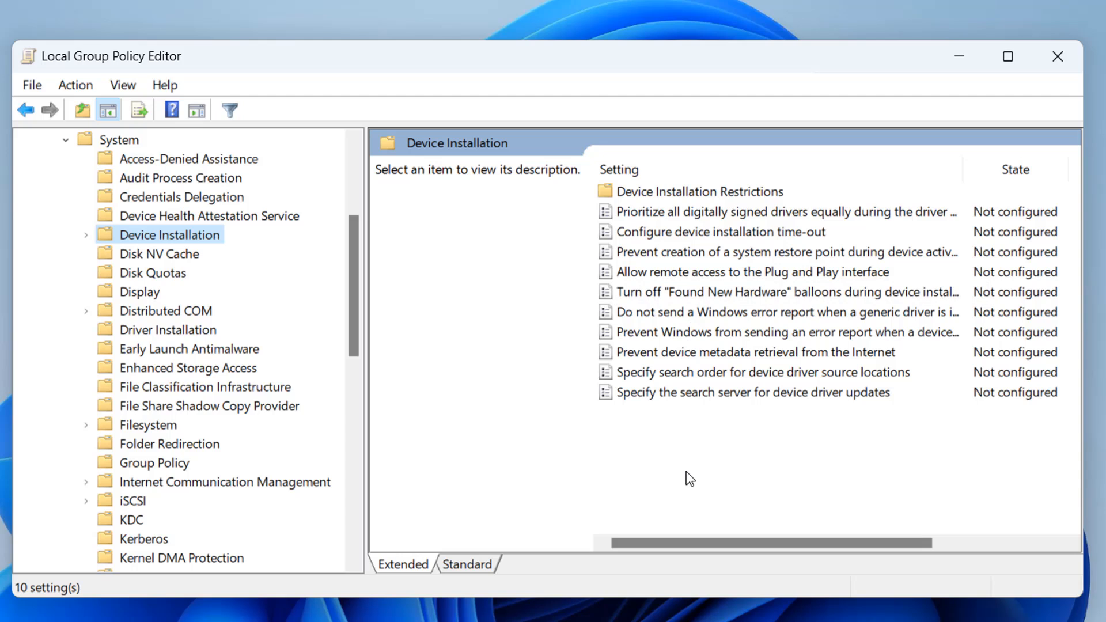
pyautogui.moveTo(126, 231)
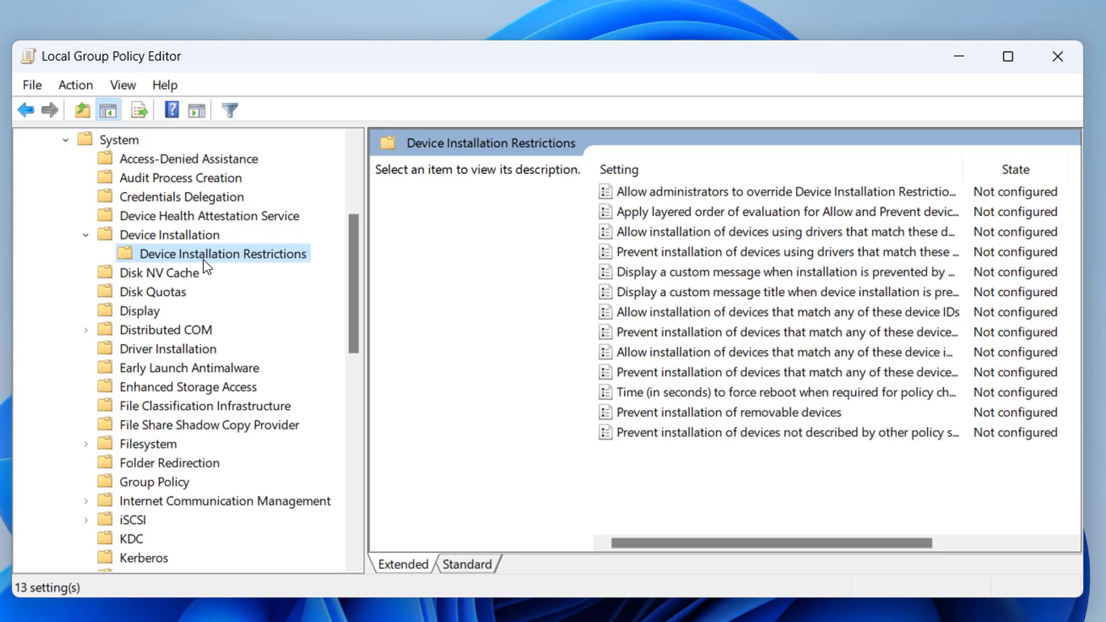
pyautogui.moveTo(700, 274)
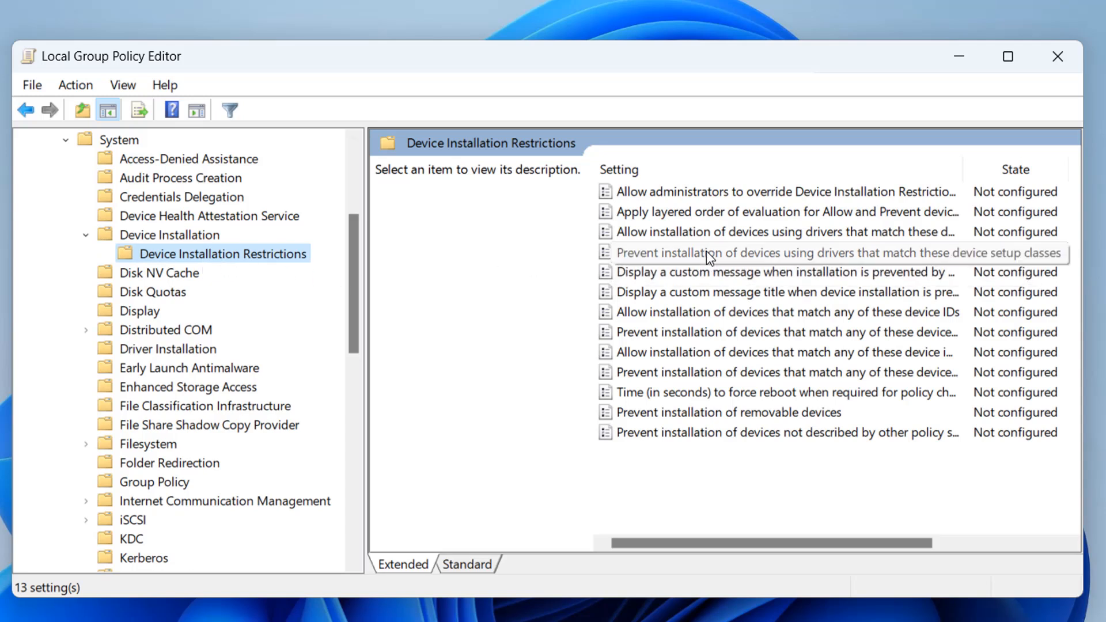
pyautogui.moveTo(634, 303)
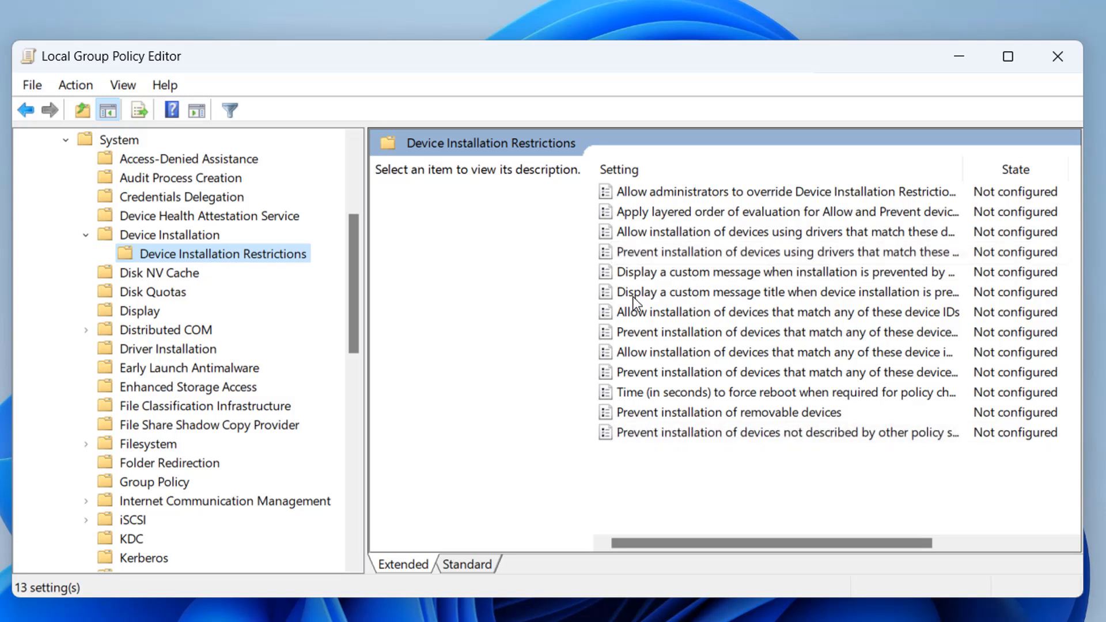
pyautogui.moveTo(552, 436)
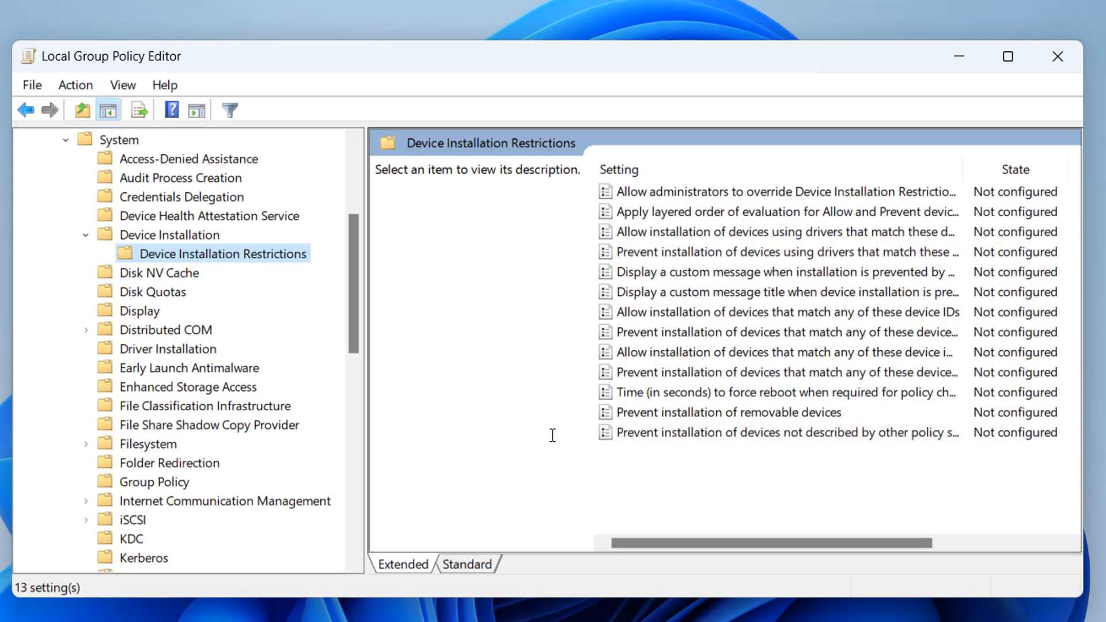
pyautogui.moveTo(588, 462)
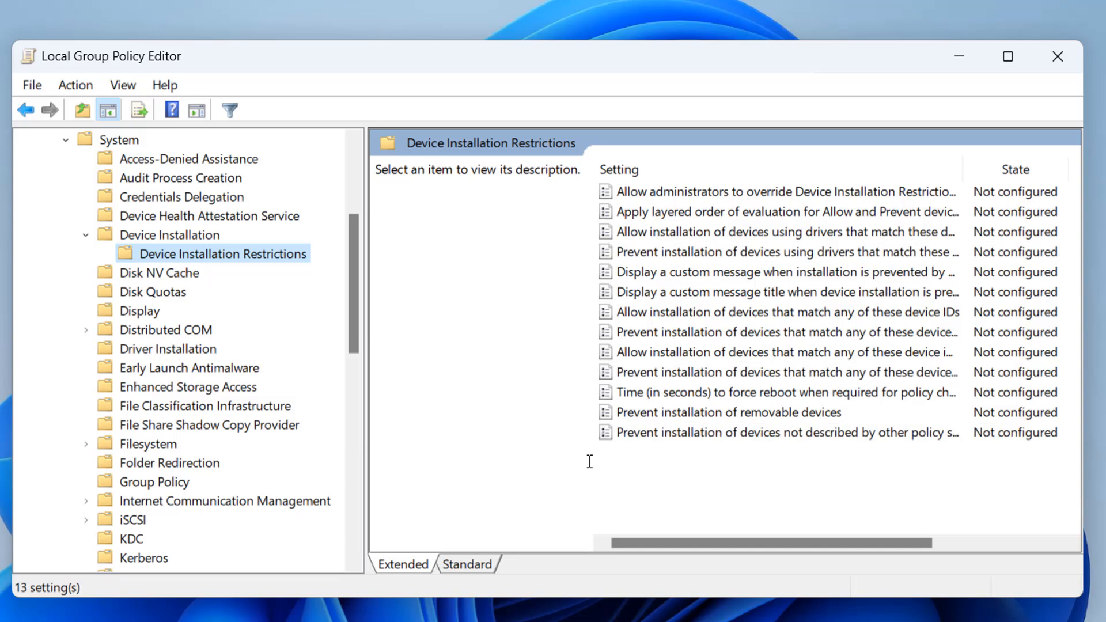
pyautogui.moveTo(980, 211)
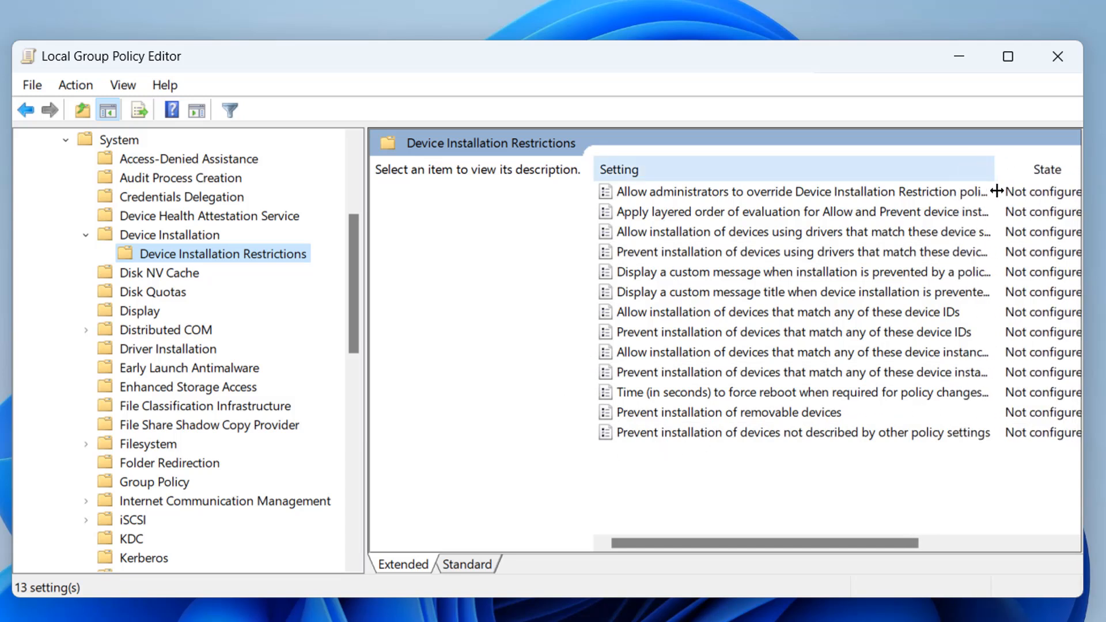
# Step: Set 'Prevent installation of devices not described by other policy settings' to Enabled
pyautogui.click(776, 433)
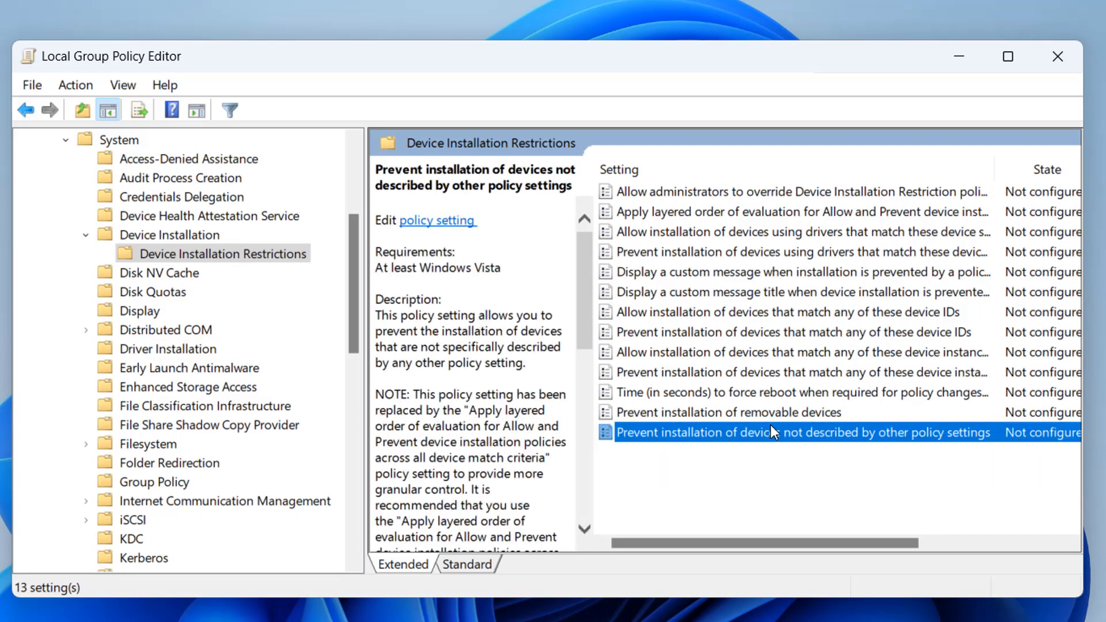
pyautogui.doubleClick(770, 433)
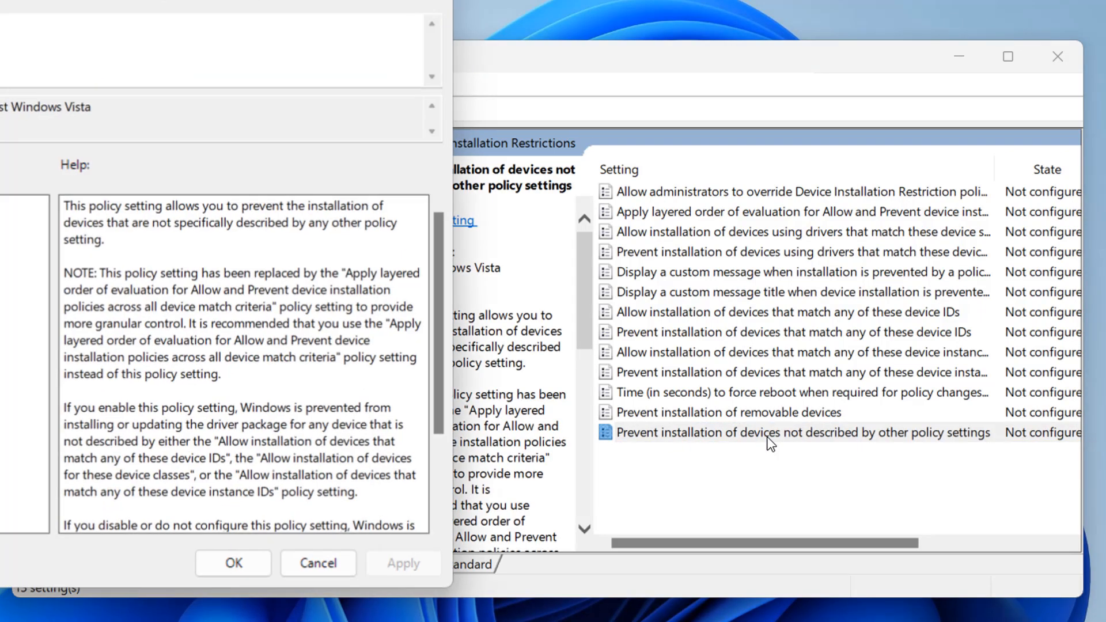
pyautogui.doubleClick(798, 432)
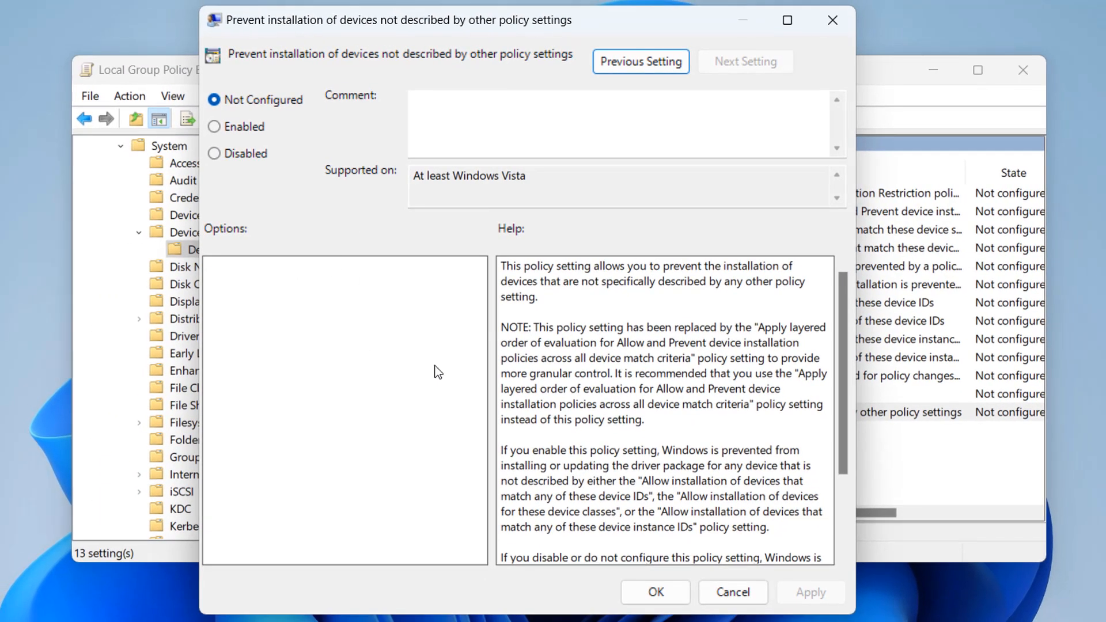
pyautogui.moveTo(788, 339)
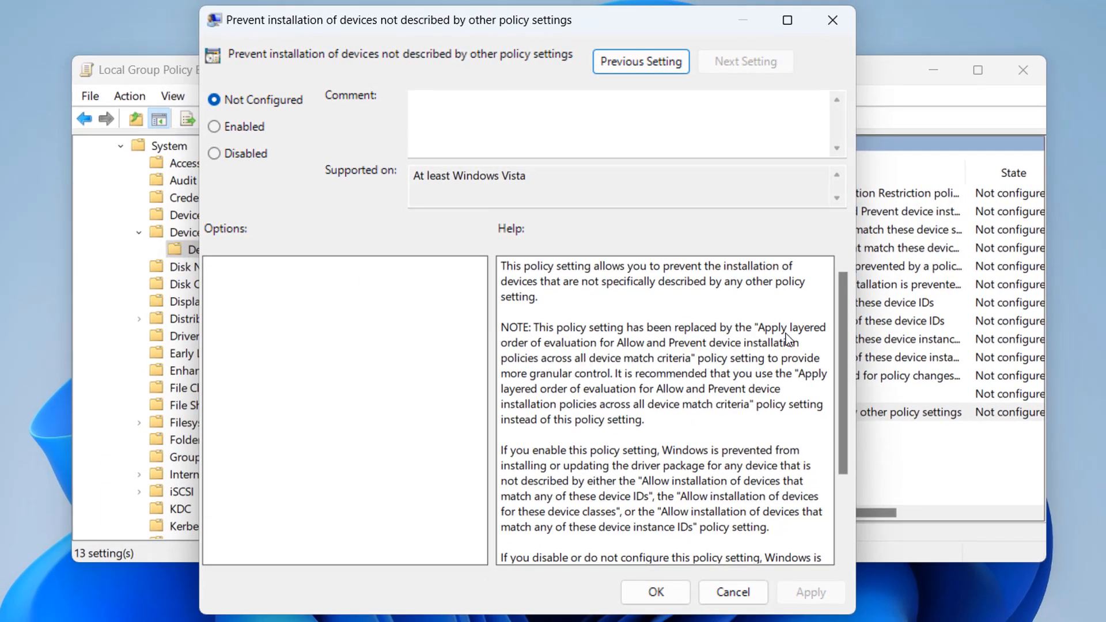
pyautogui.scroll(-3)
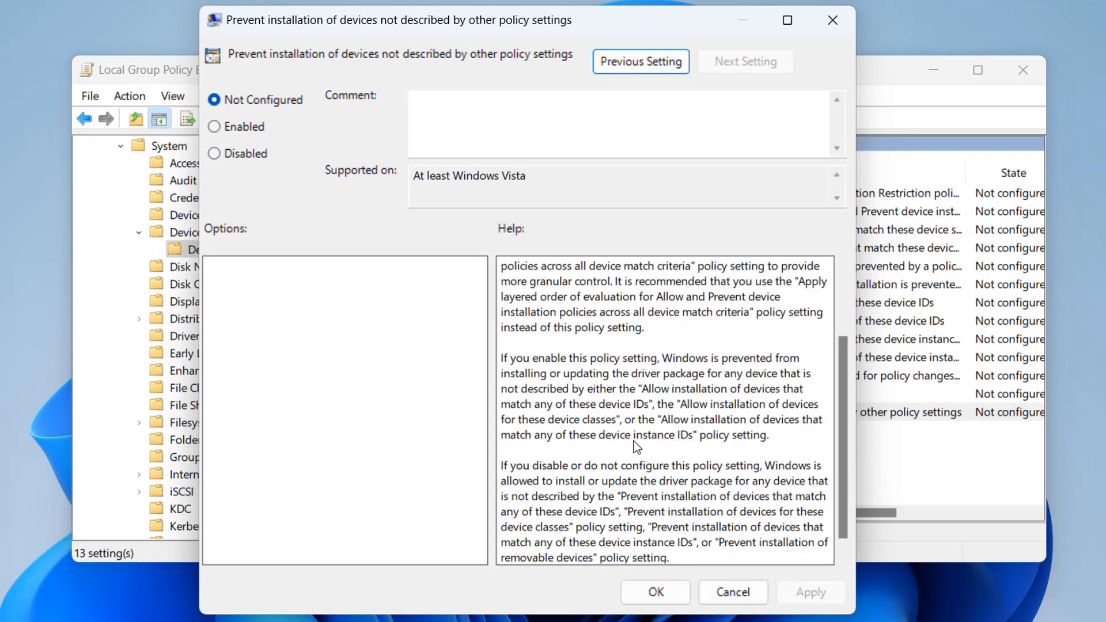
pyautogui.moveTo(833, 497)
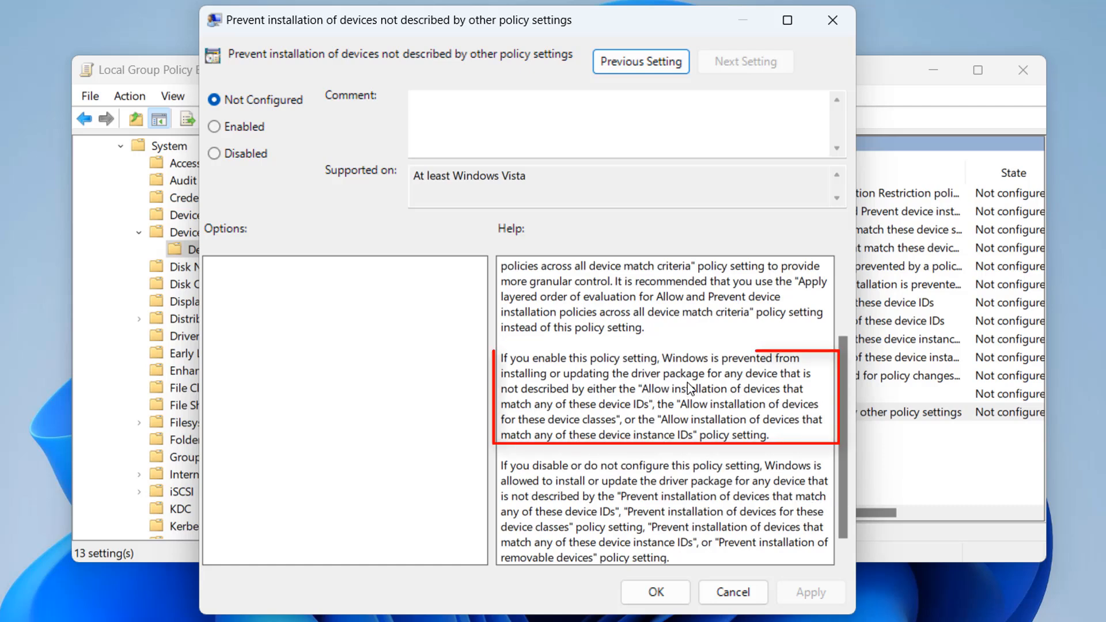
pyautogui.moveTo(750, 421)
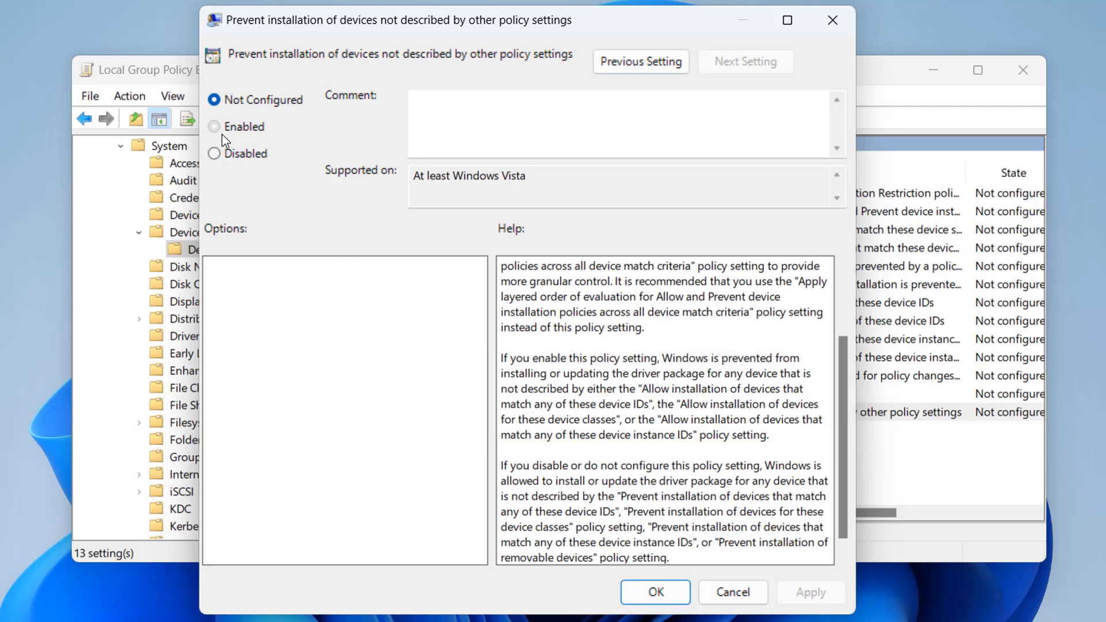
pyautogui.click(214, 126)
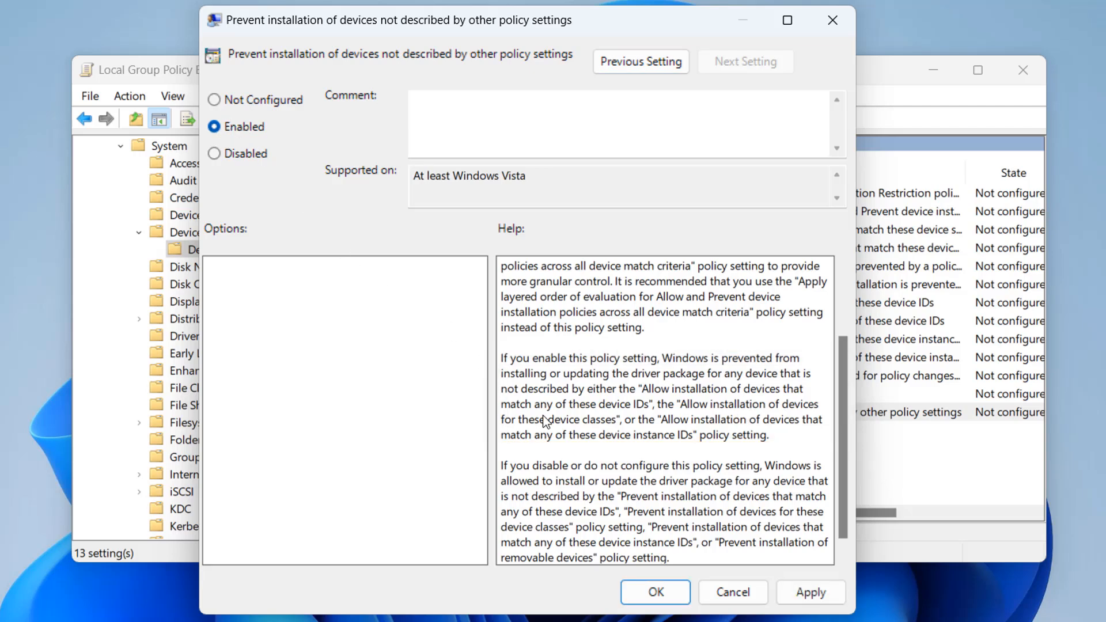
pyautogui.moveTo(786, 449)
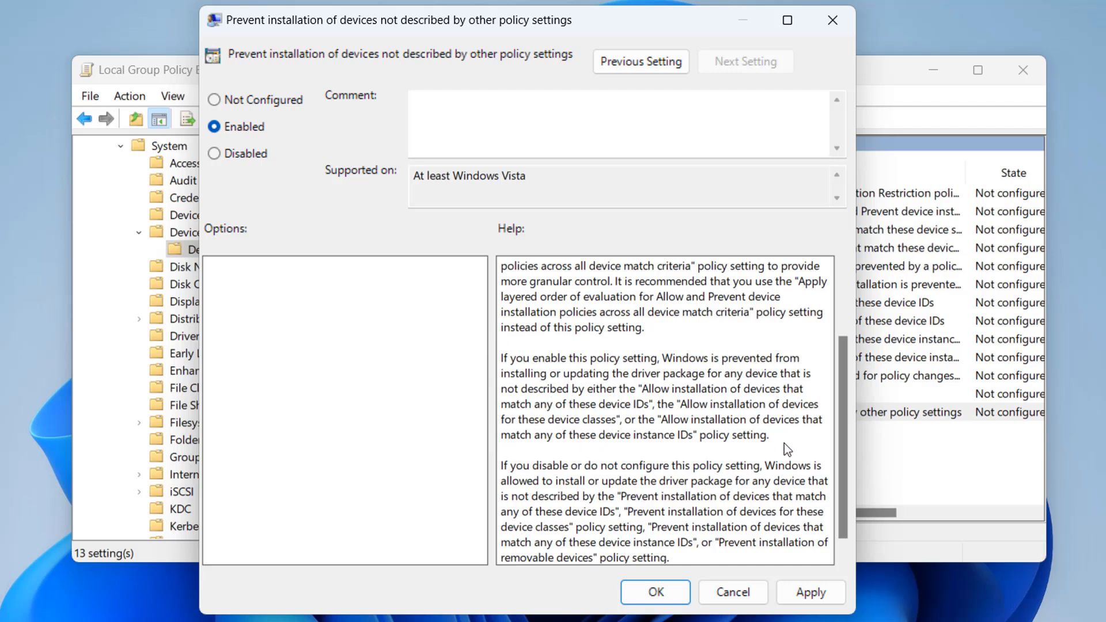
pyautogui.click(811, 592)
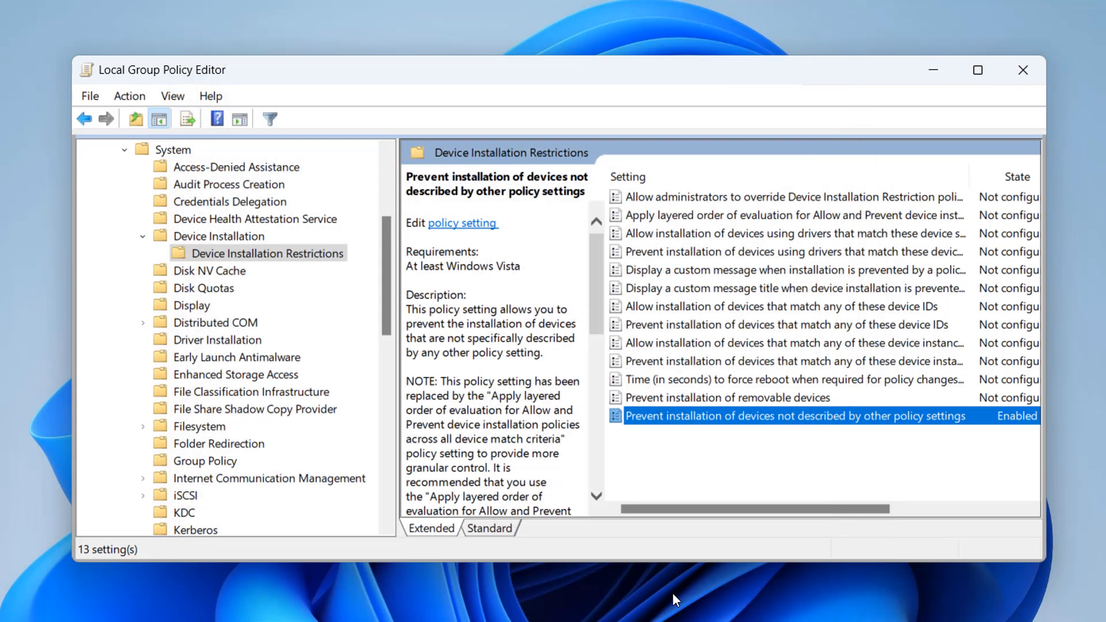
pyautogui.moveTo(930, 72)
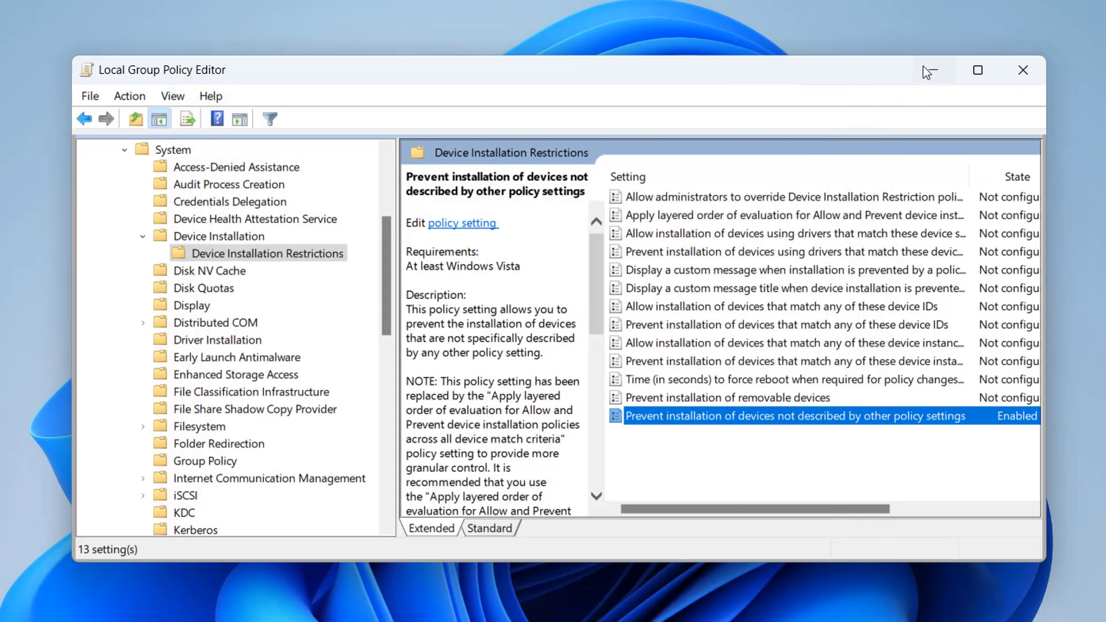
# Step: Search for cmd and launch Command Prompt as administrator
pyautogui.click(428, 604)
pyautogui.write('c')
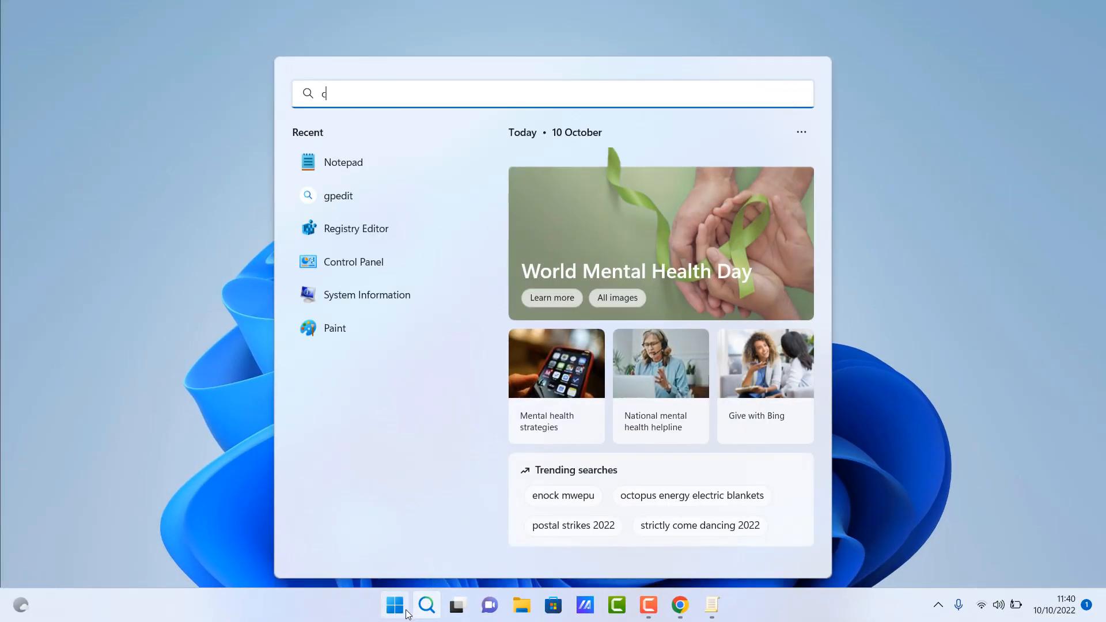
pyautogui.write('md')
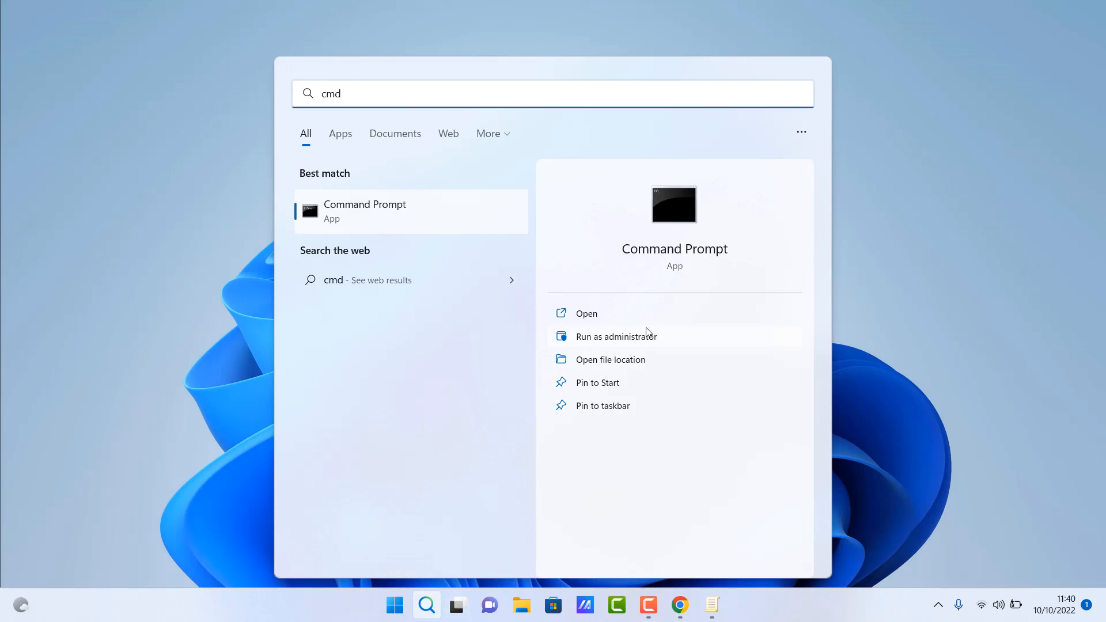
pyautogui.click(615, 337)
pyautogui.write('g')
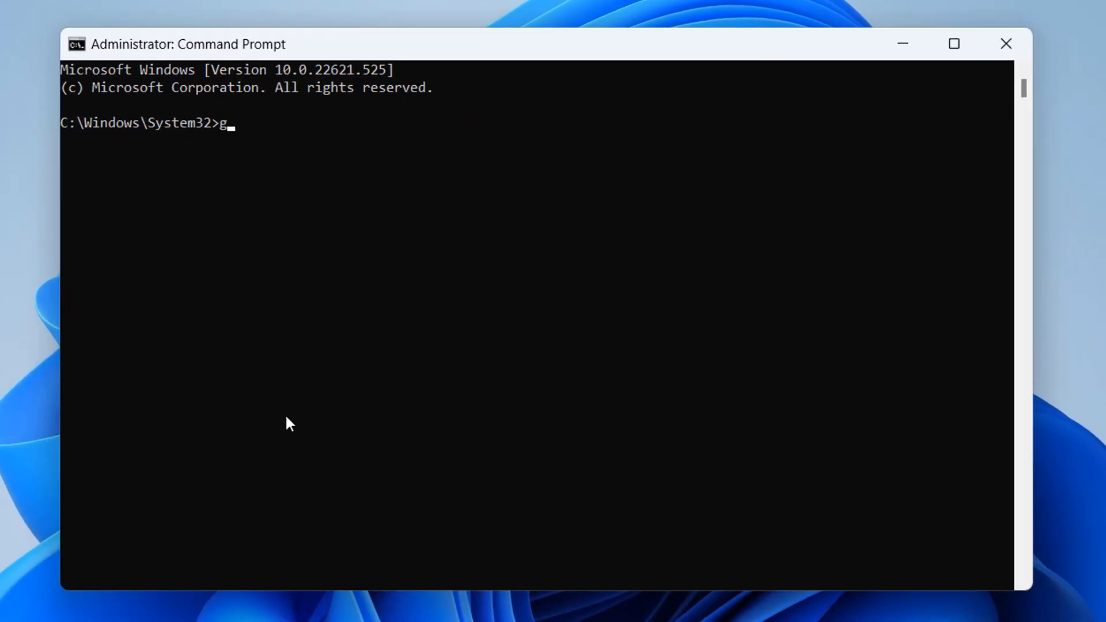
# Step: Run gpupdate /force and close Command Prompt once it completes
pyautogui.write('pupda')
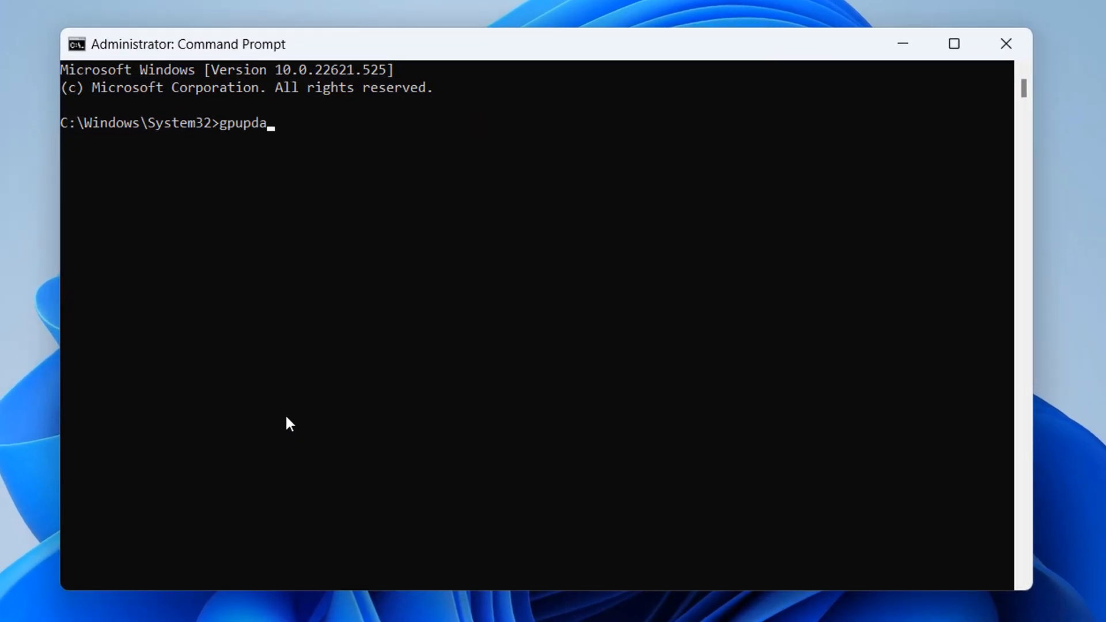
pyautogui.write('te')
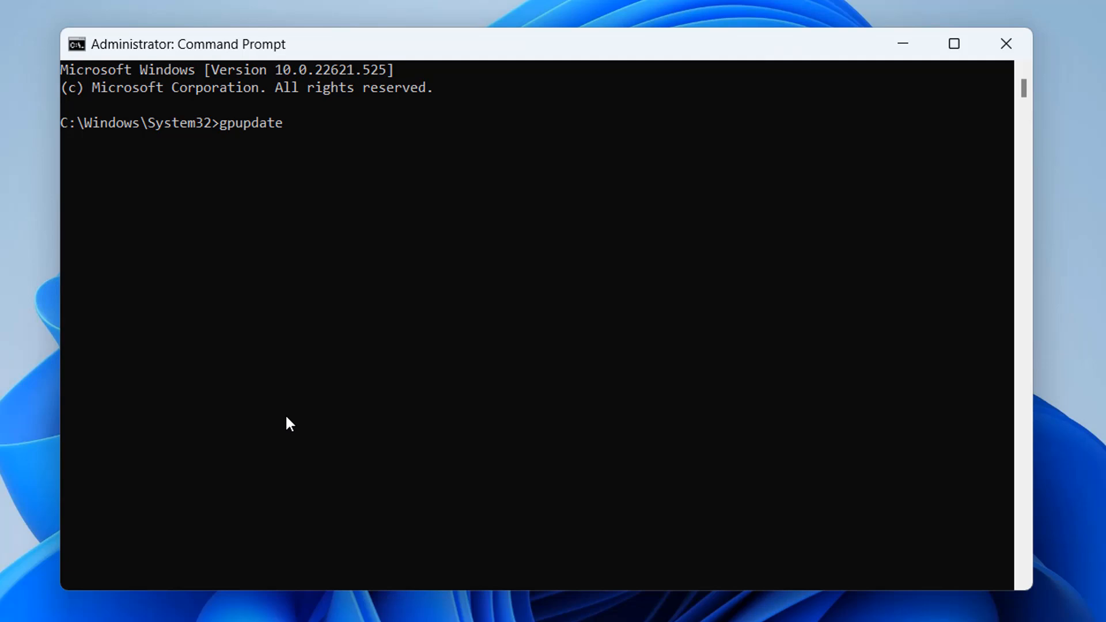
pyautogui.write('/forc')
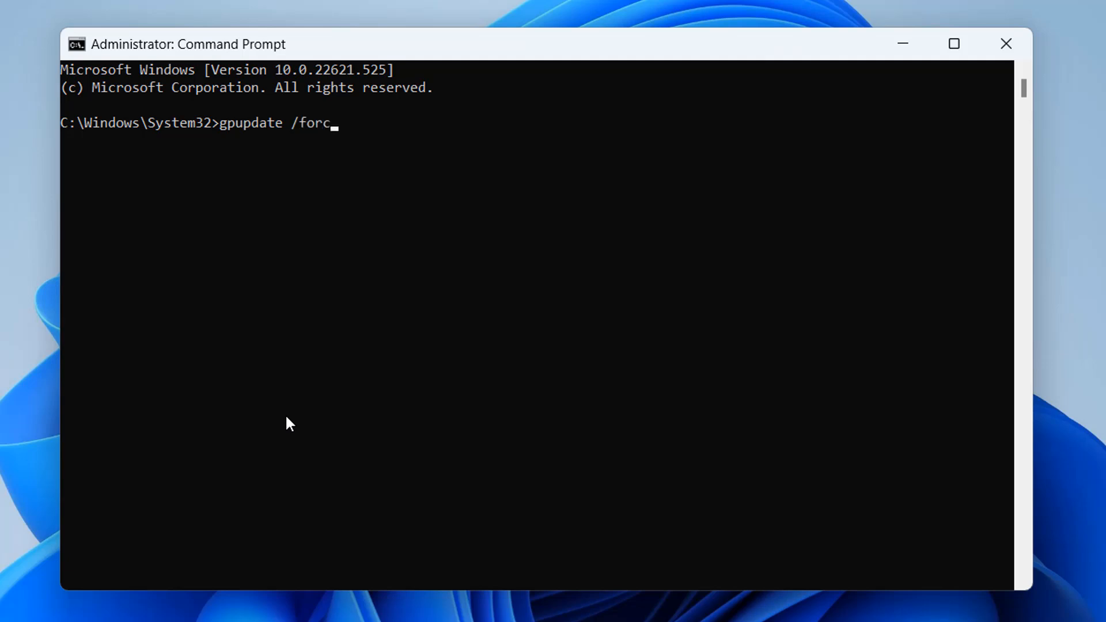
pyautogui.press('Return')
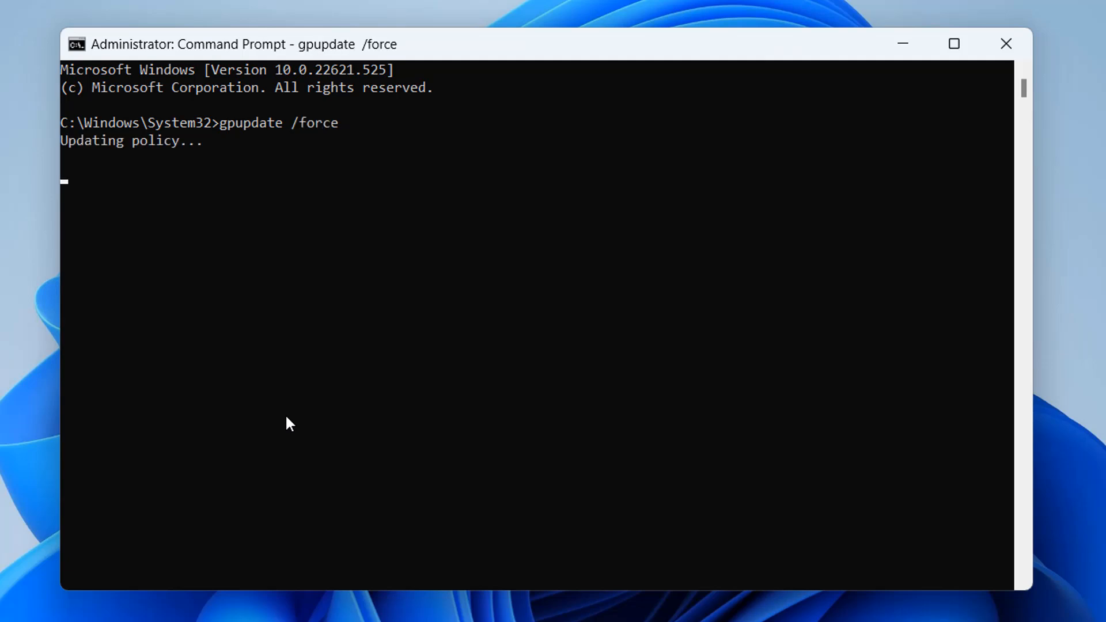
pyautogui.moveTo(1094, 340)
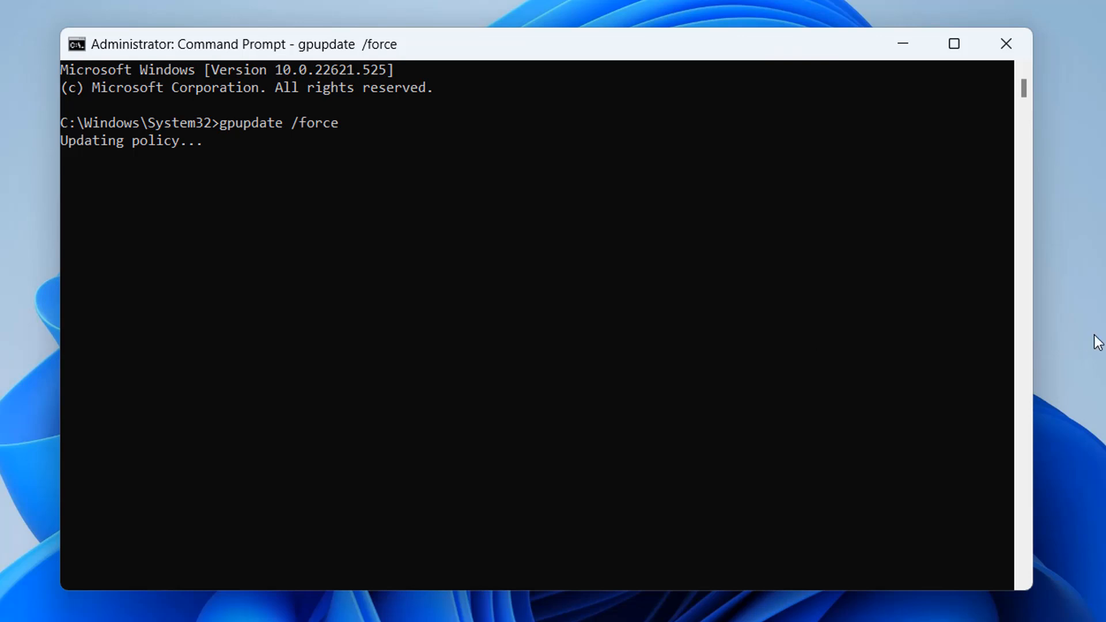
pyautogui.moveTo(411, 497)
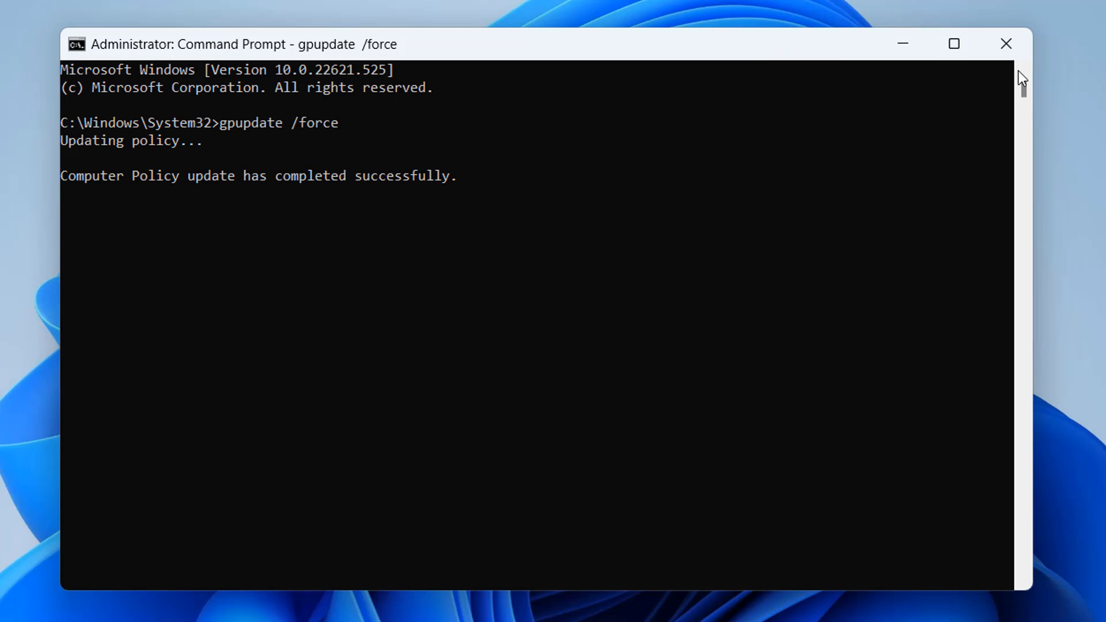
pyautogui.click(1005, 44)
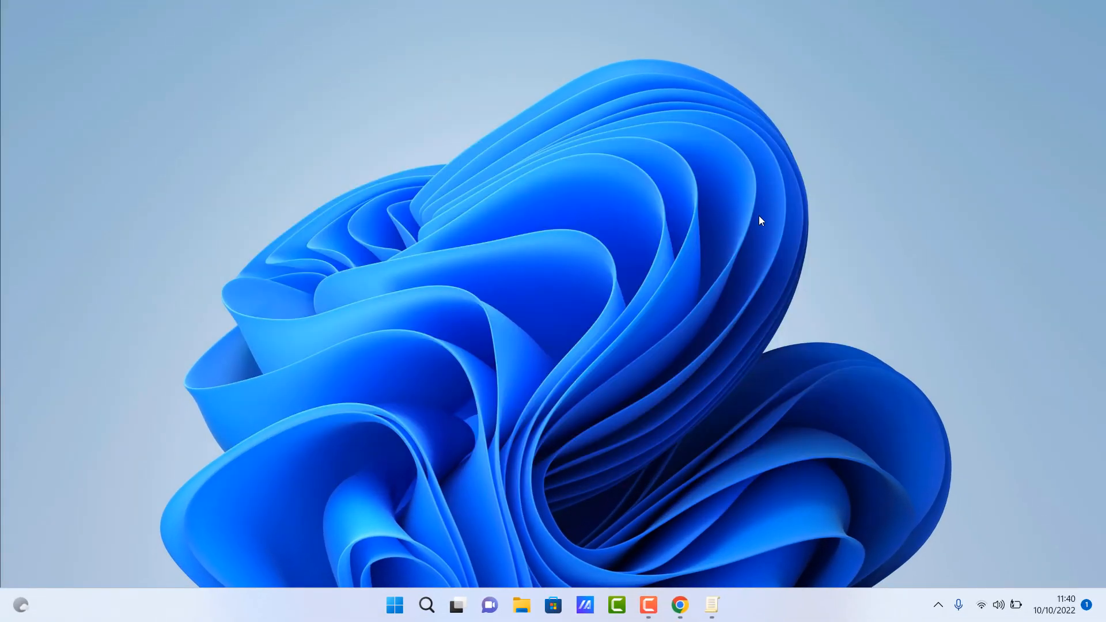
pyautogui.moveTo(745, 230)
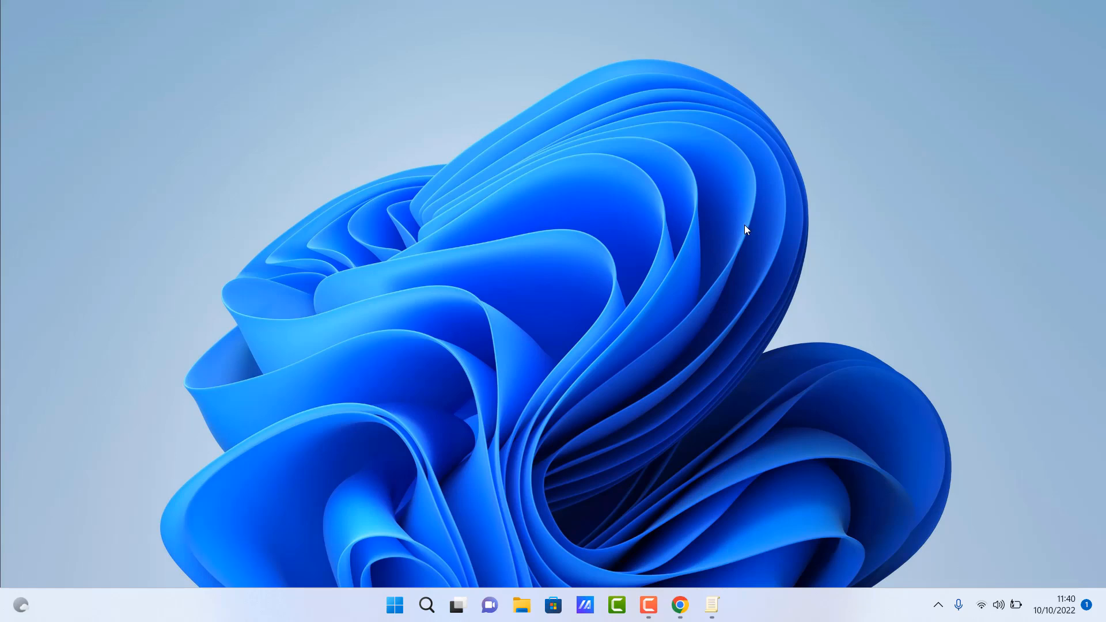
pyautogui.moveTo(734, 238)
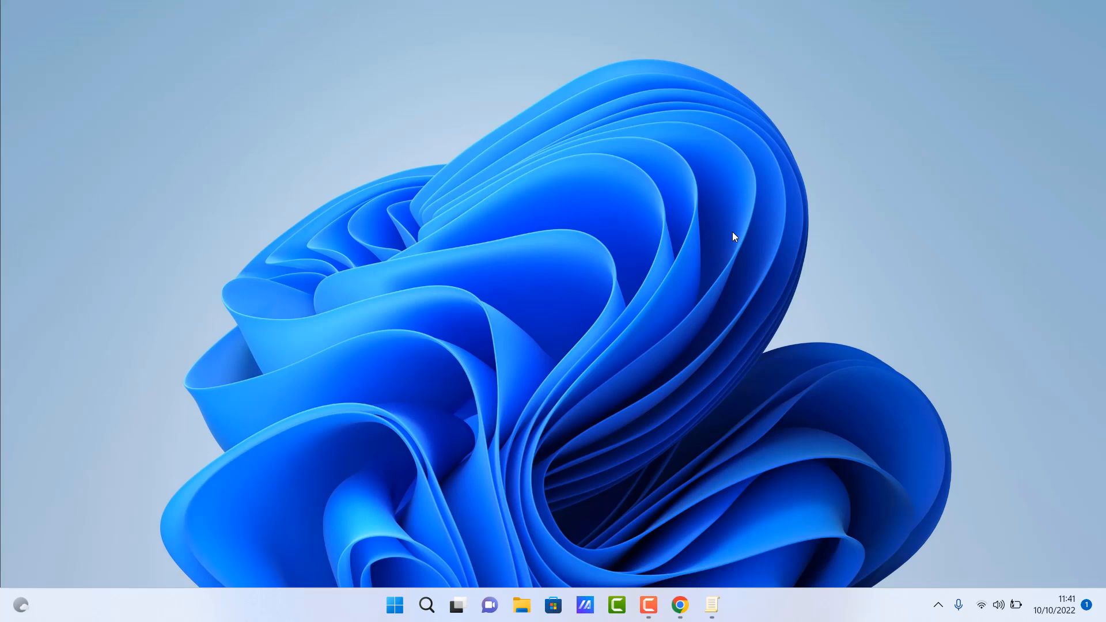
pyautogui.moveTo(697, 284)
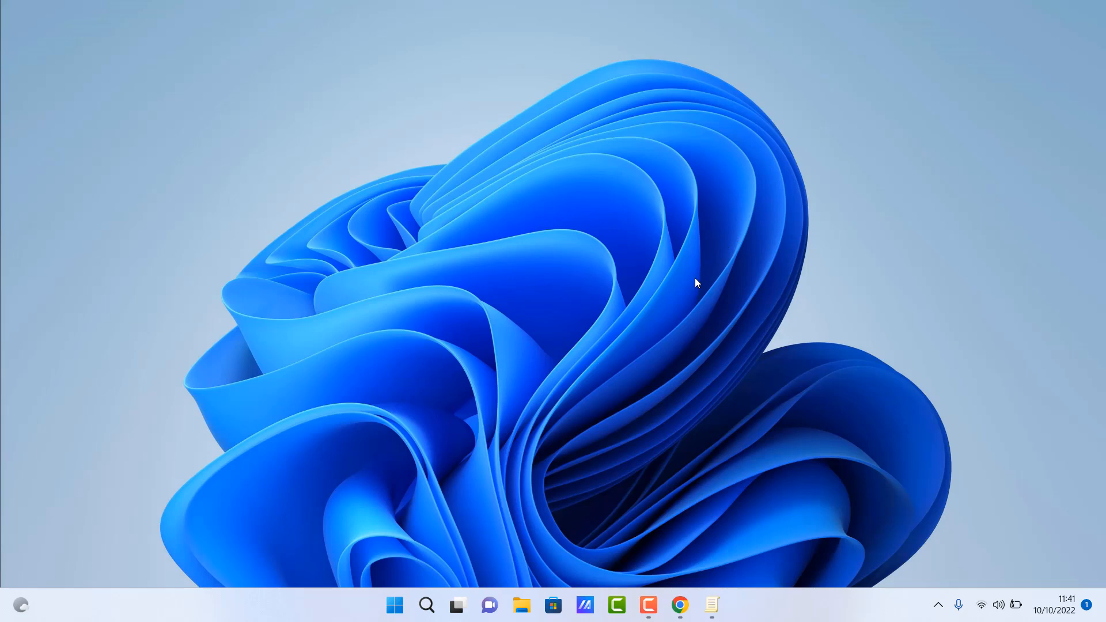
pyautogui.moveTo(710, 336)
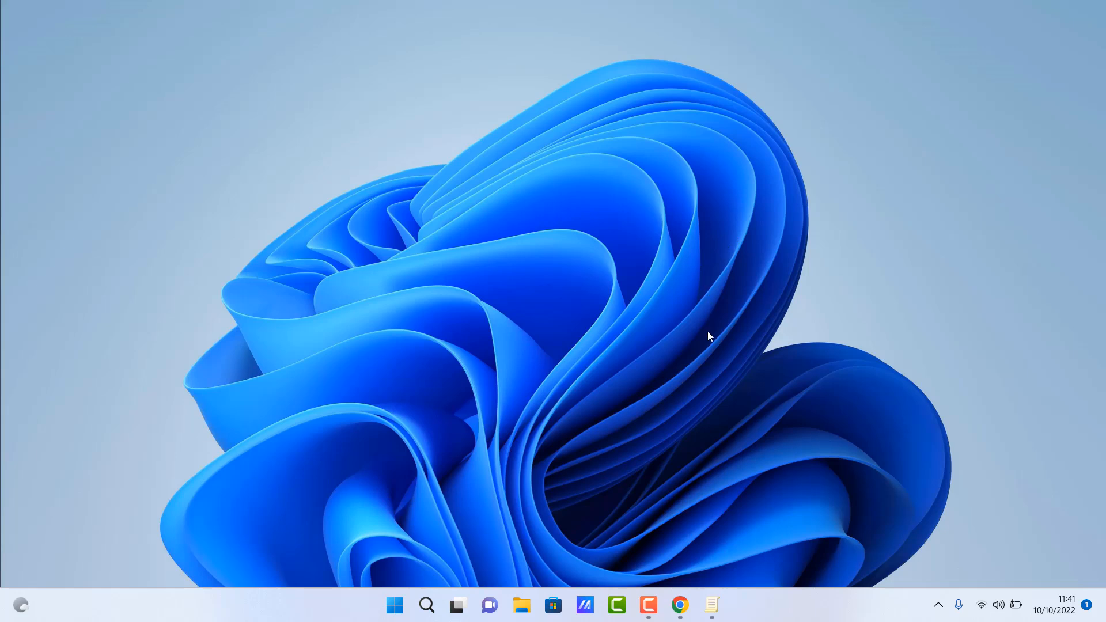